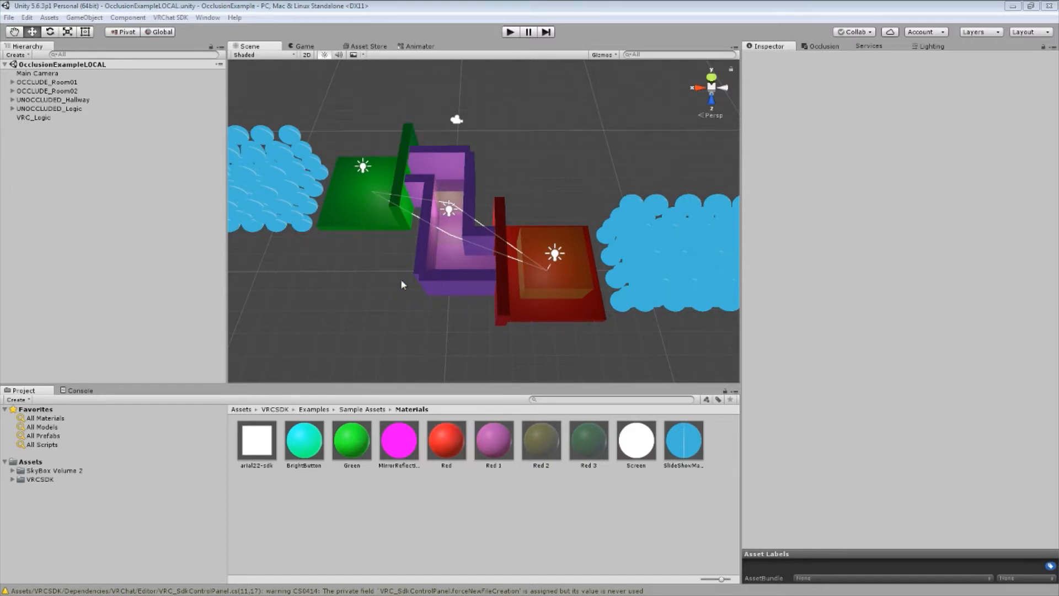
- Expand OCCLUDE_Room01, then select and deselect the green room's floor and the blue sphere clutter
scroll(down, 3)
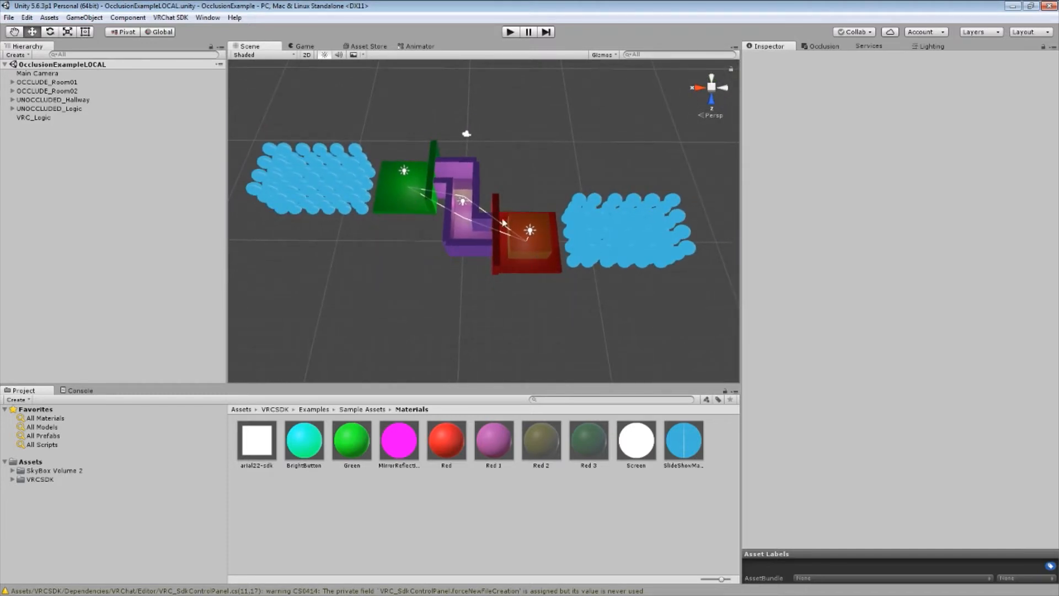
click(629, 230)
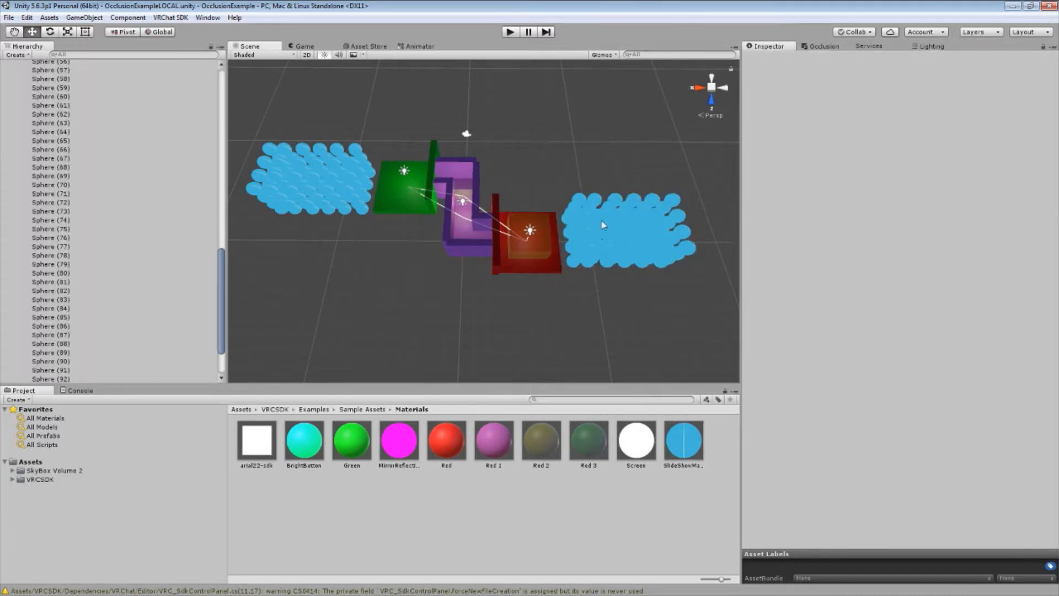
mouse_move(654, 244)
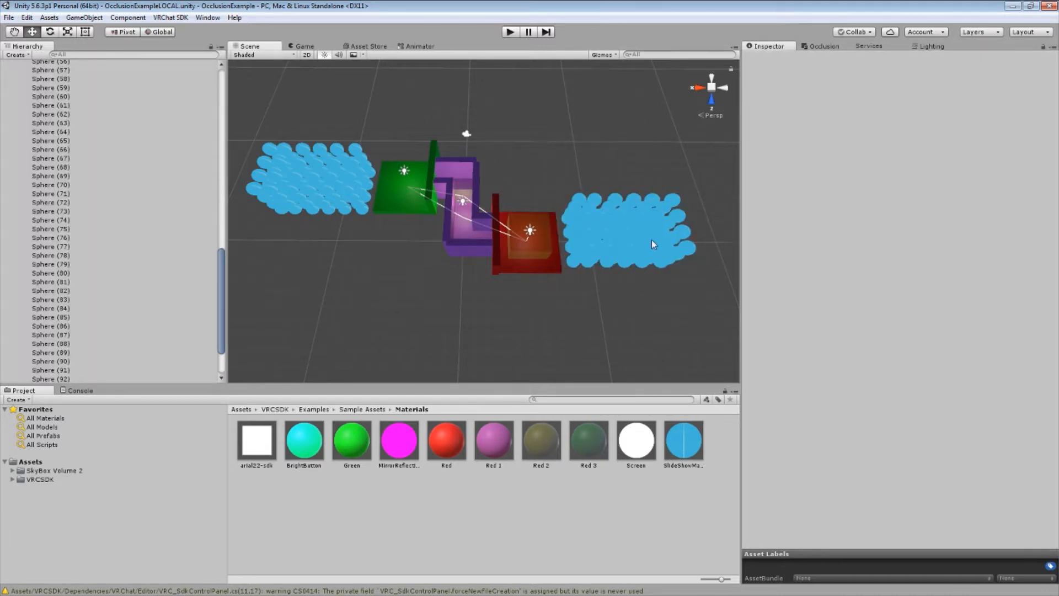
click(406, 189)
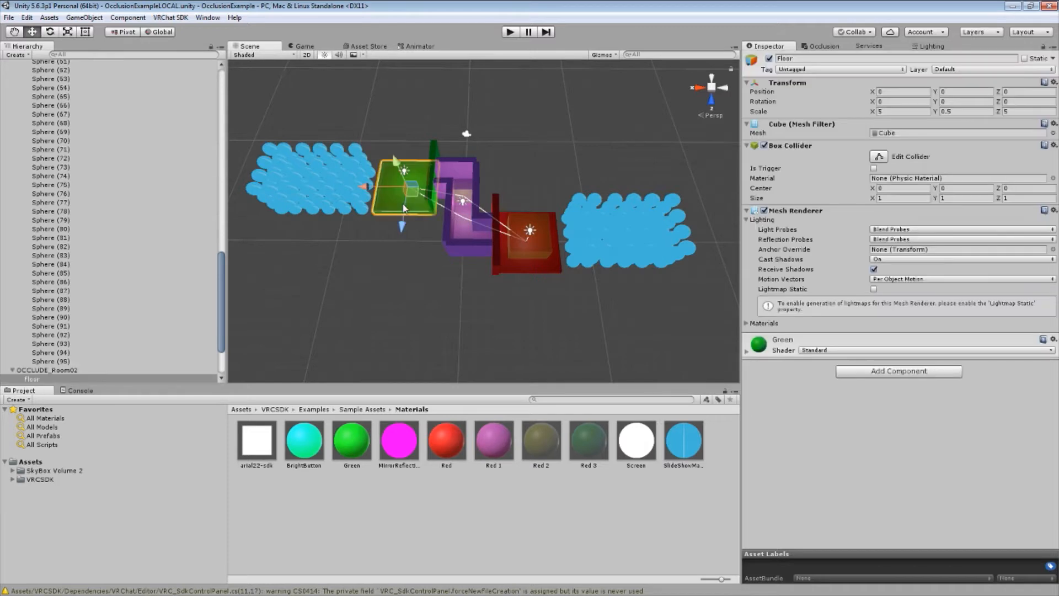
click(256, 135)
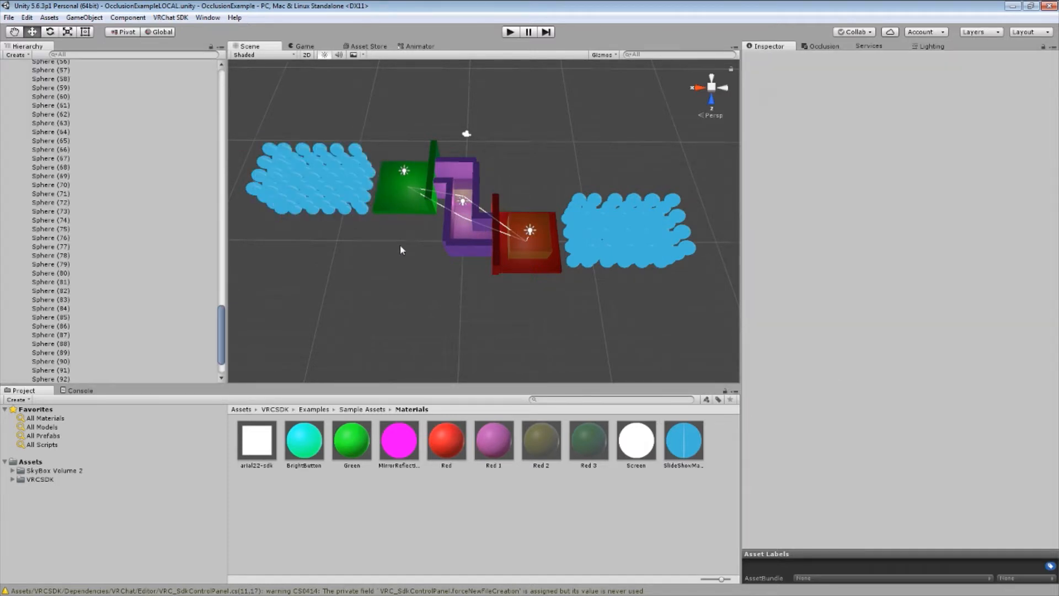
mouse_move(397, 199)
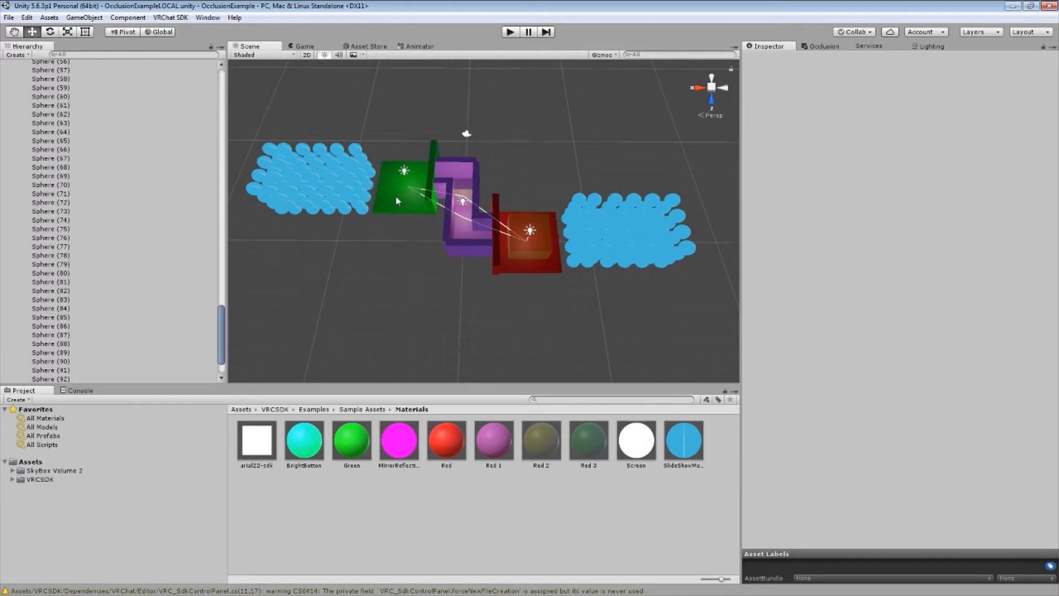
mouse_move(502, 241)
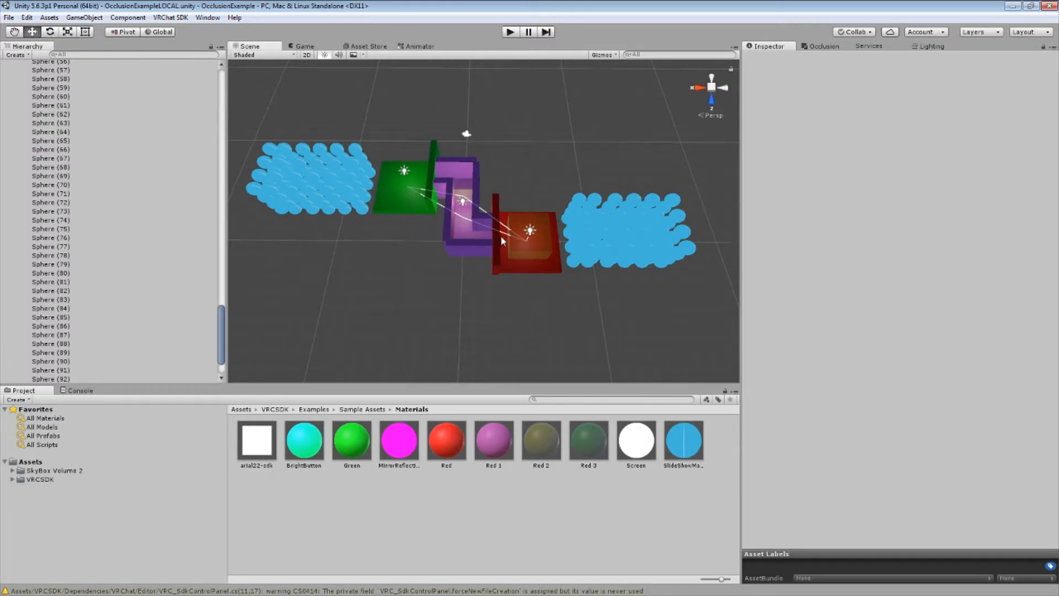
mouse_move(453, 215)
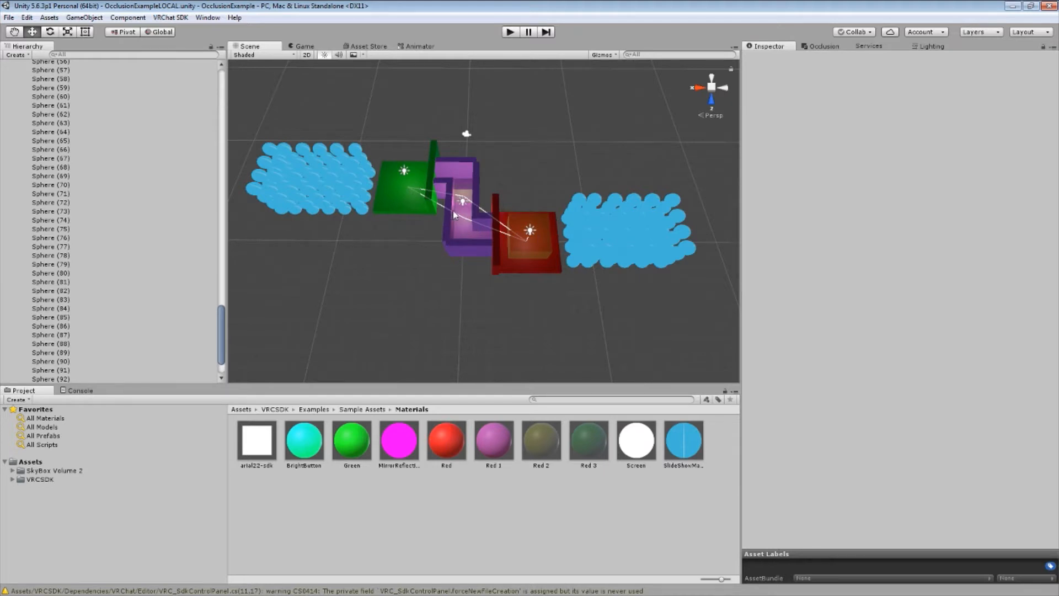
mouse_move(488, 247)
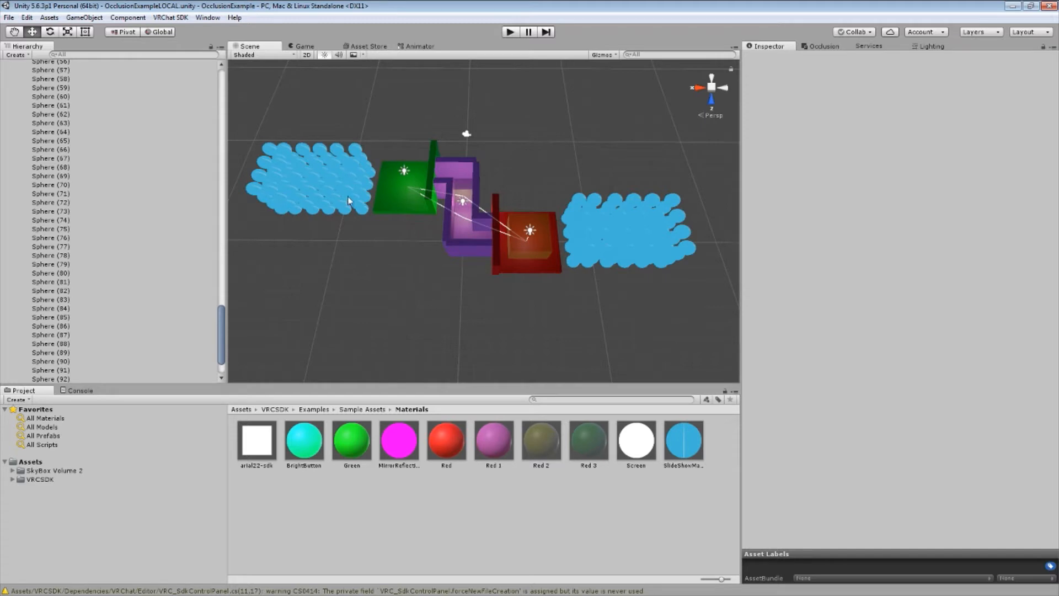
mouse_move(404, 192)
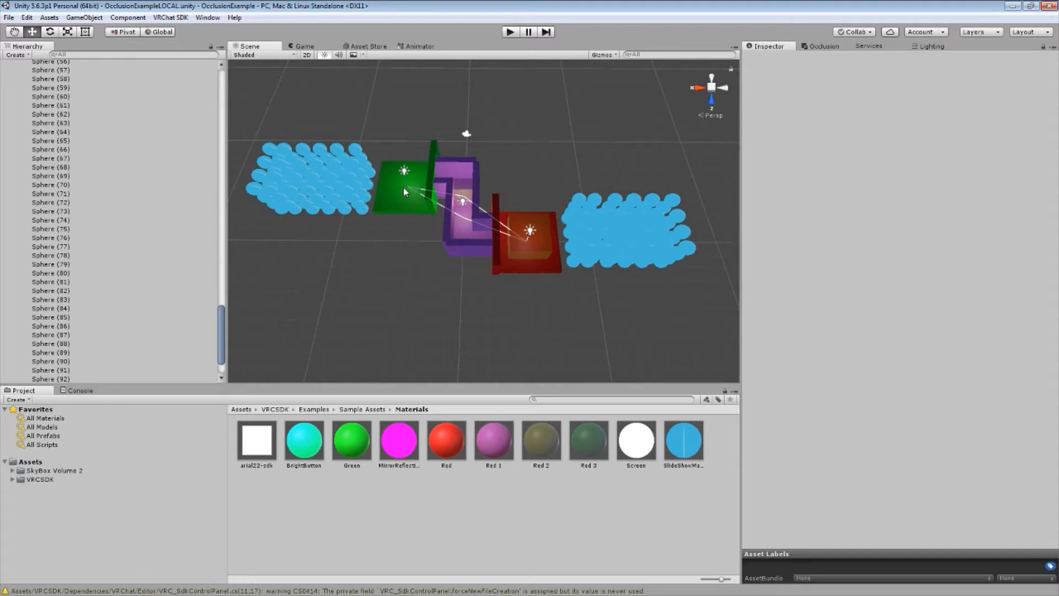
mouse_move(417, 197)
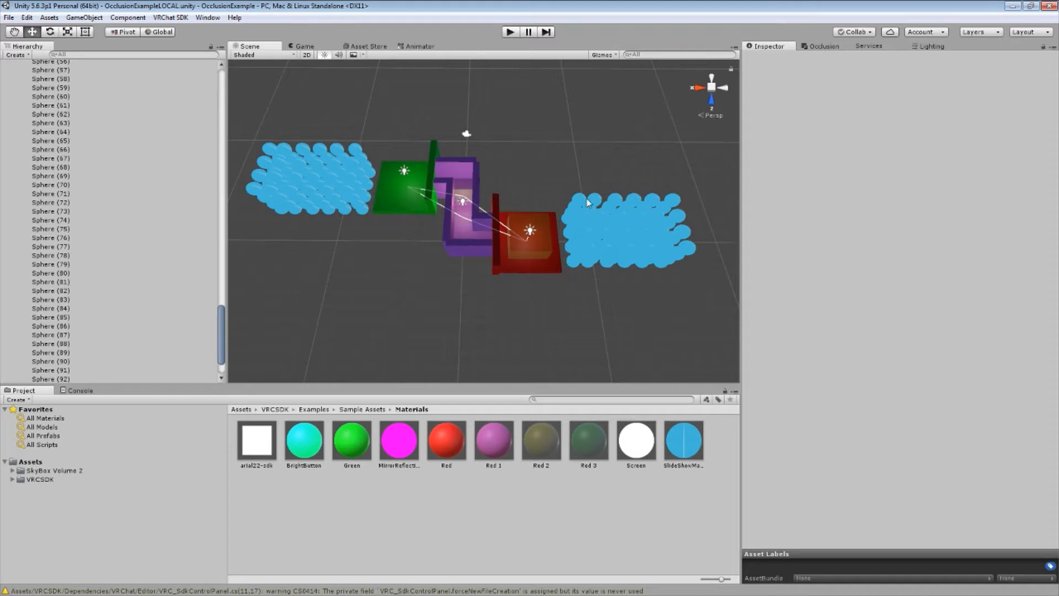
mouse_move(605, 201)
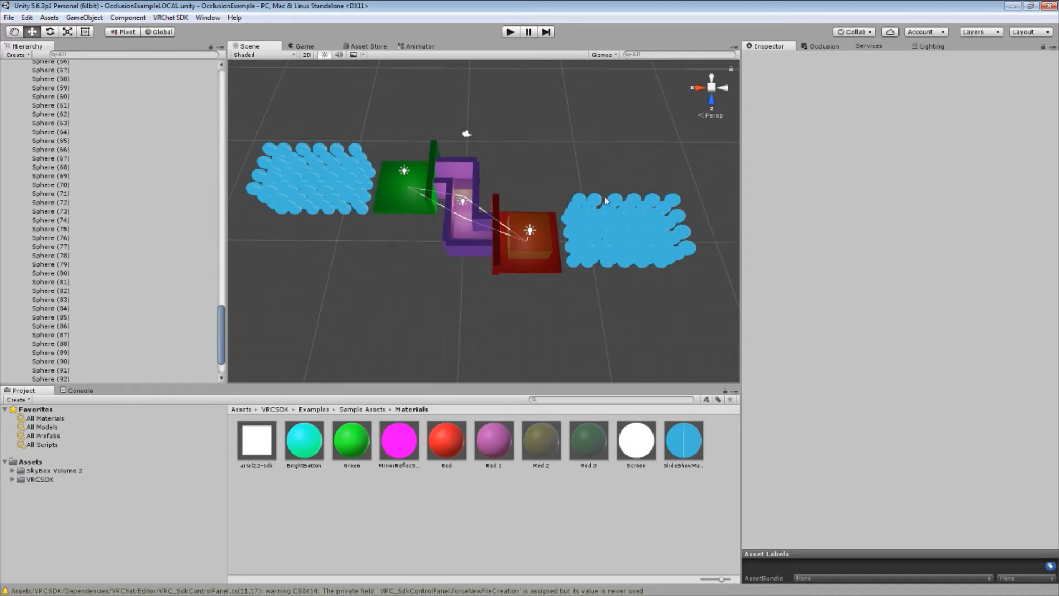
click(605, 230)
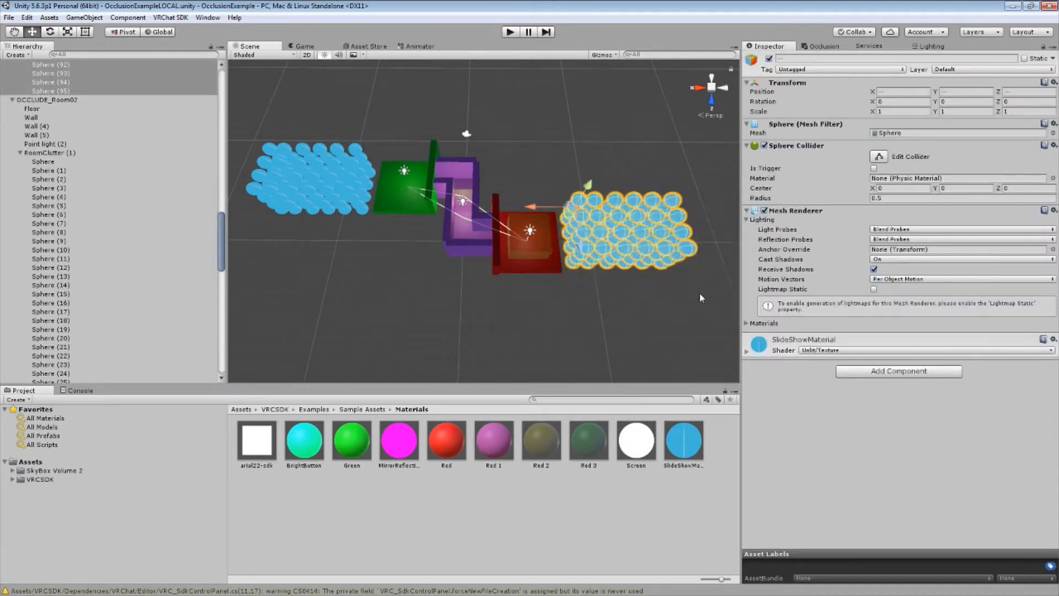
click(552, 296)
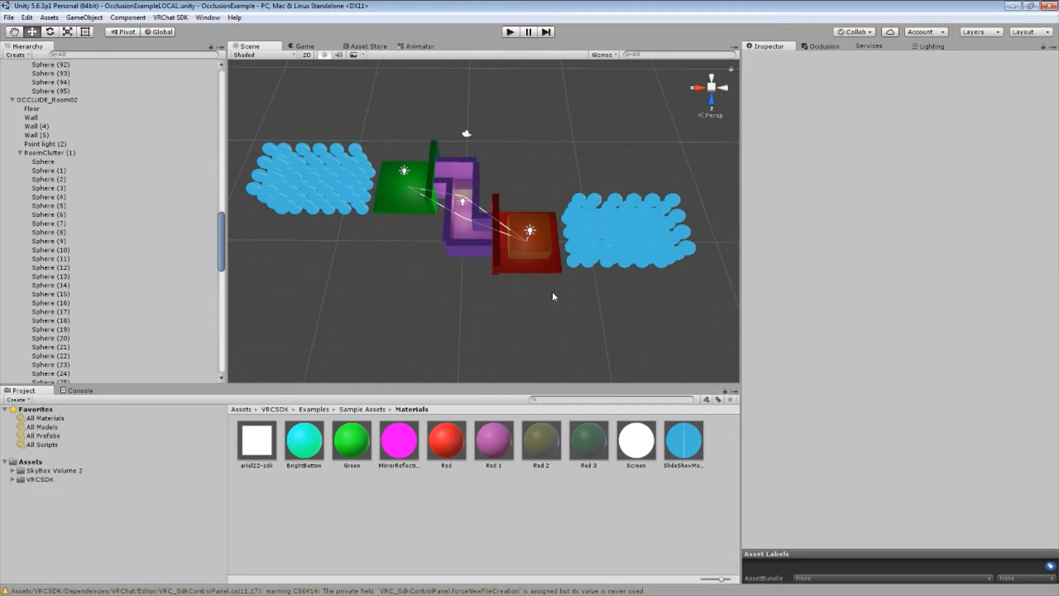
mouse_move(499, 283)
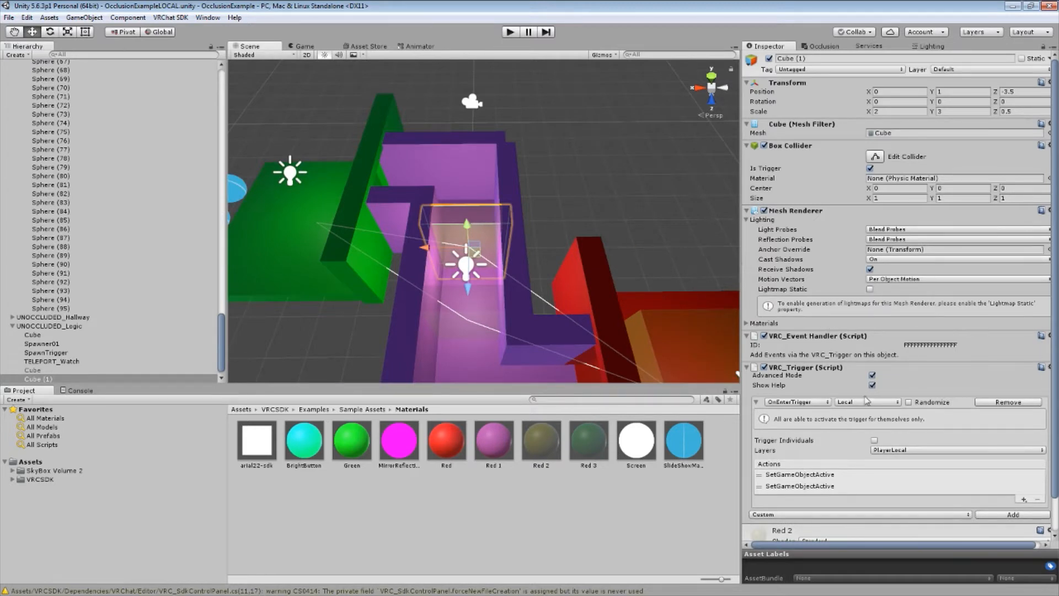
scroll(down, 3)
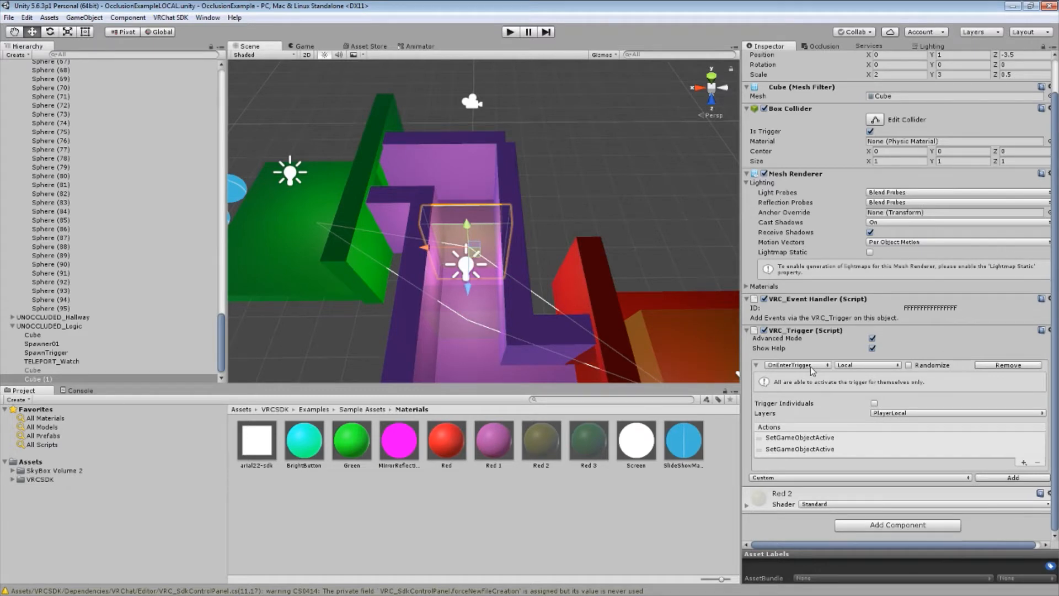
mouse_move(863, 371)
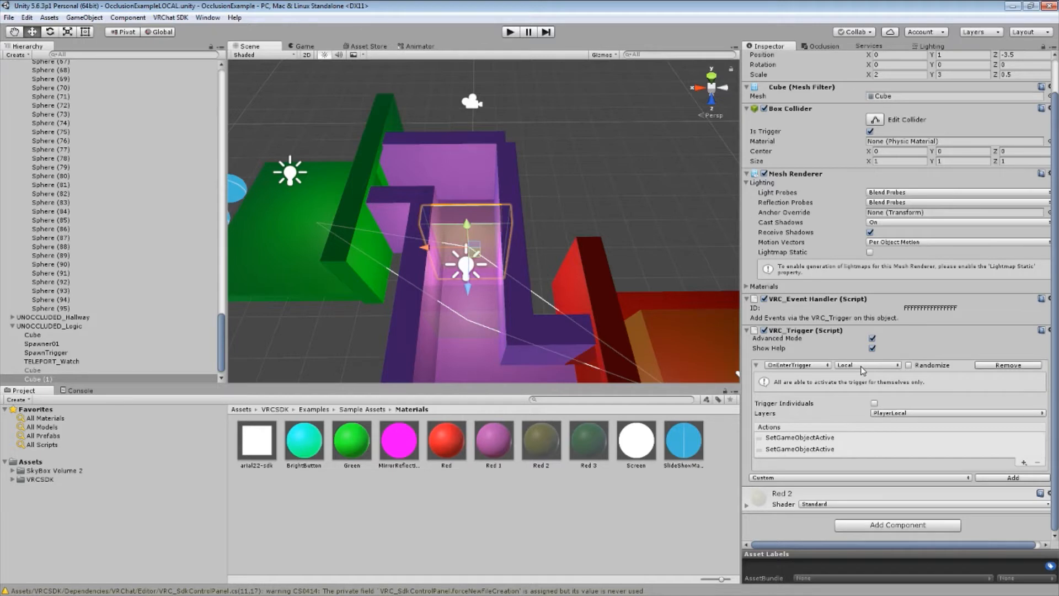
mouse_move(873, 343)
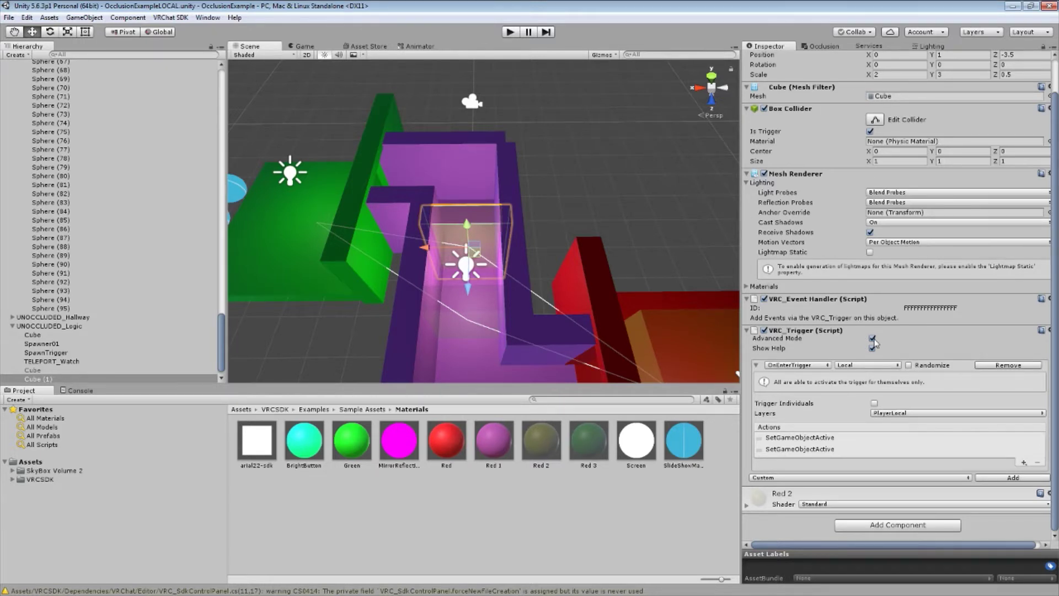
click(872, 349)
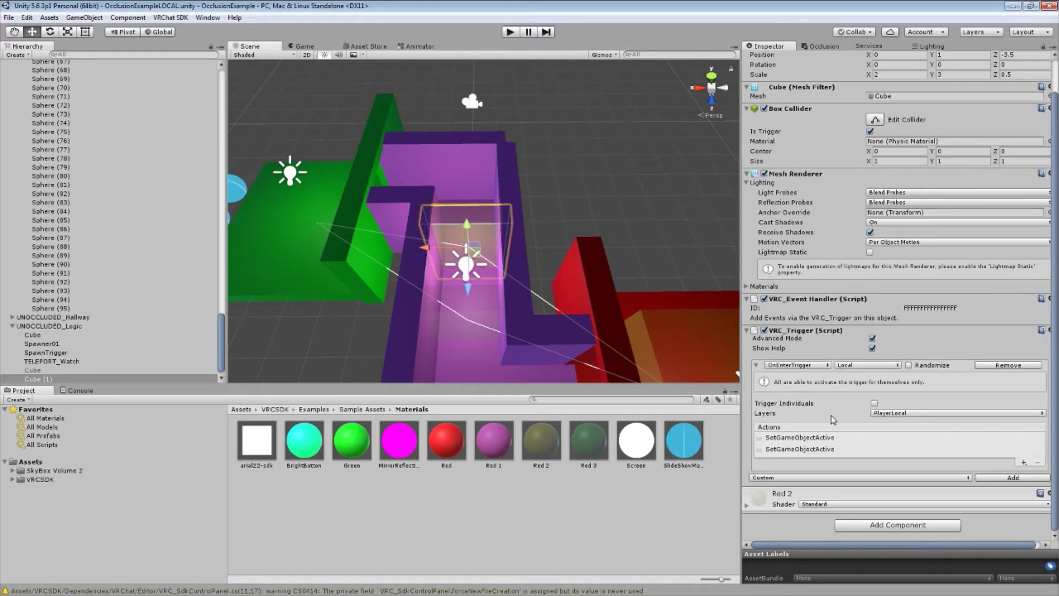
mouse_move(890, 420)
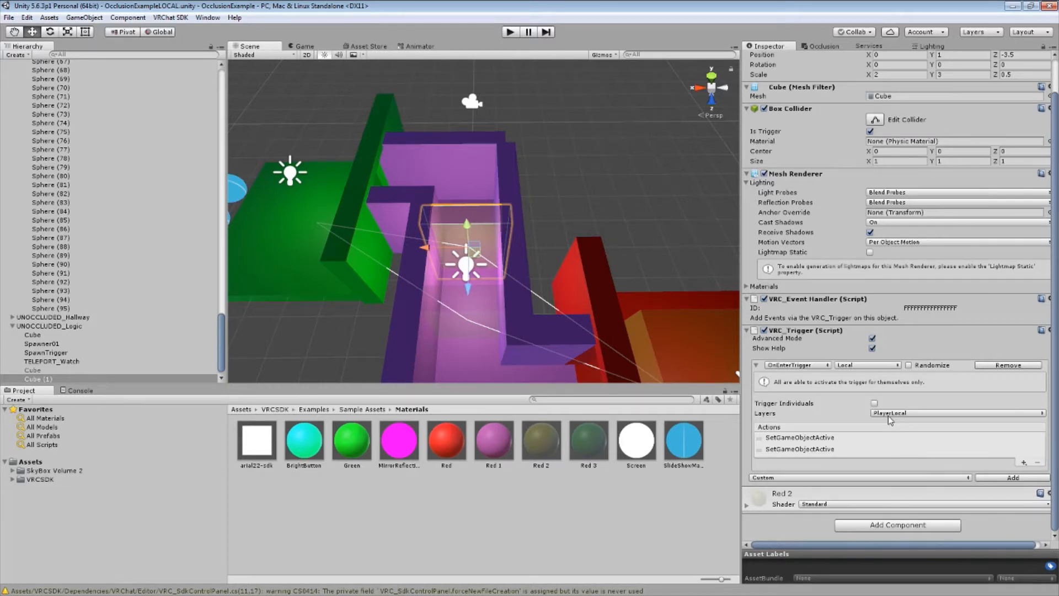
mouse_move(488, 246)
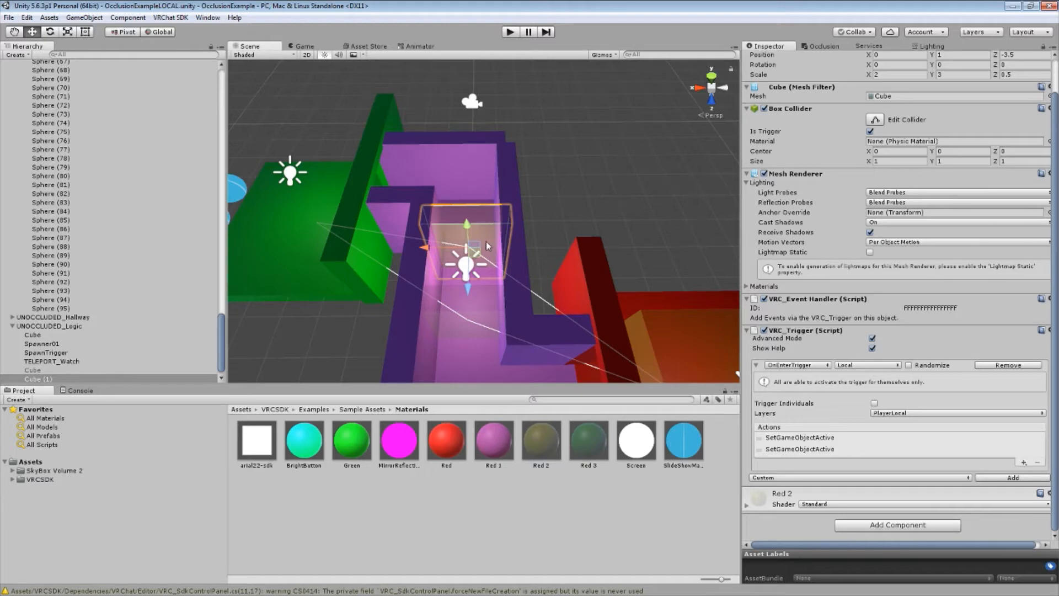
- Check both SetGameObjectActive actions: OCCLUDE_Room02 set True and OCCLUDE_Room01 set False
click(800, 404)
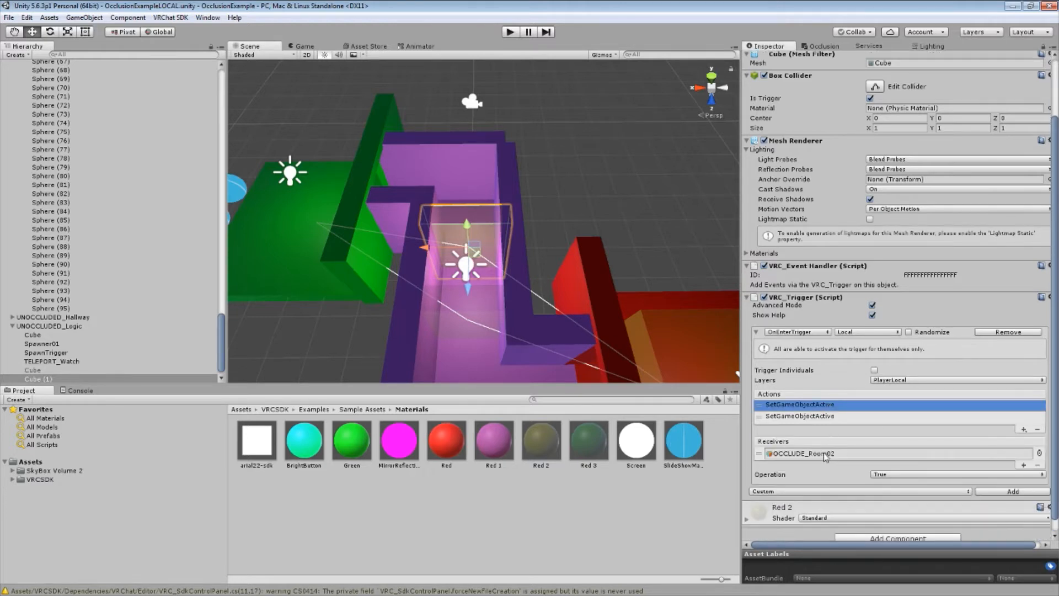
mouse_move(802, 460)
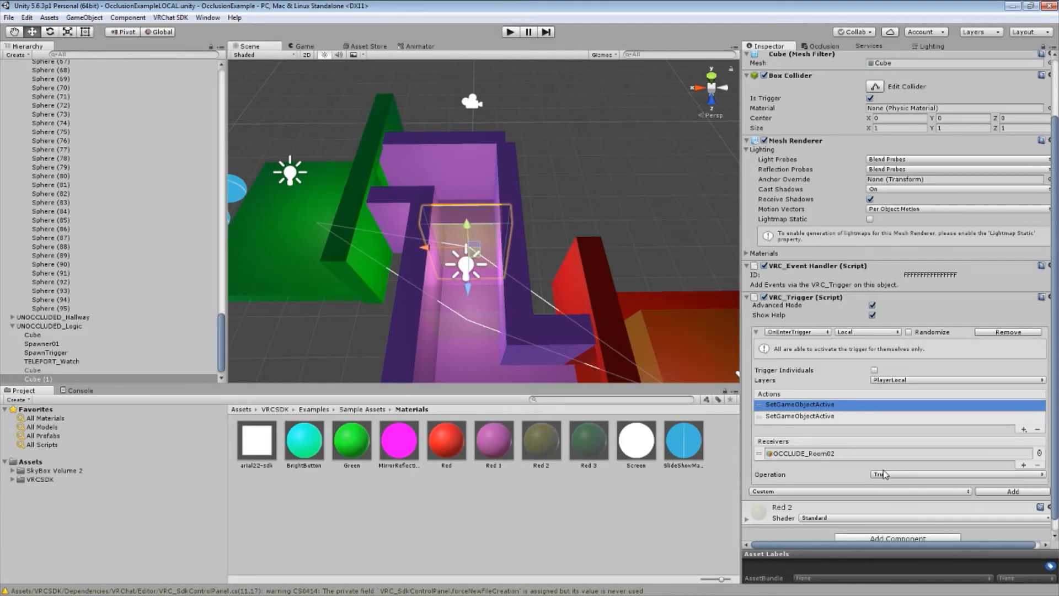
click(800, 416)
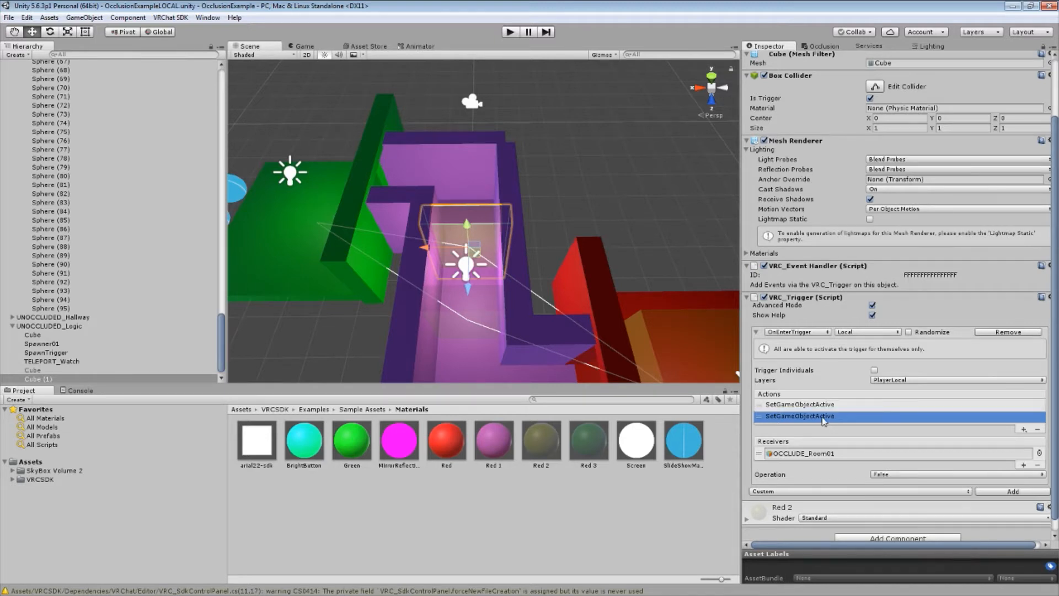
mouse_move(819, 458)
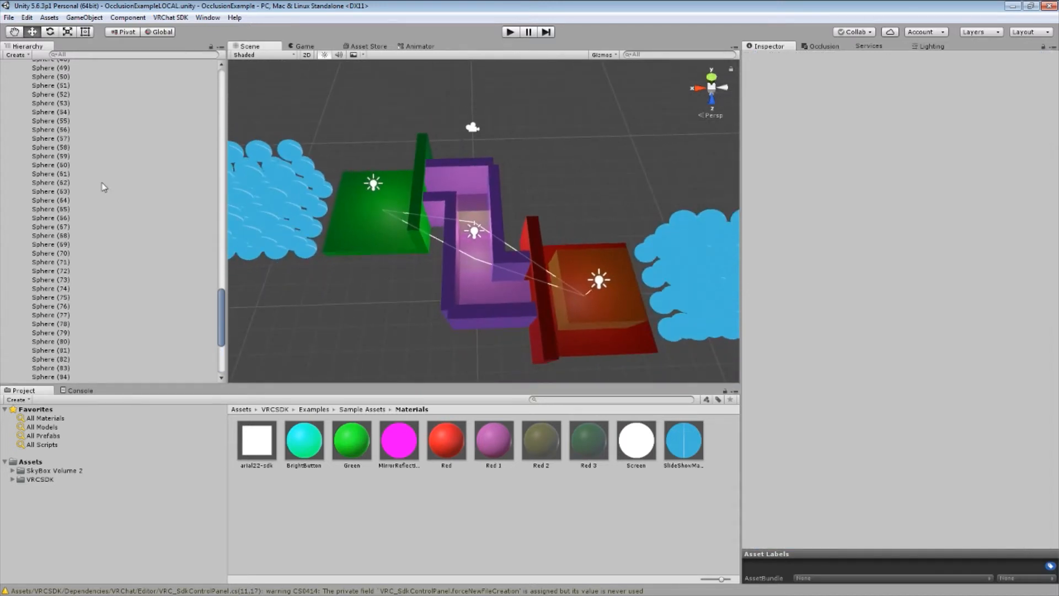
- Collapse the Room01 and logic groups, select Room02 and UNOCCLUDED_Hallway, then expand UNOCCLUDED_Logic
scroll(up, 3)
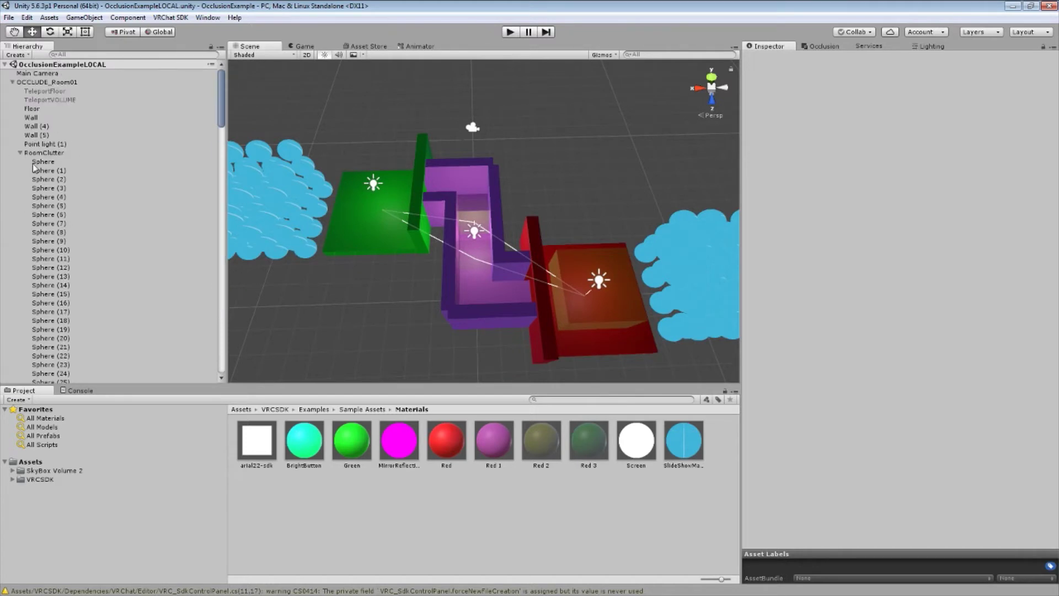
click(5, 82)
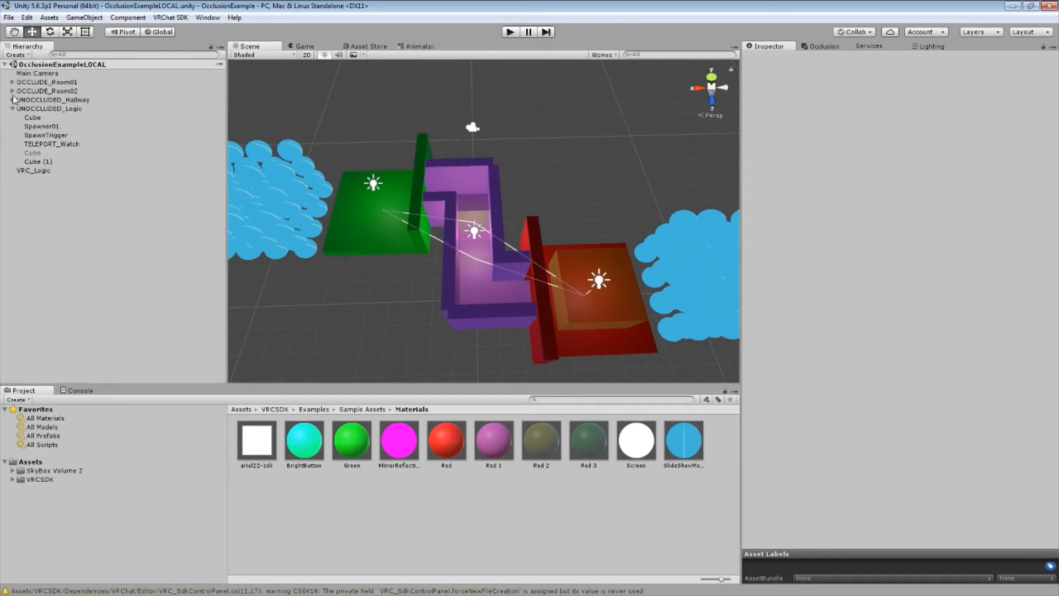
click(12, 108)
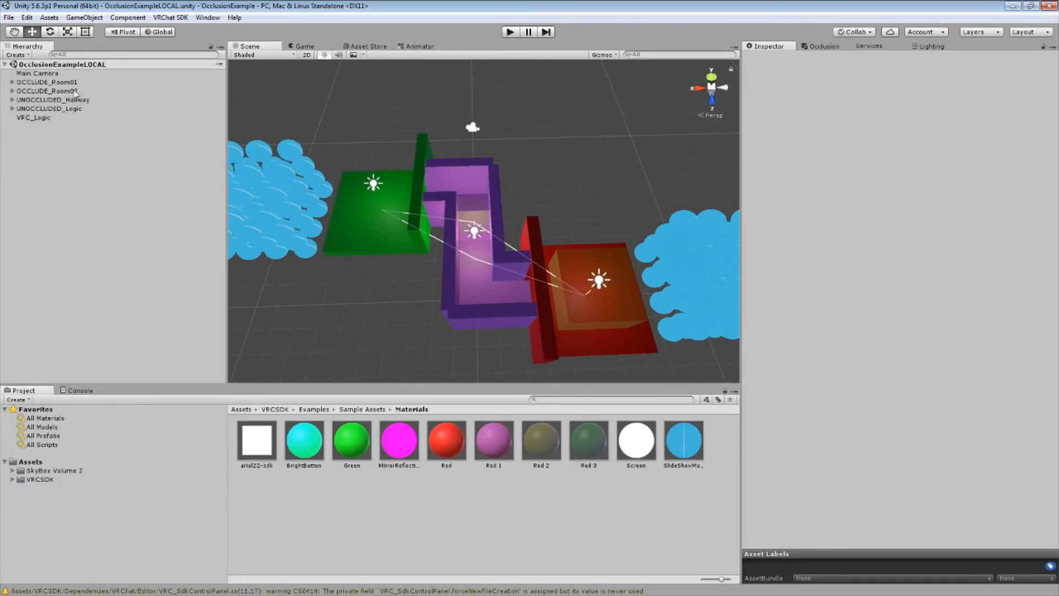
click(48, 81)
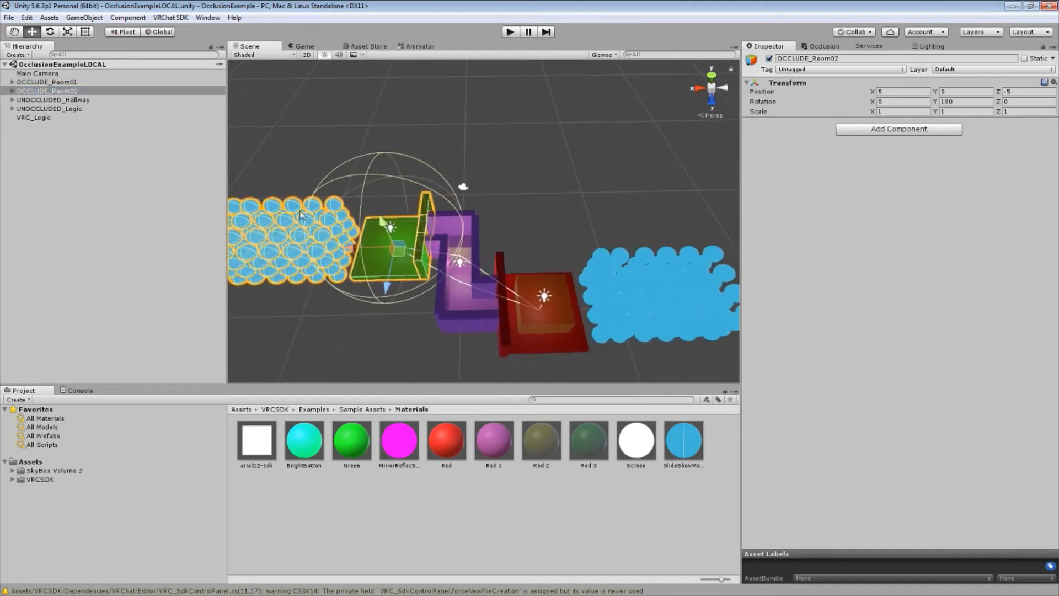
mouse_move(77, 108)
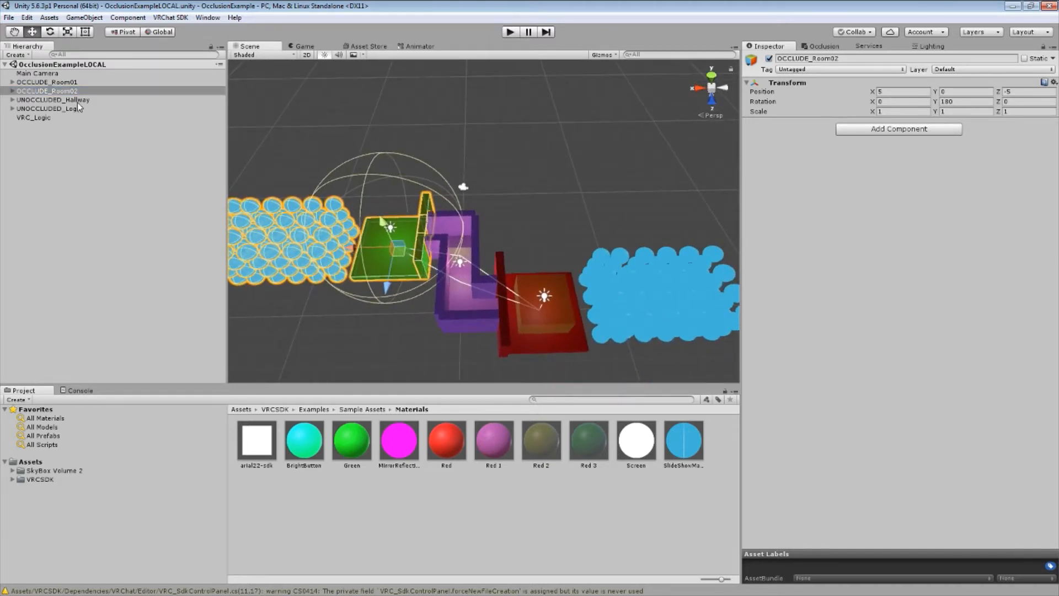
click(52, 99)
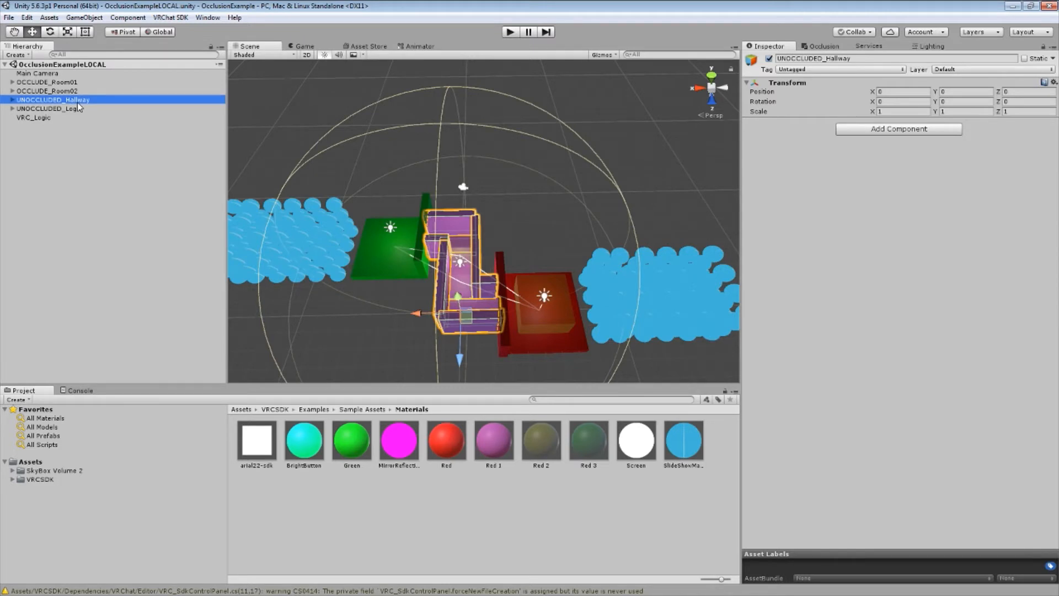
click(48, 109)
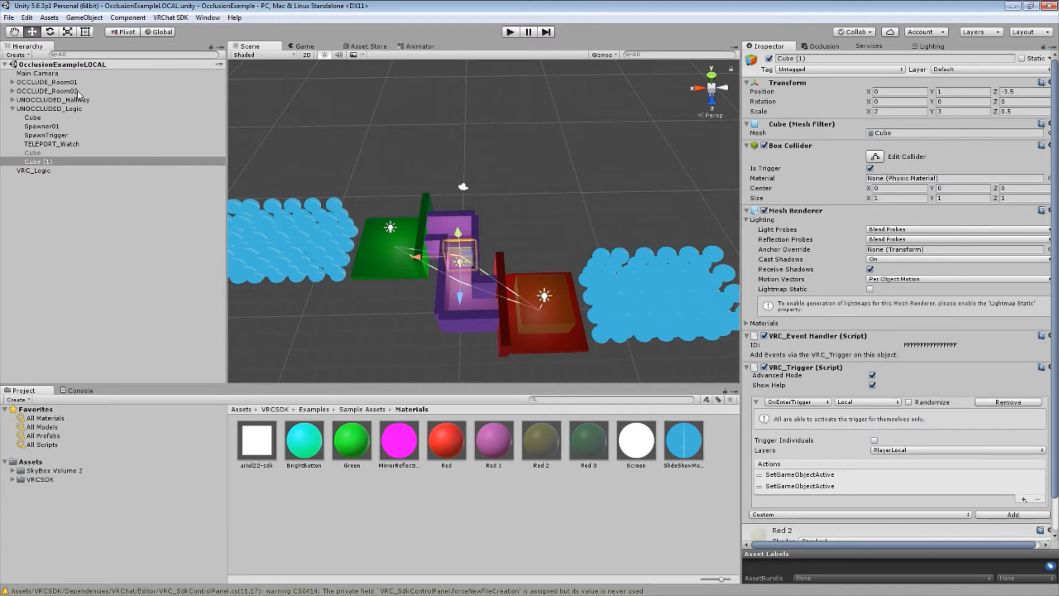
- Select OCCLUDE_Room02 and OCCLUDE_Room01 to locate them, then select the spare trigger Cube (1)
click(53, 91)
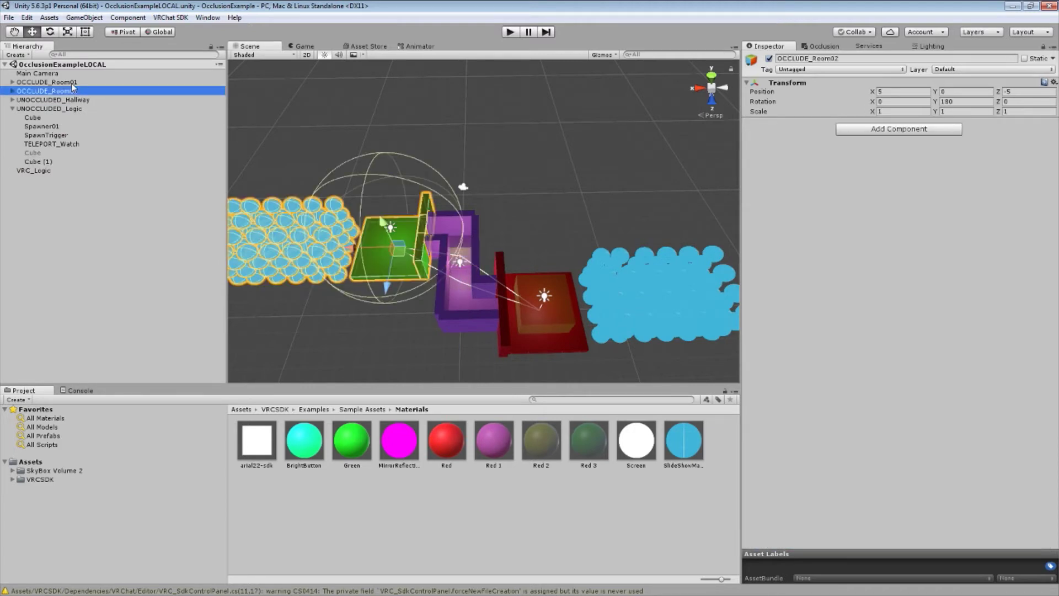
click(44, 82)
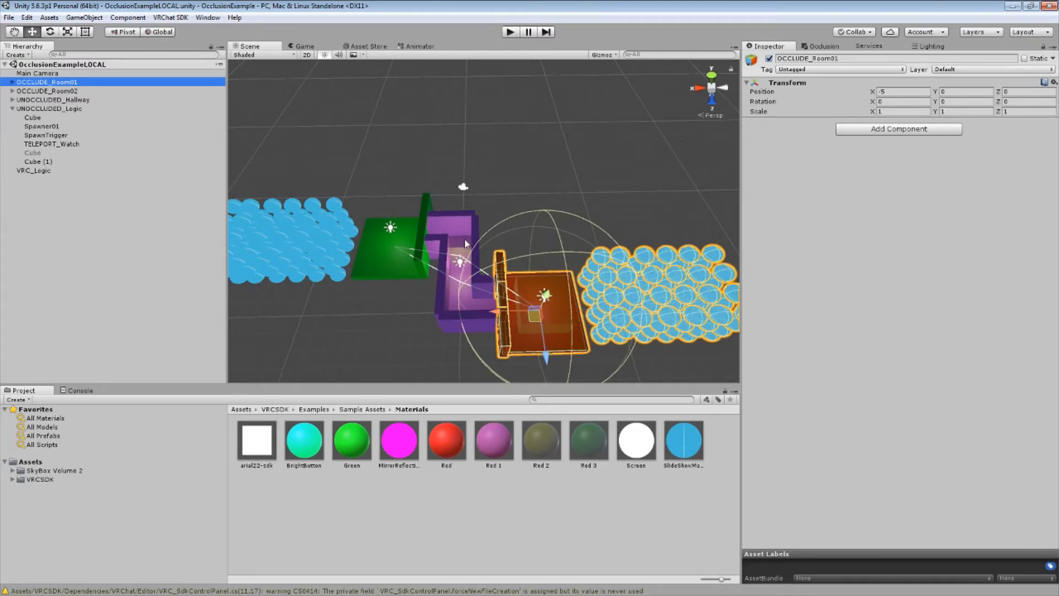
mouse_move(464, 248)
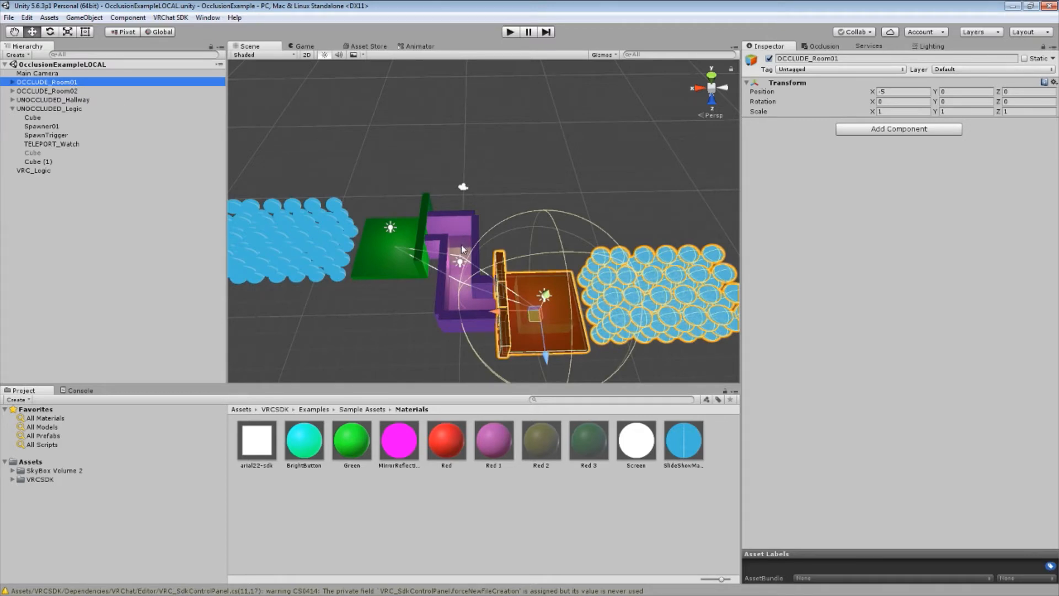
mouse_move(369, 318)
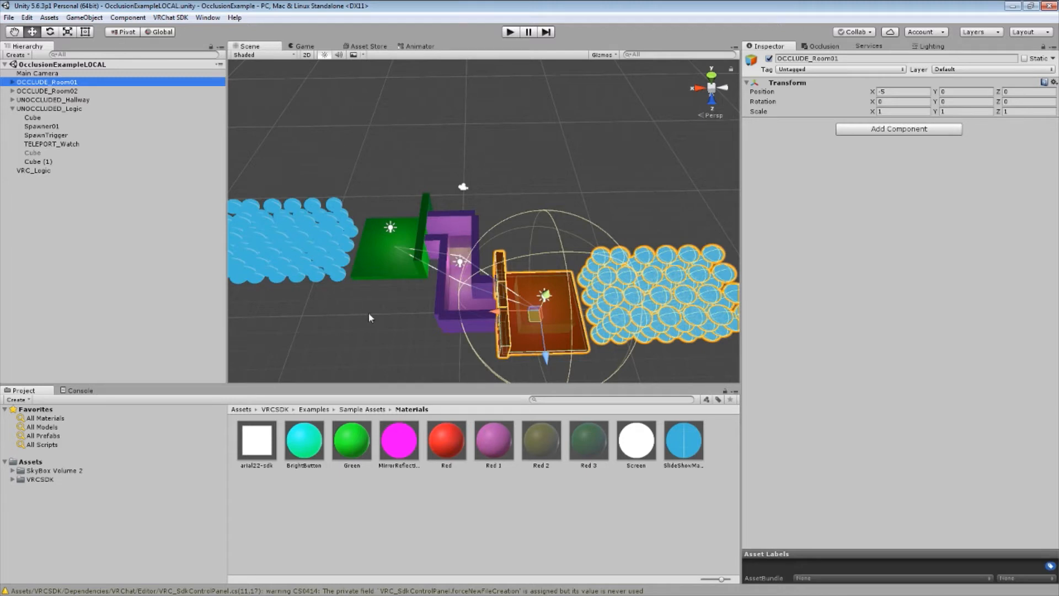
mouse_move(460, 258)
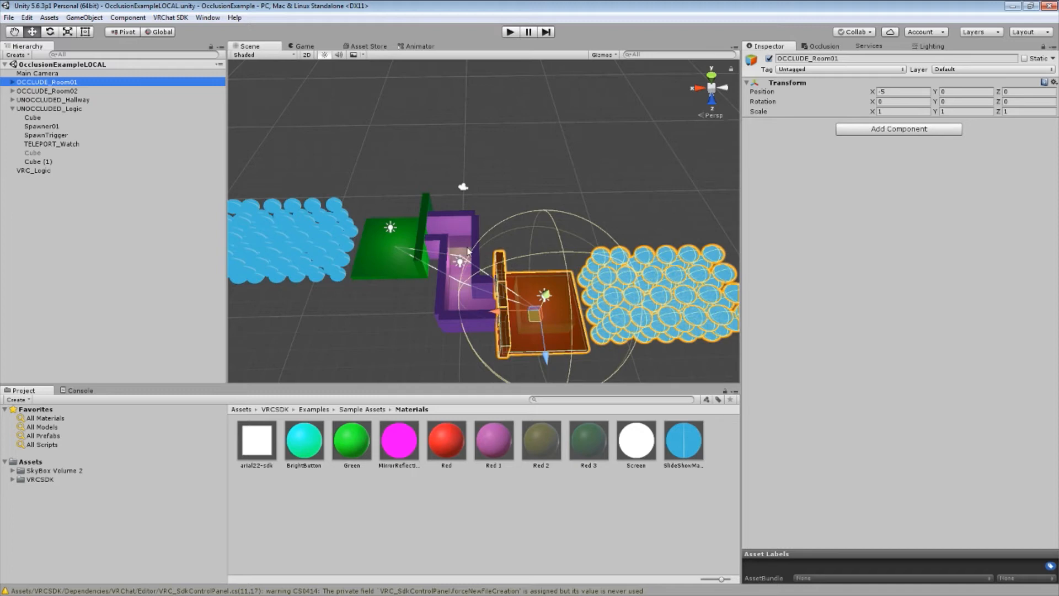
mouse_move(546, 305)
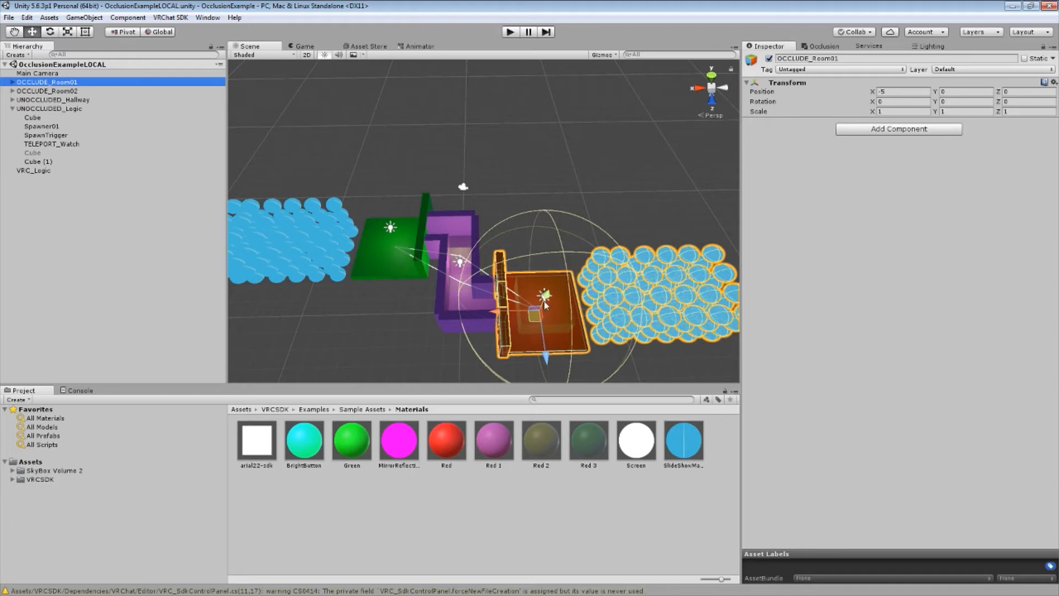
mouse_move(551, 326)
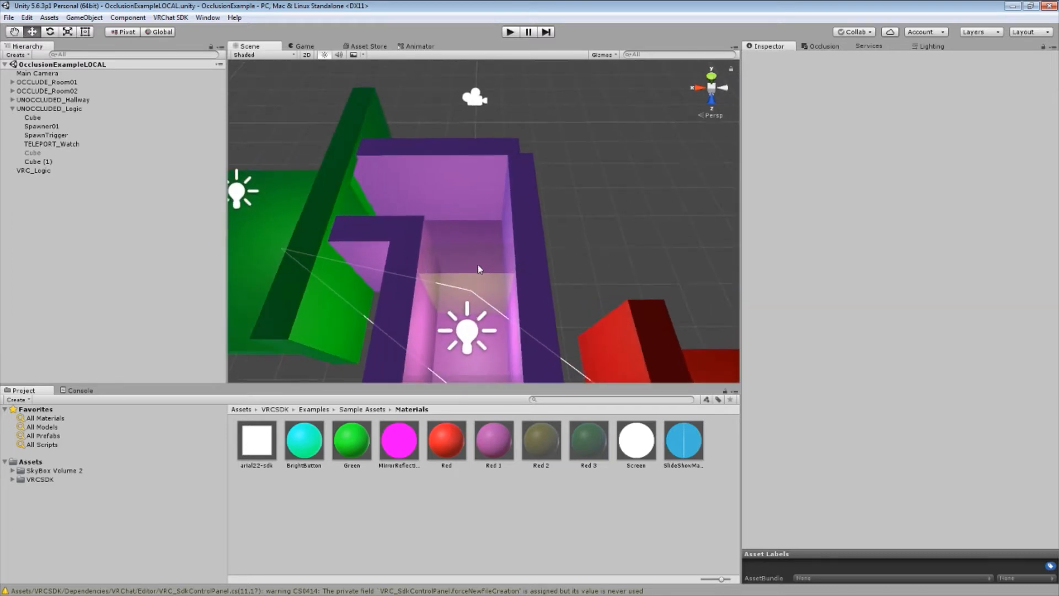
click(38, 162)
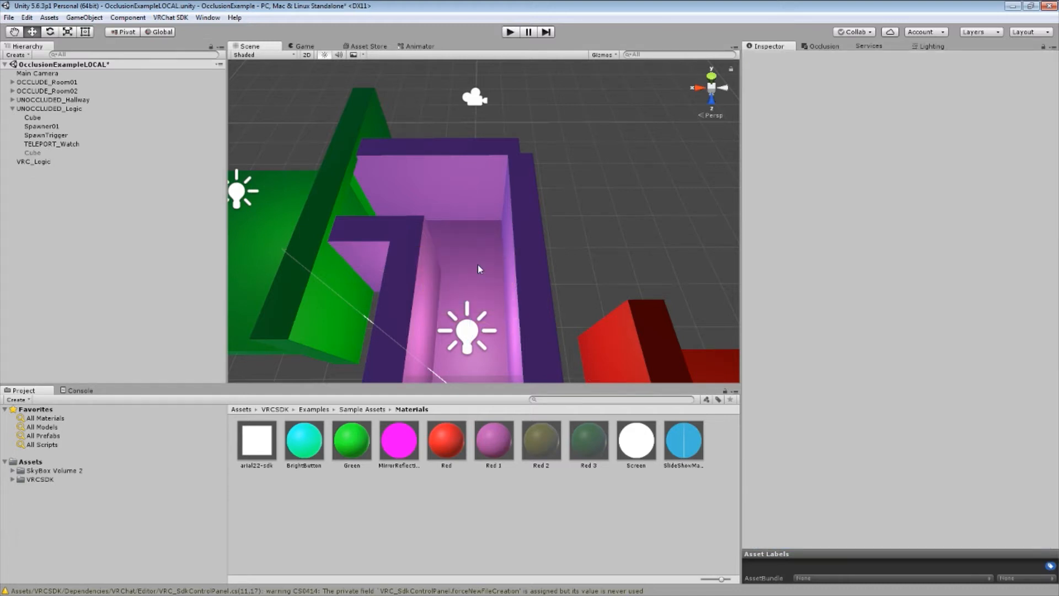
mouse_move(479, 260)
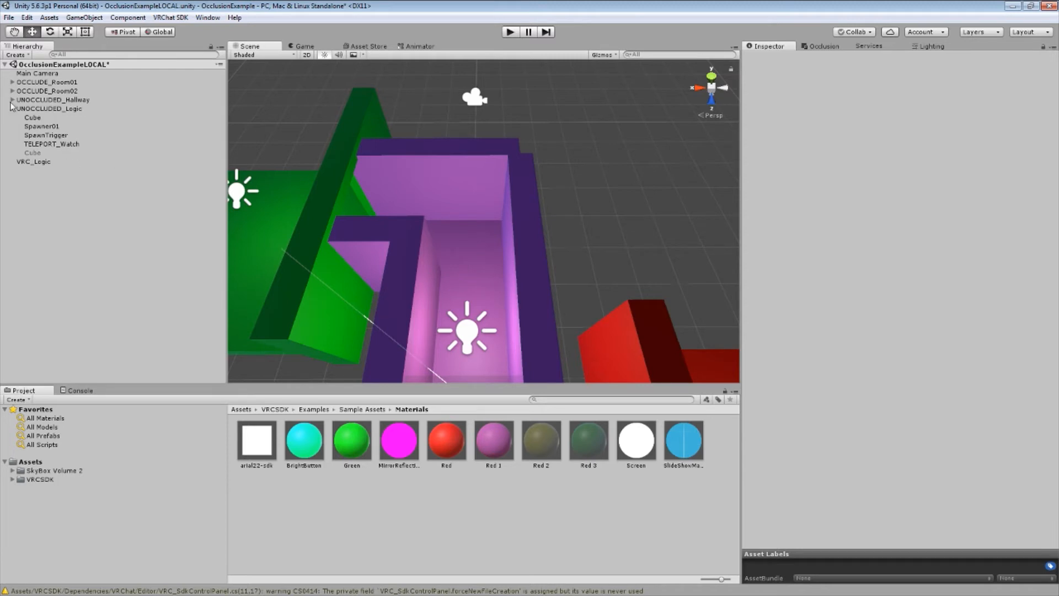
- Add a new 3D Cube as a child of UNOCCLUDED_Hallway
right_click(52, 100)
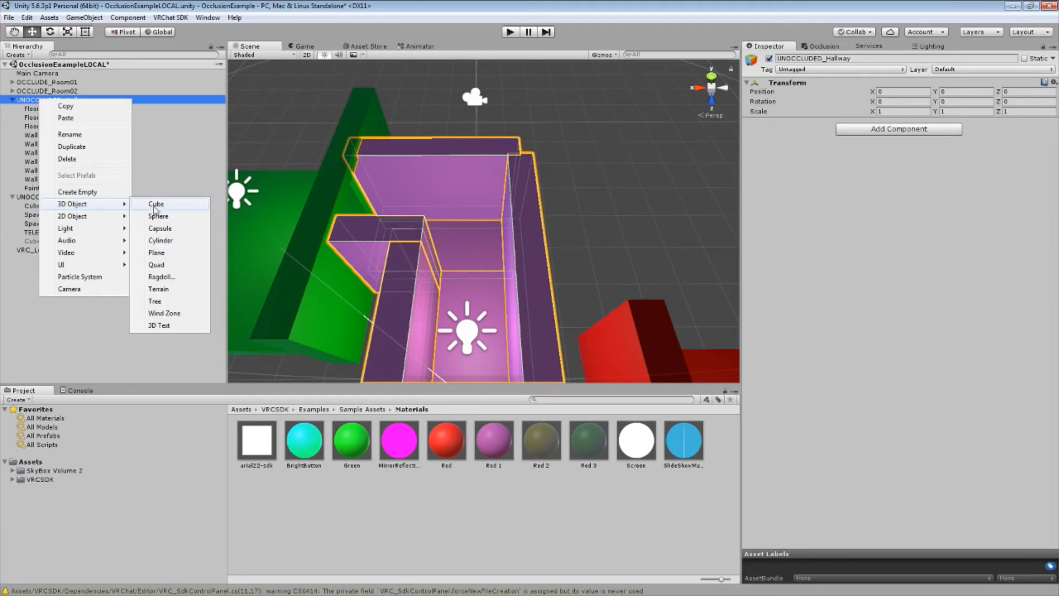
click(156, 204)
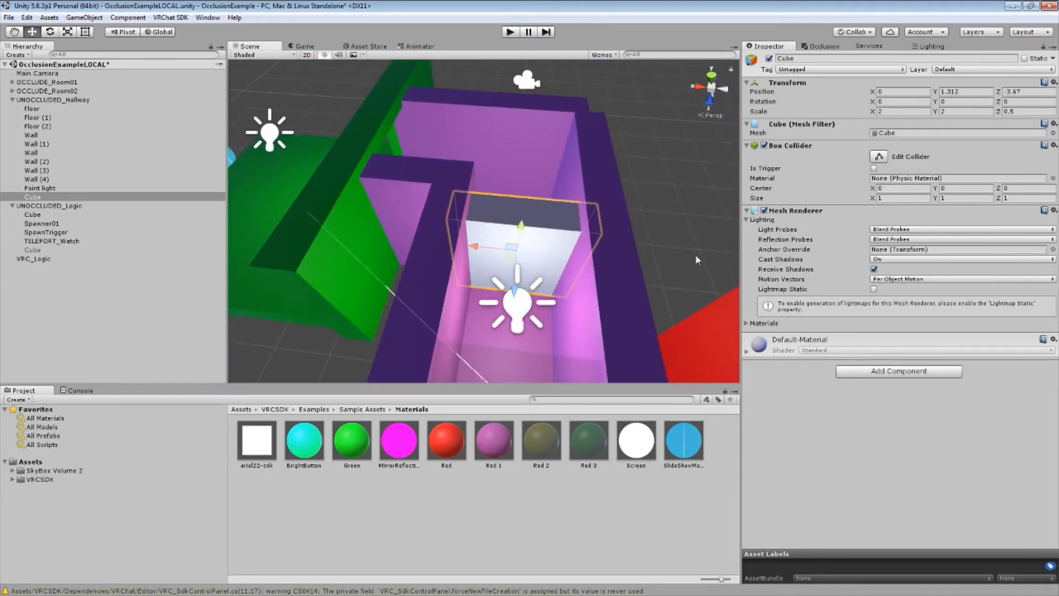
- Apply the translucent Red 2 material to the hallway cube and tick Is Trigger on its collider
click(541, 439)
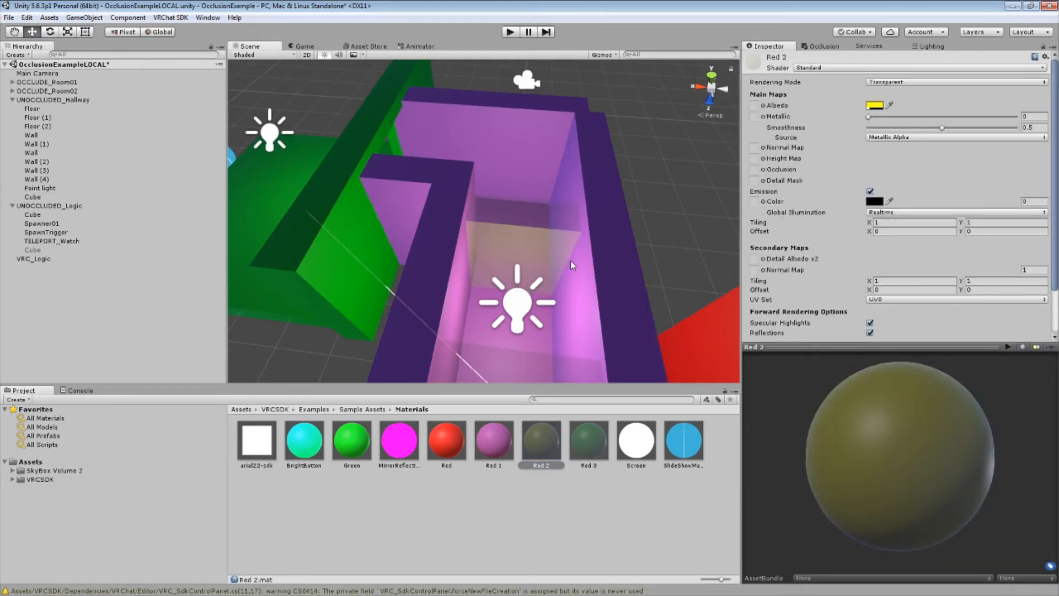
click(32, 197)
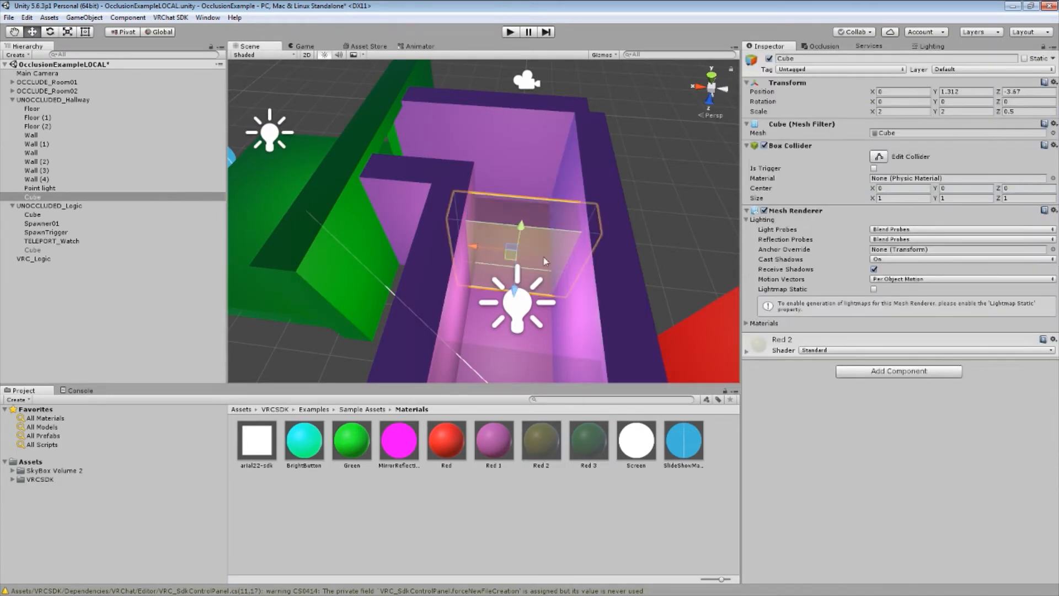
mouse_move(566, 265)
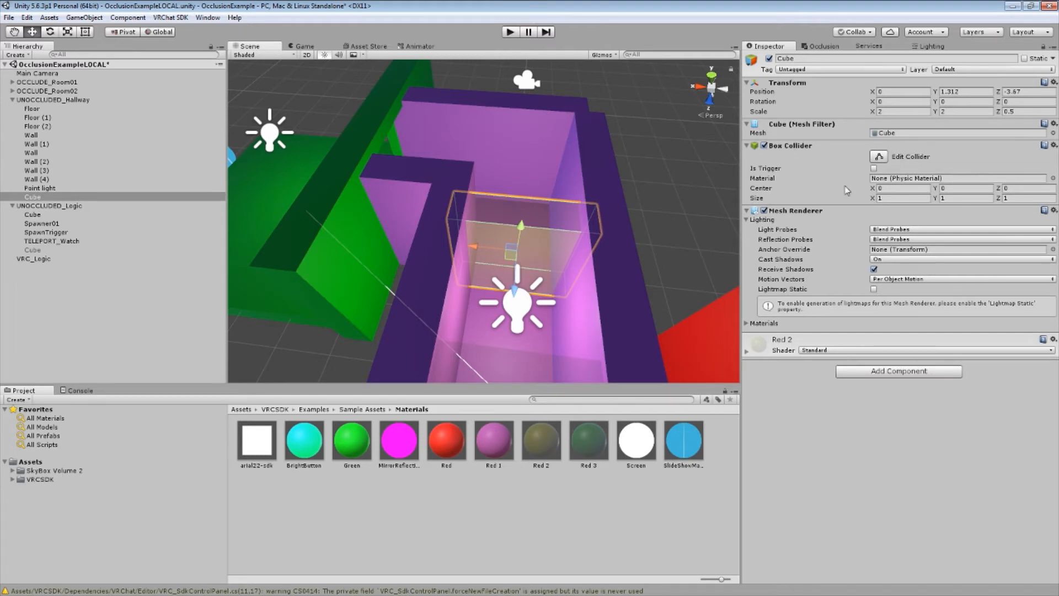
mouse_move(873, 169)
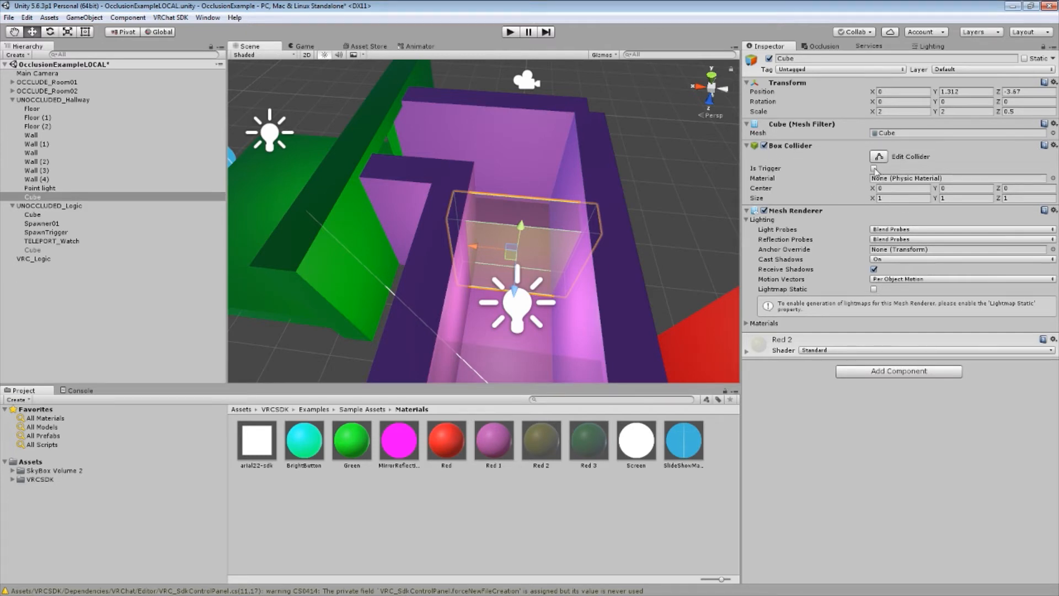
click(874, 168)
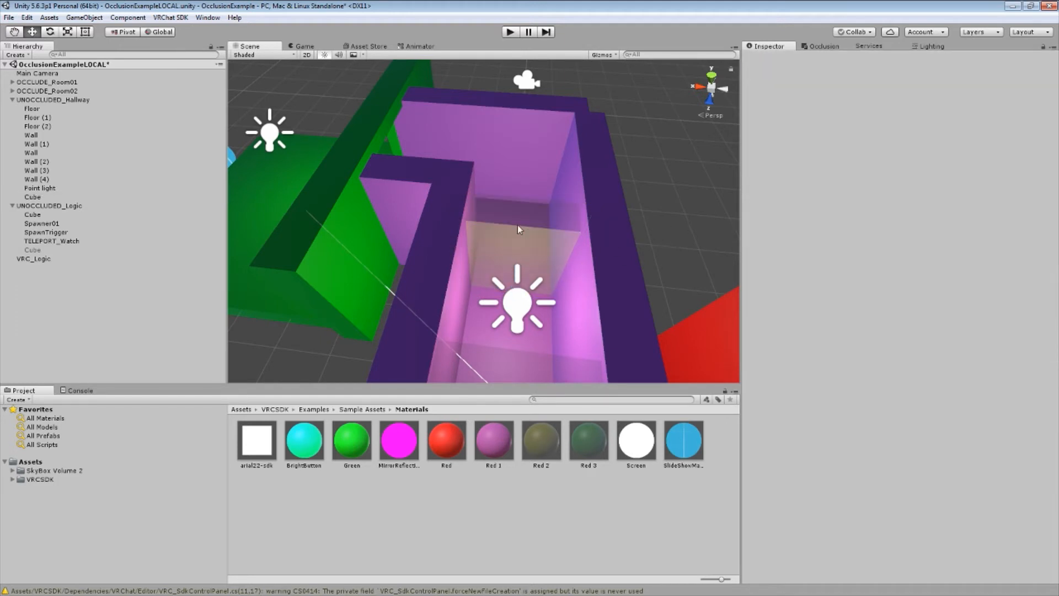
- Add a VRC_Trigger to the hallway cube with Advanced Mode on and an OnEnterTrigger event
click(33, 196)
text(VRC_T)
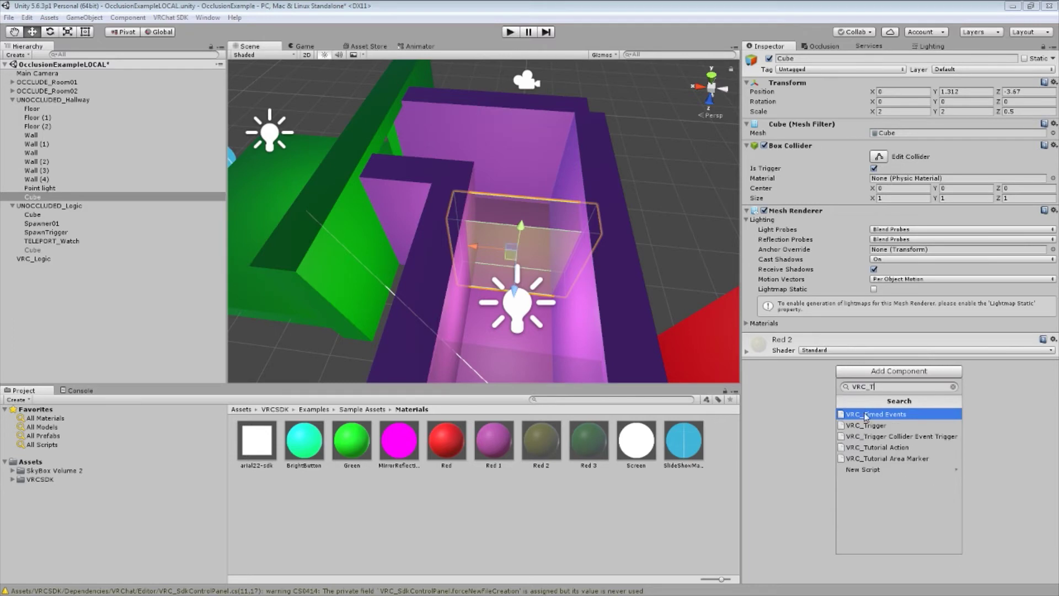
click(864, 425)
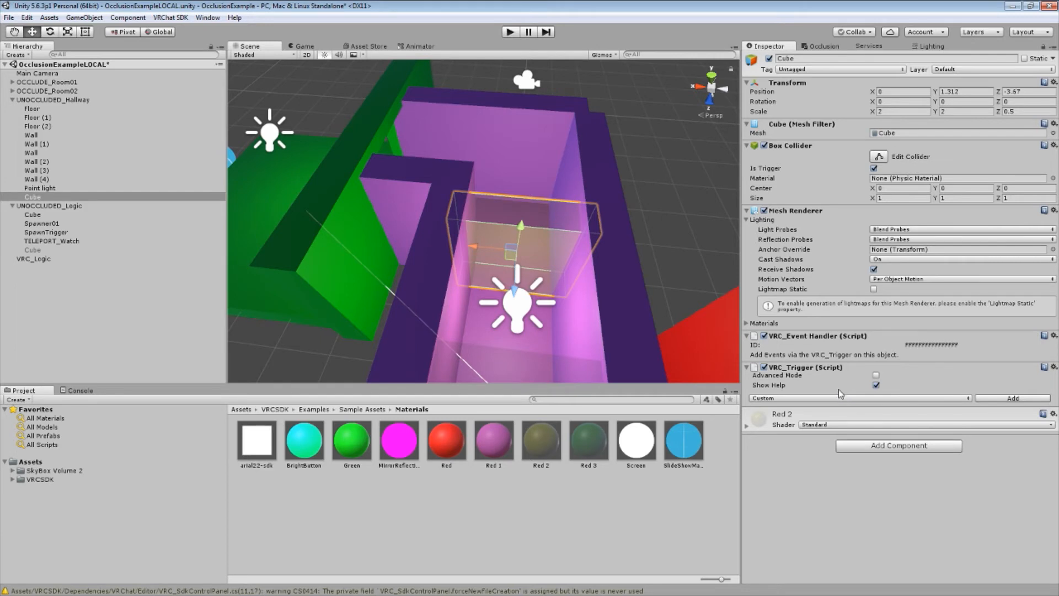
click(877, 376)
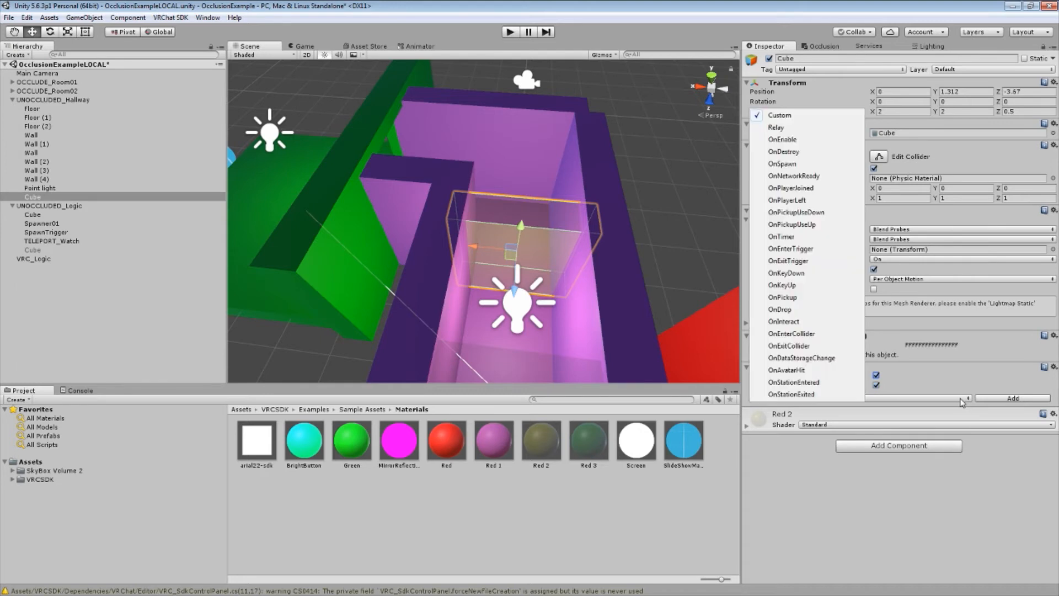
mouse_move(804, 163)
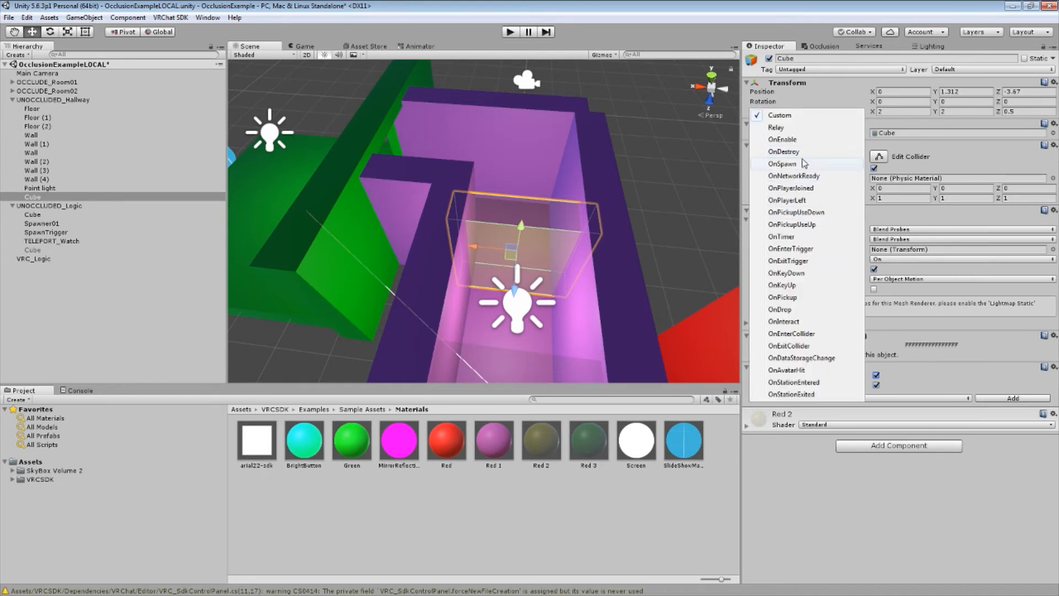
mouse_move(807, 249)
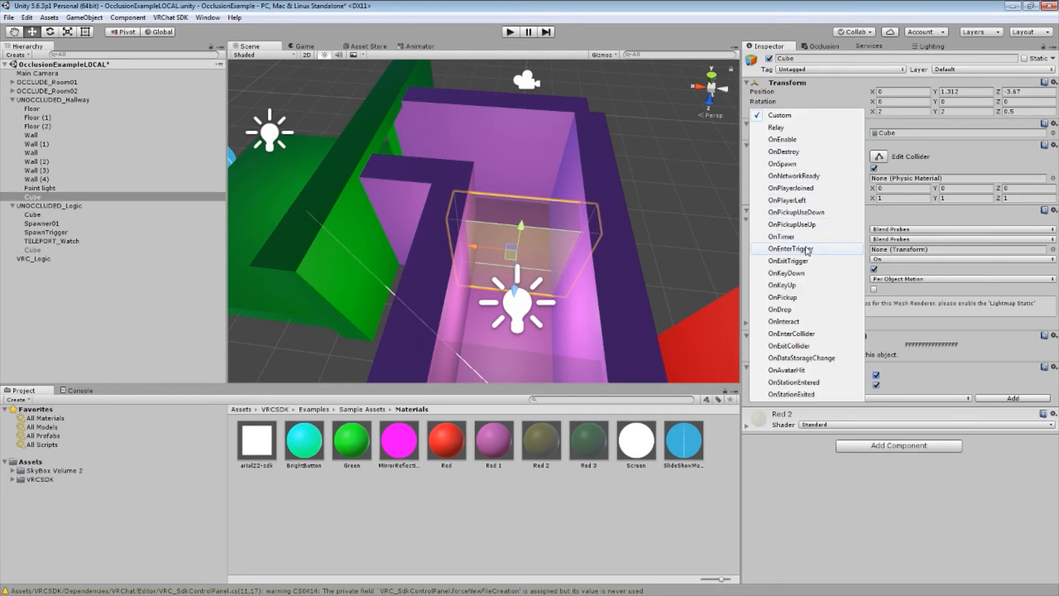
click(790, 248)
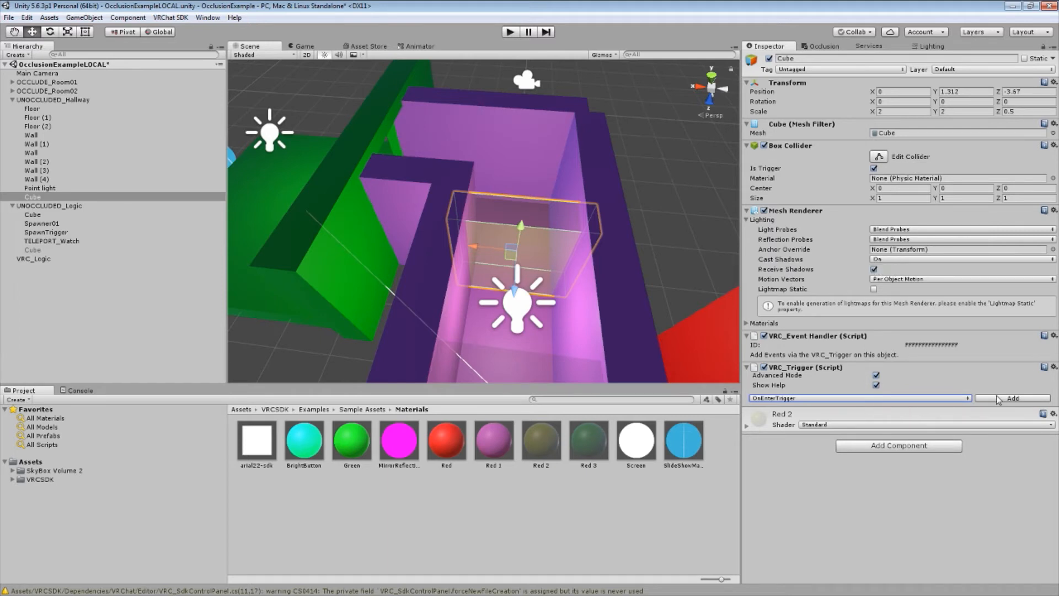
click(1012, 397)
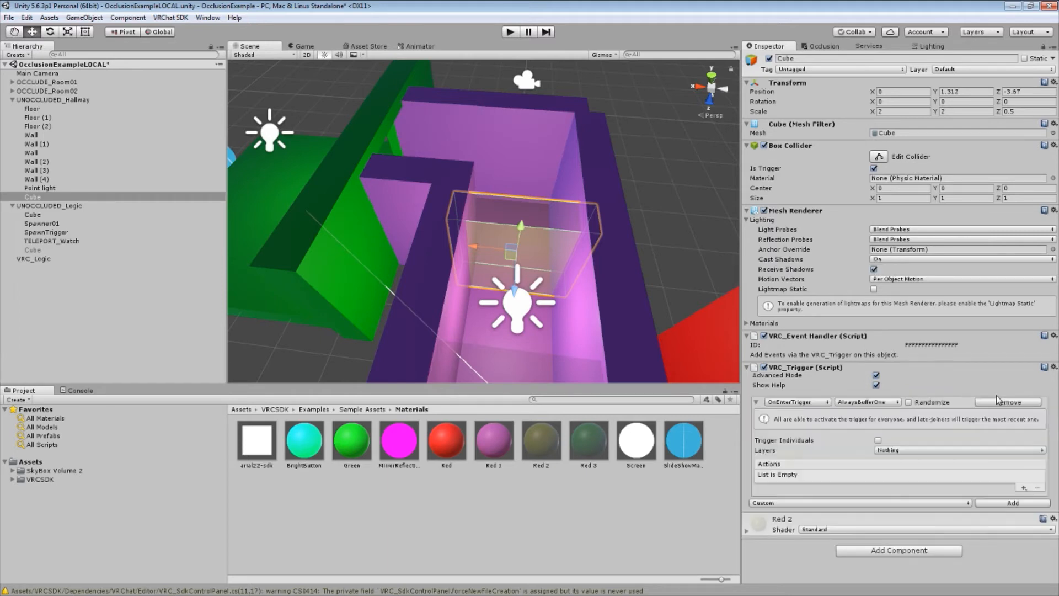
mouse_move(895, 407)
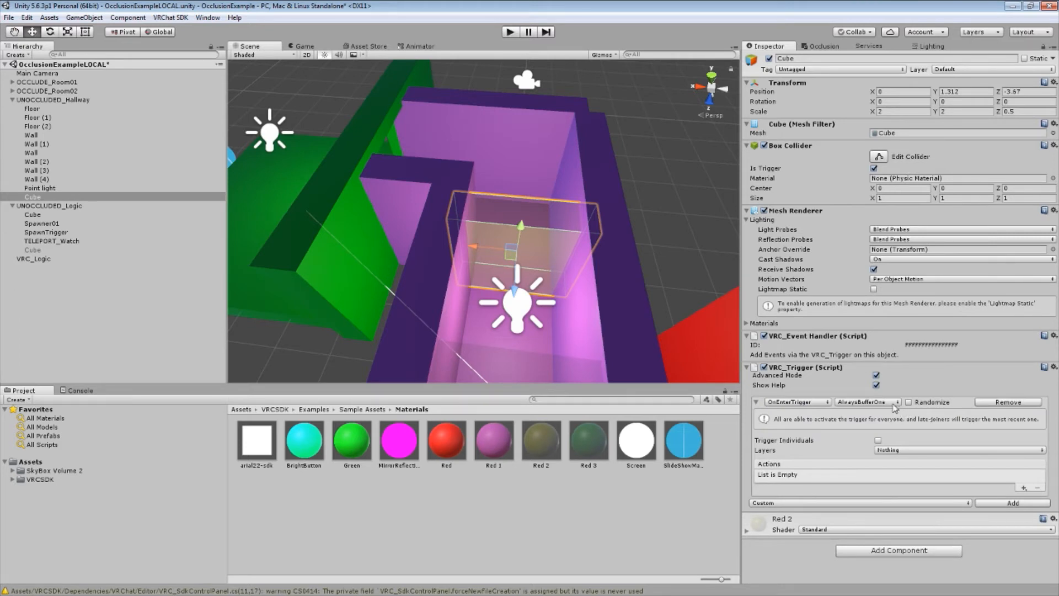
- Set the enter trigger to Local broadcast, firing only for the PlayerLocal layer
click(867, 402)
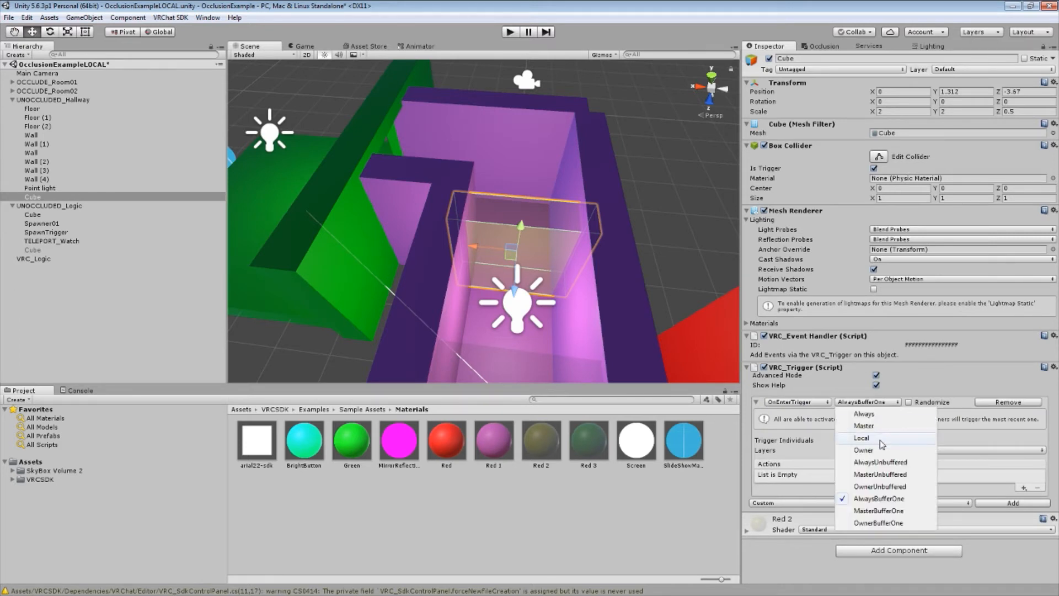
click(861, 438)
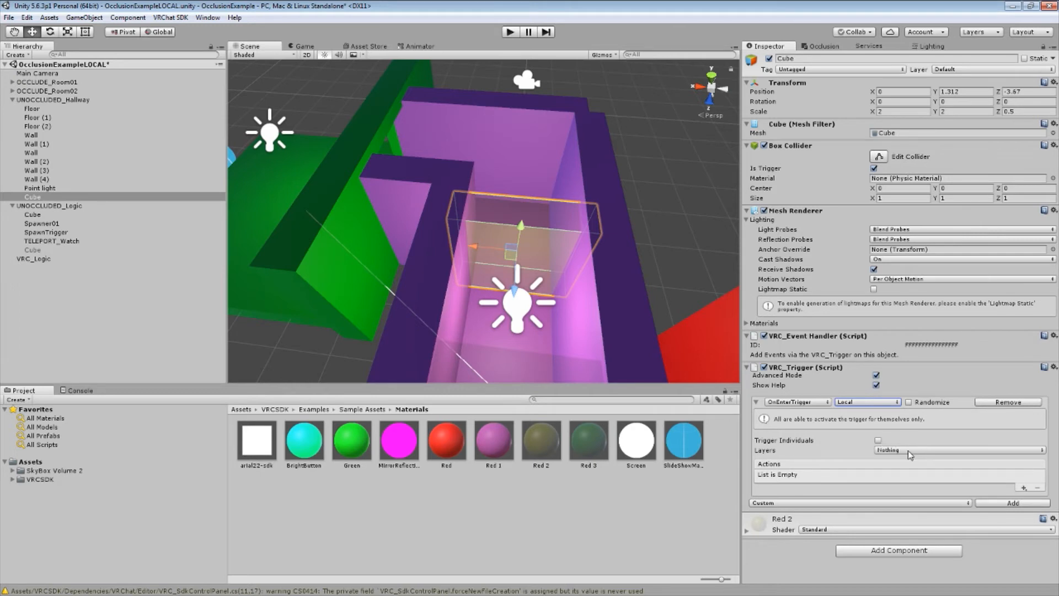
click(957, 450)
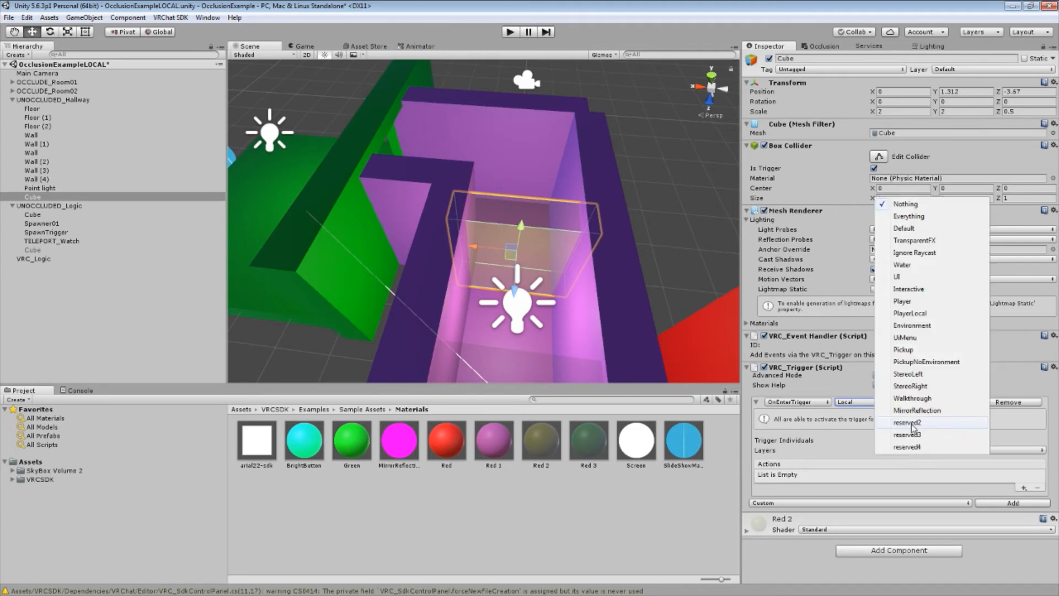
mouse_move(910, 313)
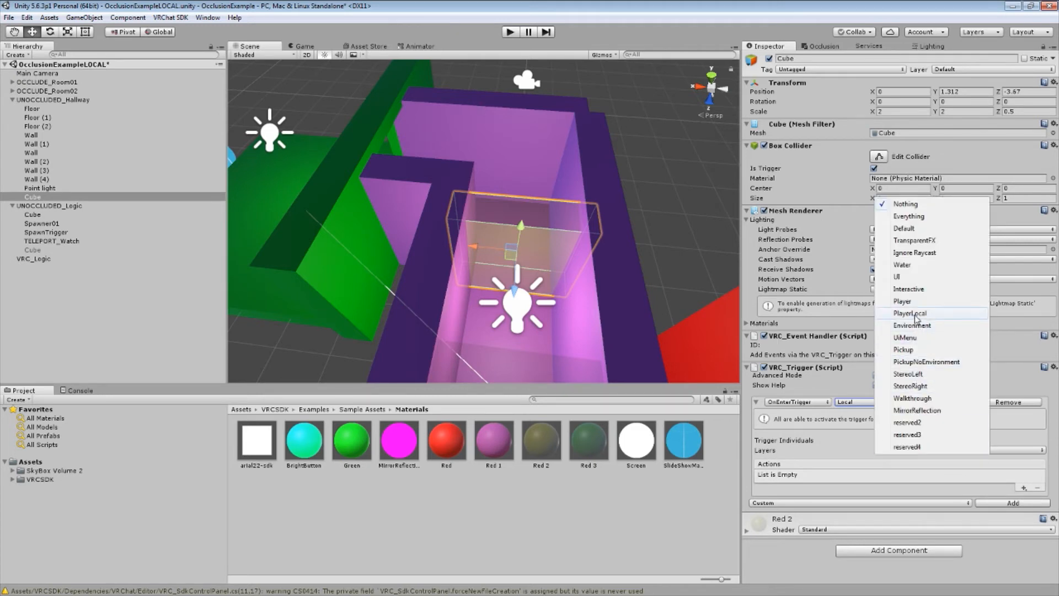
click(910, 313)
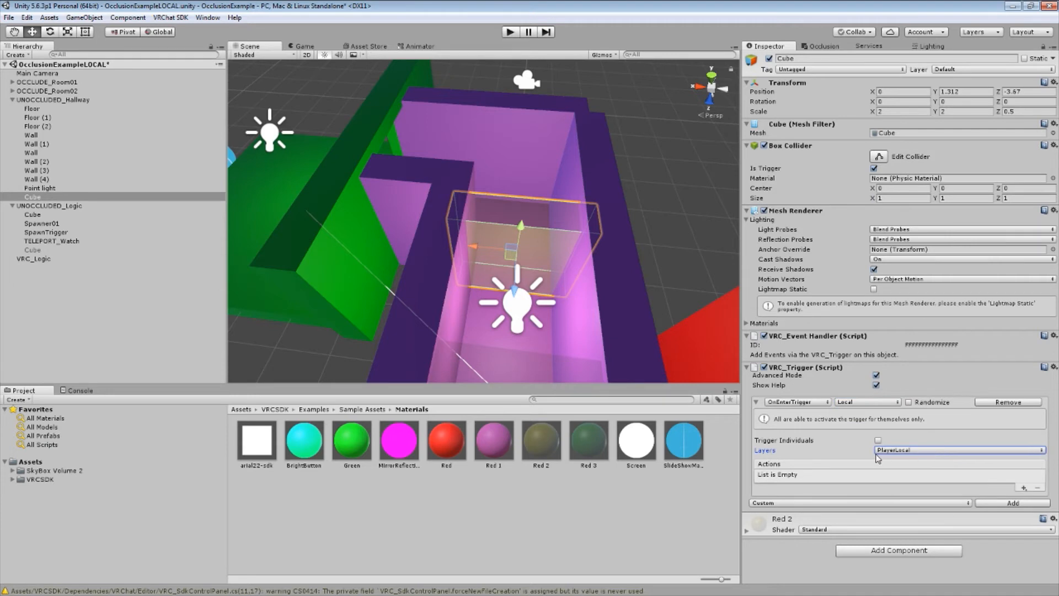
mouse_move(1016, 491)
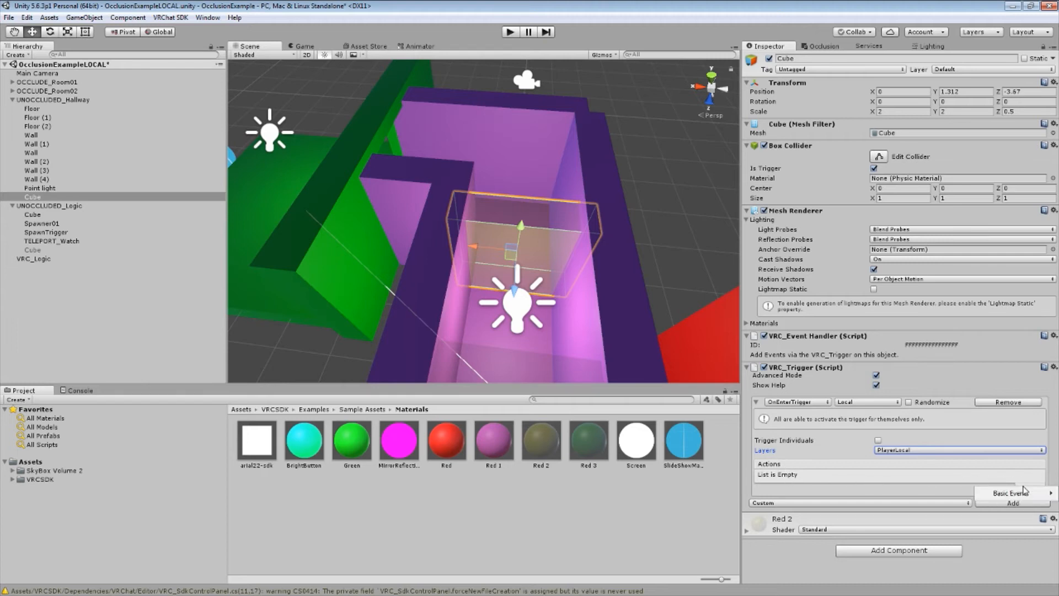
- Add a SetGameObjectActive action with receiver OCCLUDE_Room02 and Operation True
click(1011, 493)
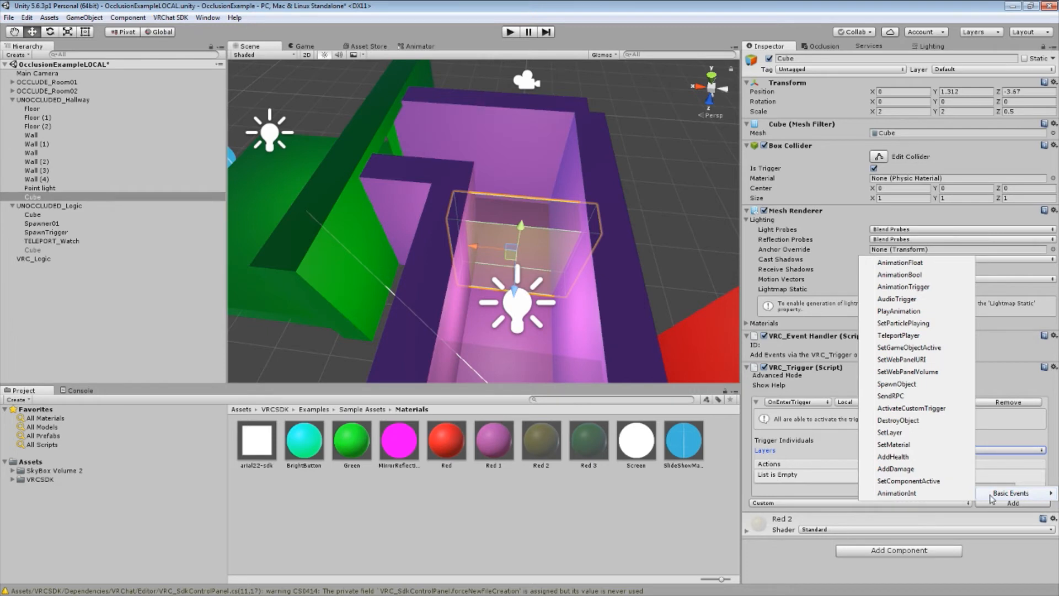
mouse_move(913, 347)
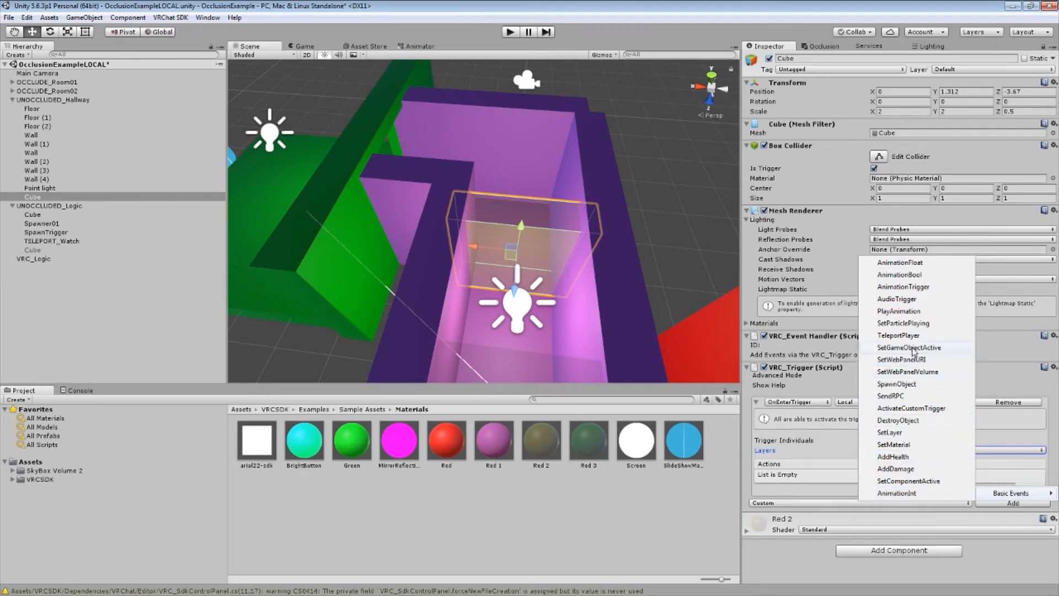
click(907, 347)
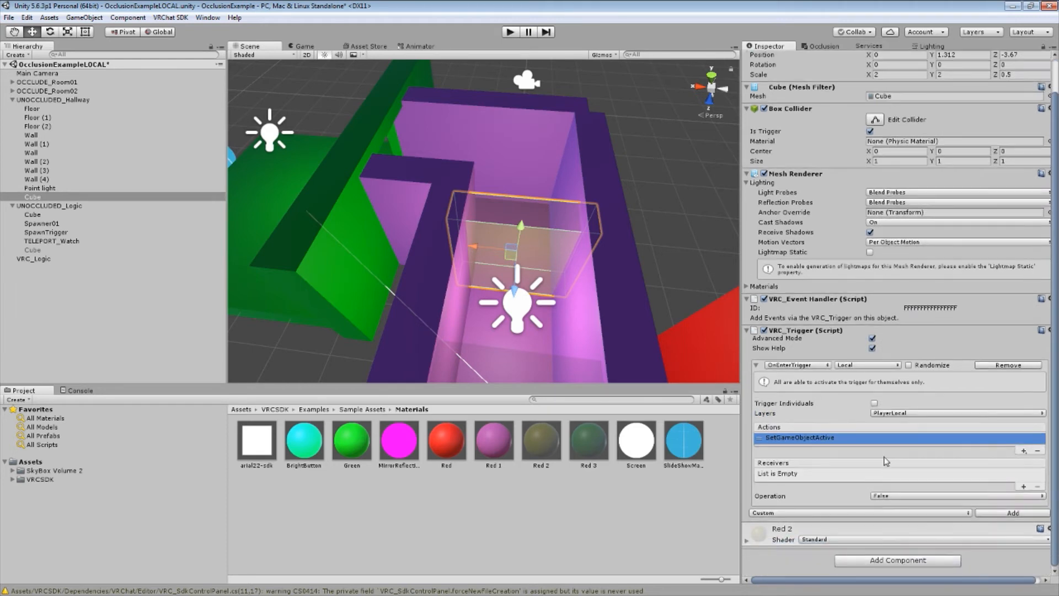
mouse_move(812, 476)
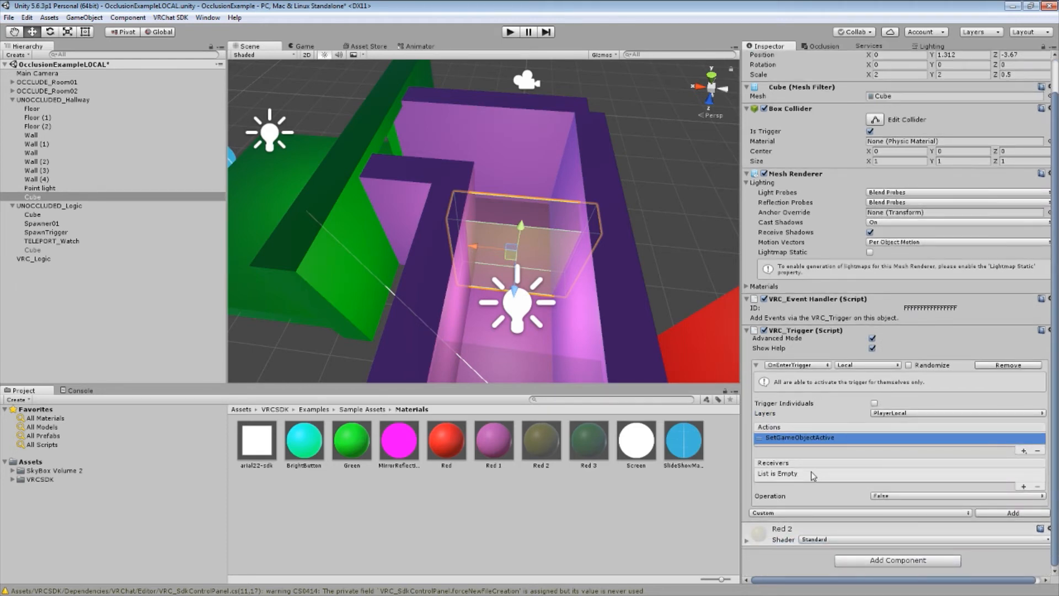
mouse_move(1005, 475)
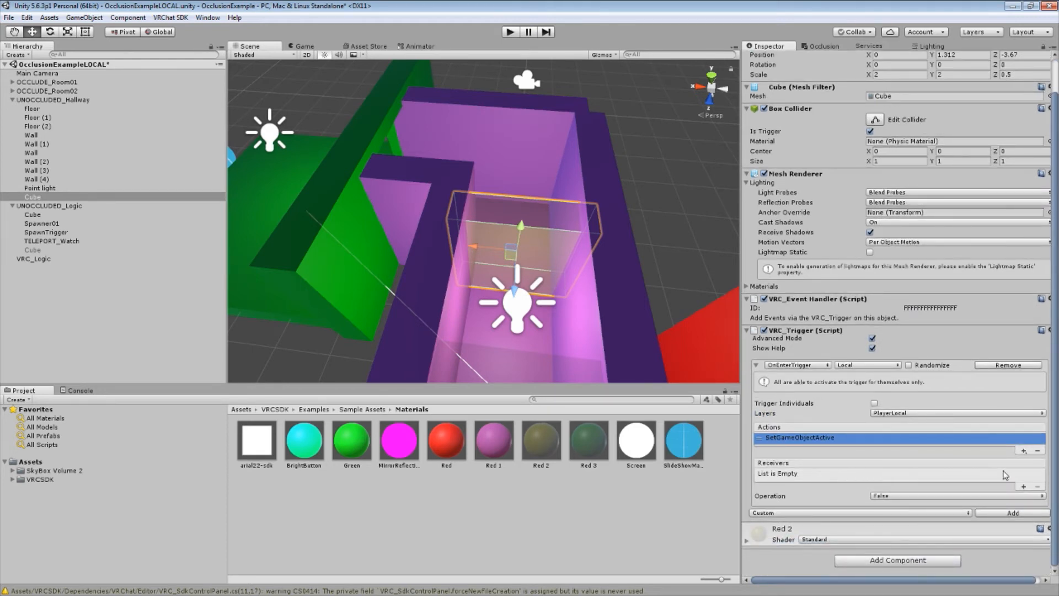
click(1026, 488)
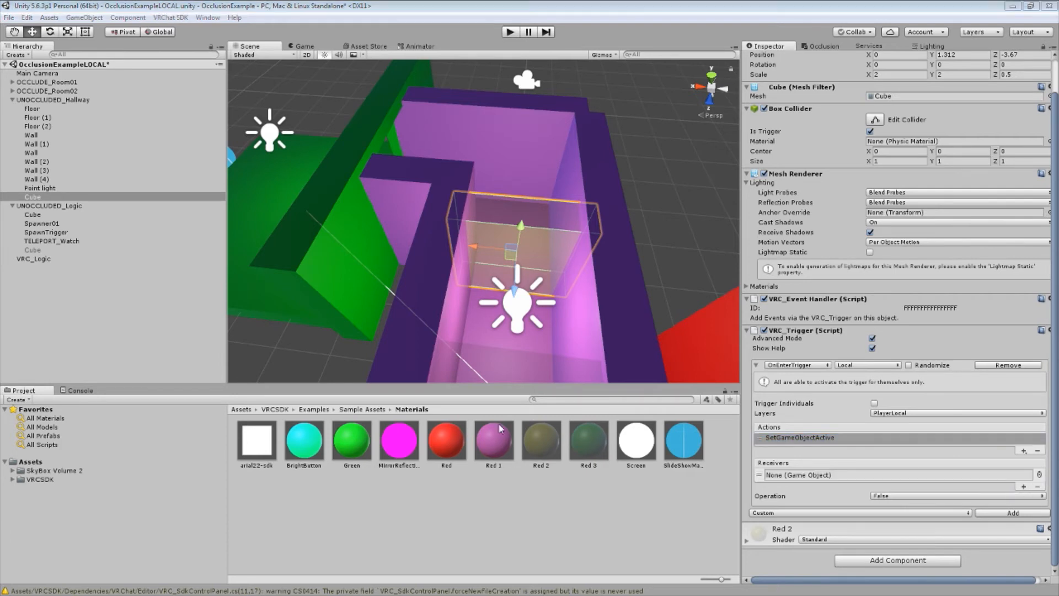
click(1048, 475)
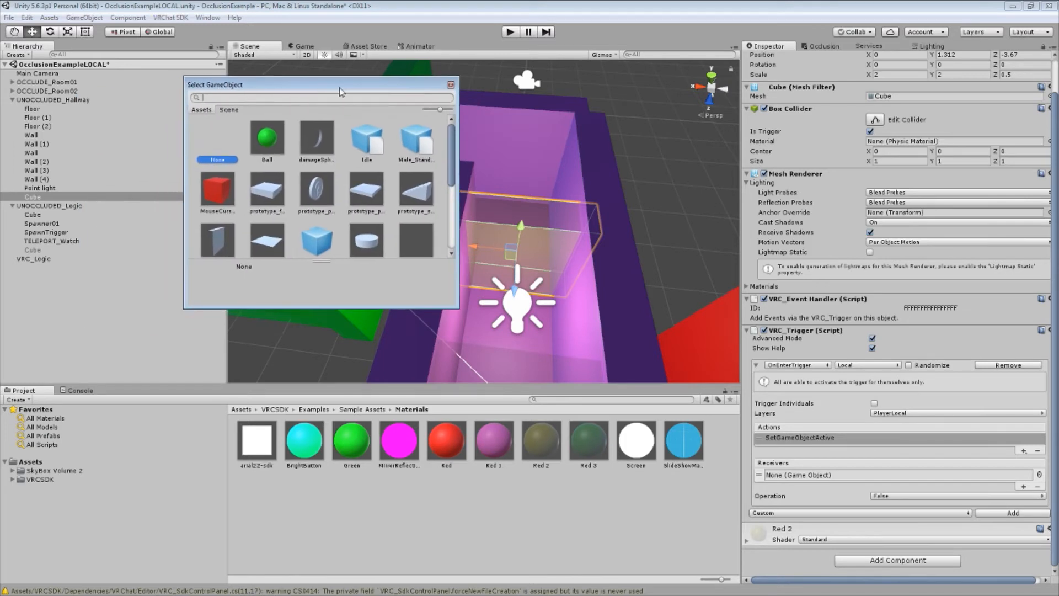
click(229, 109)
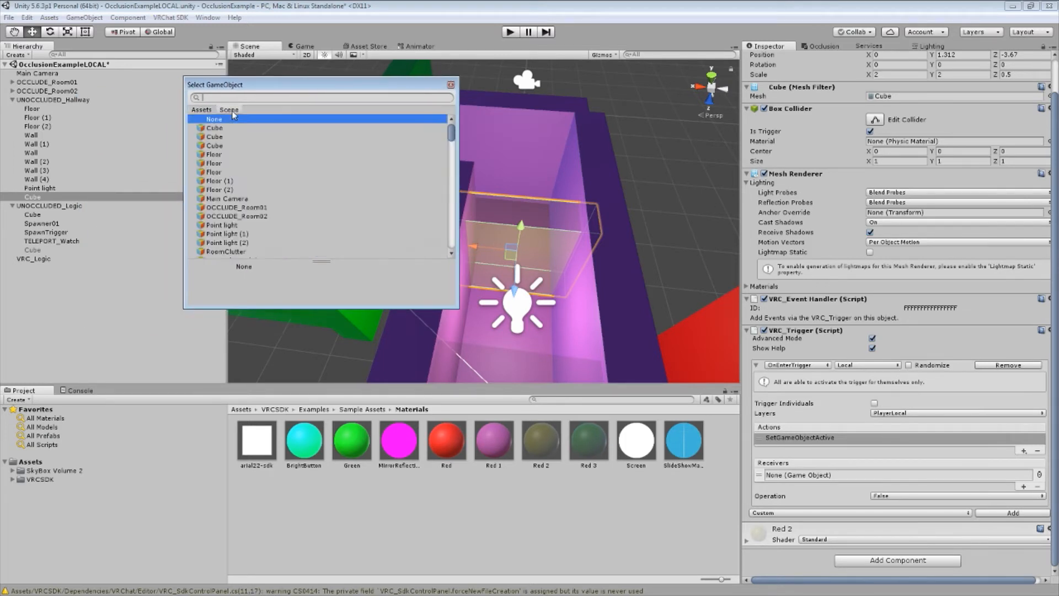
text(Ocd)
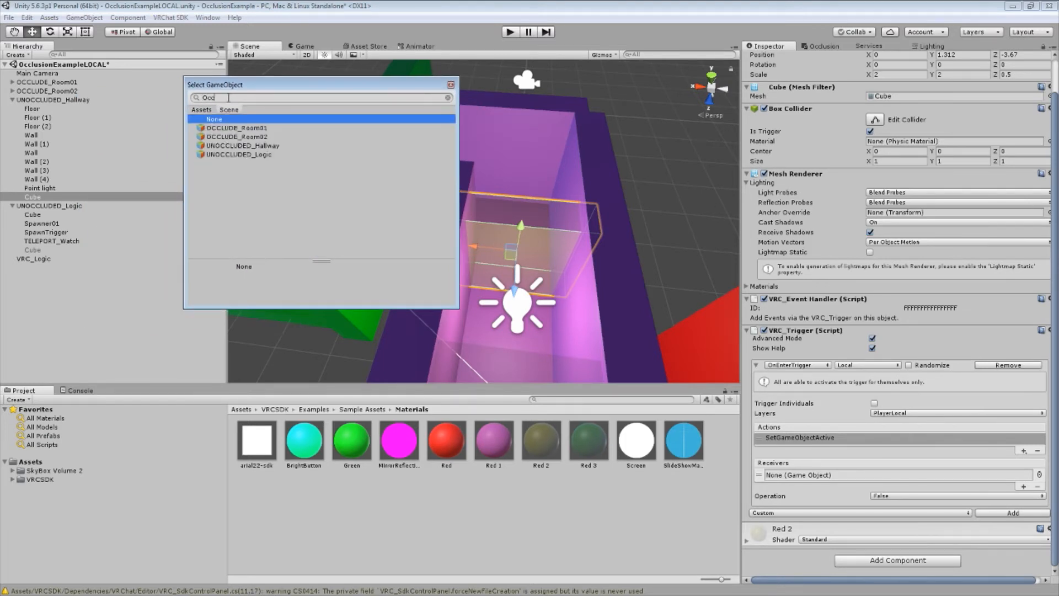
text(Occlude)
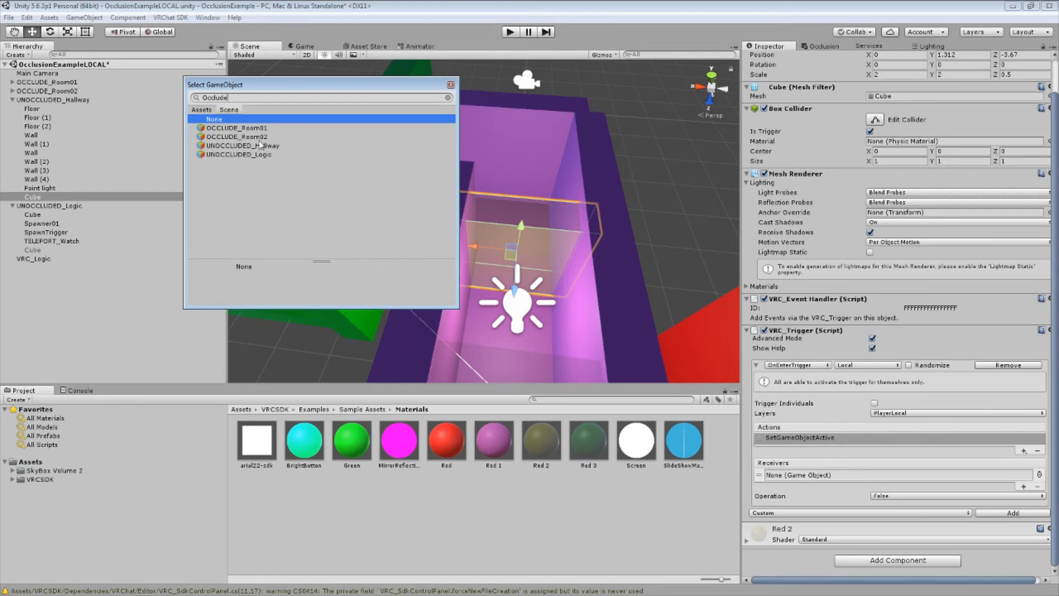
click(235, 136)
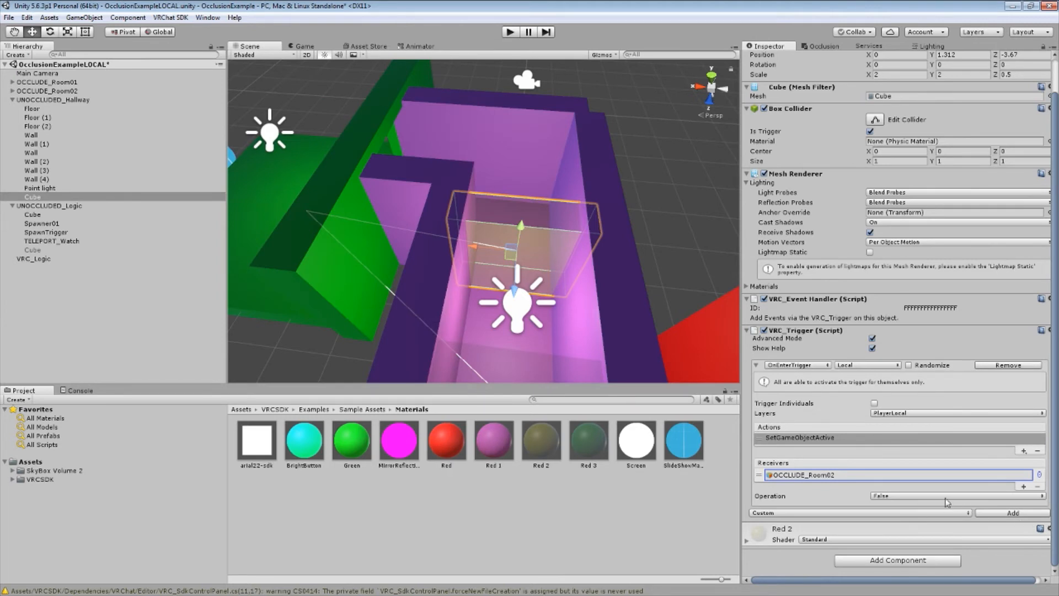
click(956, 496)
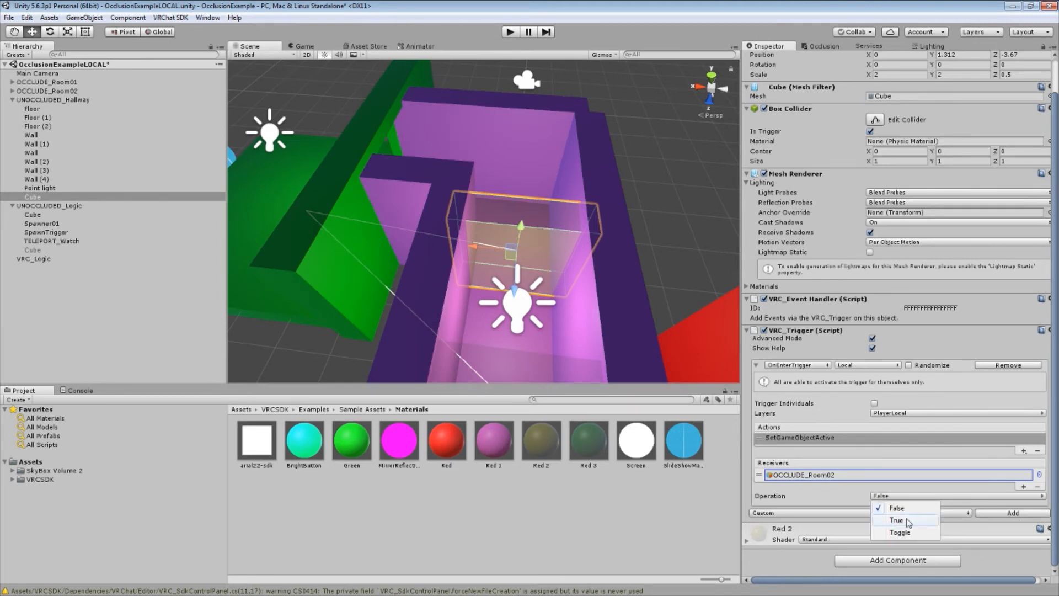
click(896, 521)
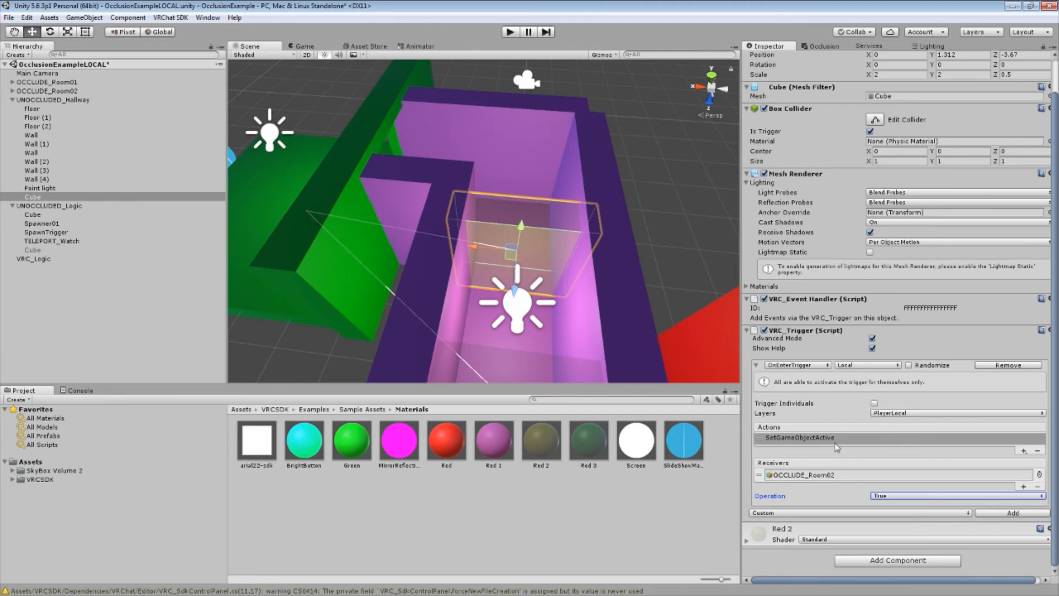
mouse_move(867, 488)
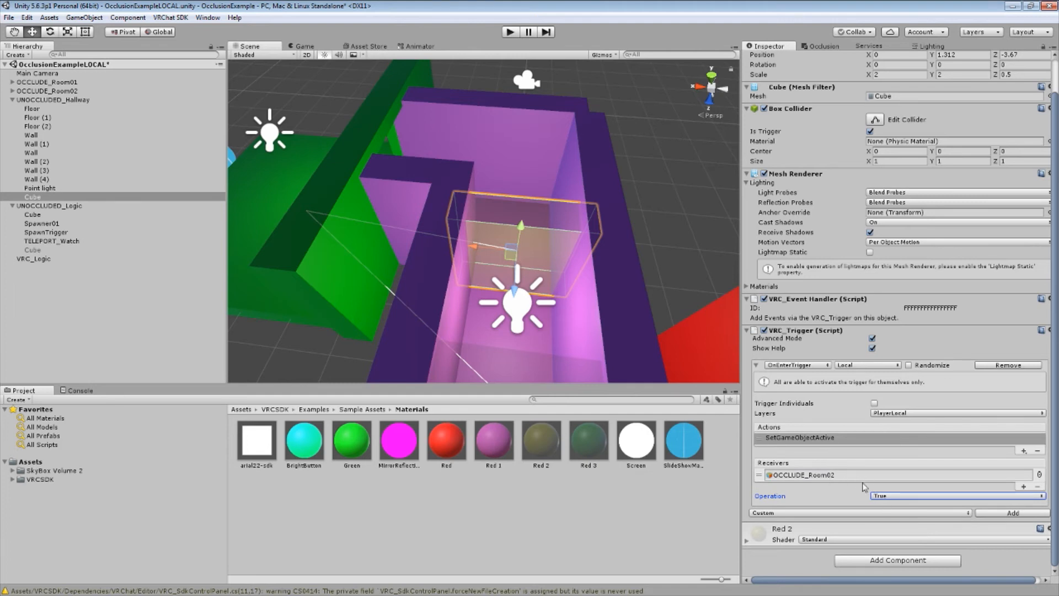
mouse_move(629, 331)
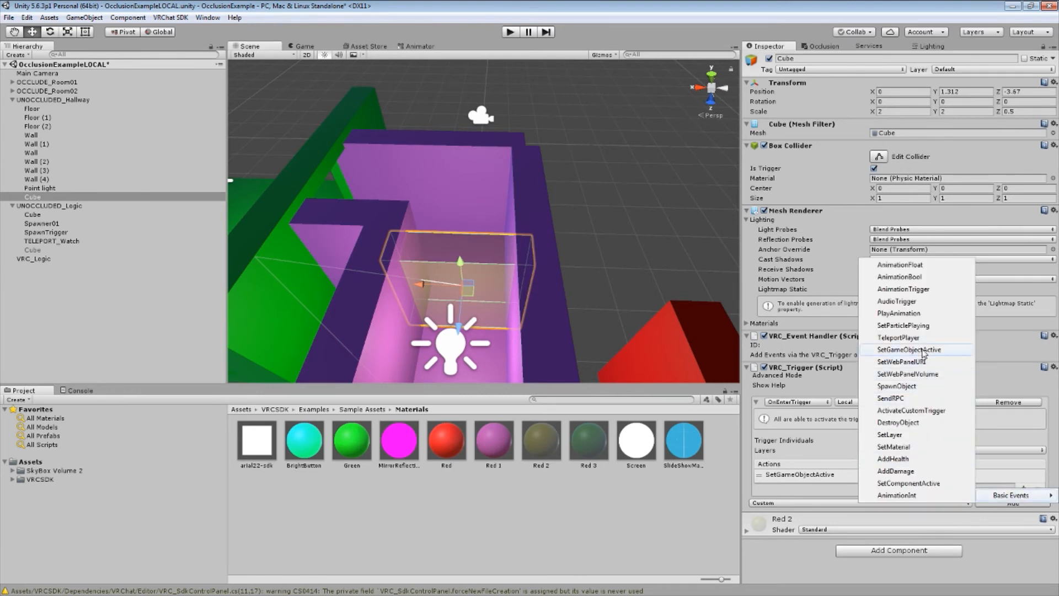
- Add a second SetGameObjectActive action with receiver OCCLUDE_Room01 and Operation False
click(909, 349)
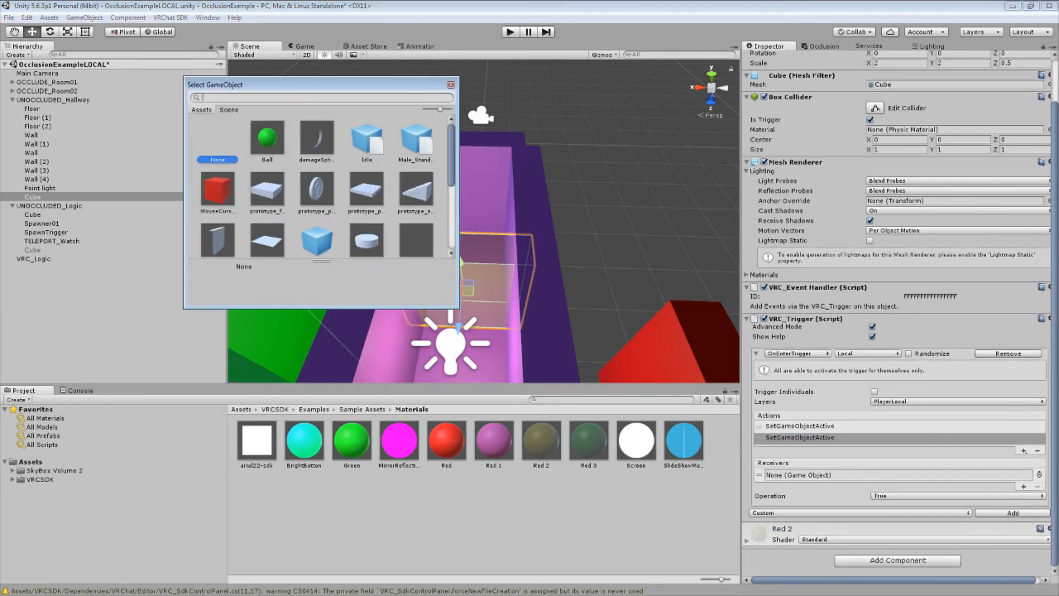
click(229, 109)
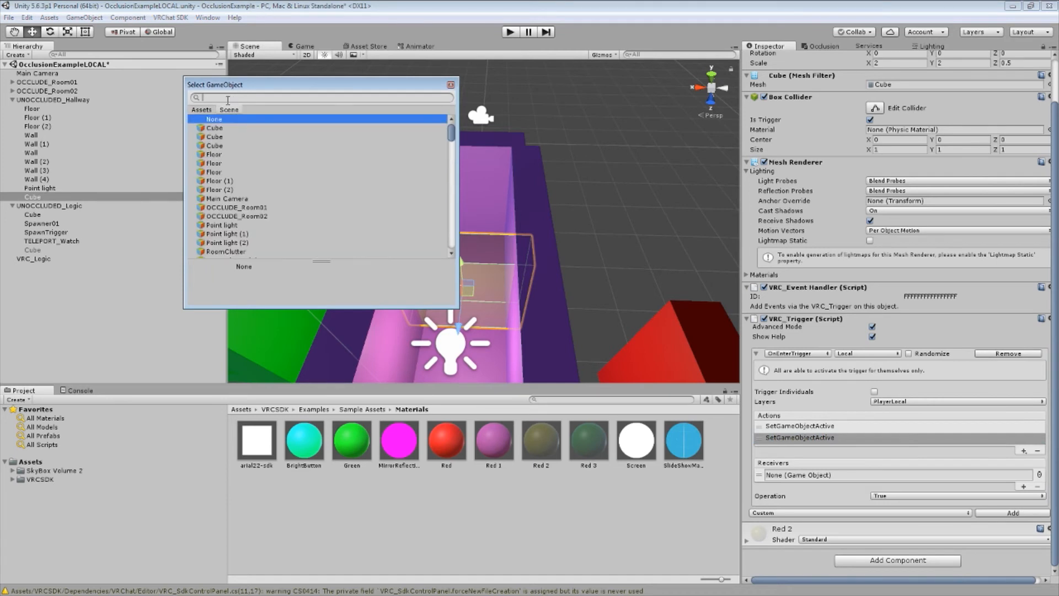
text(occlude)
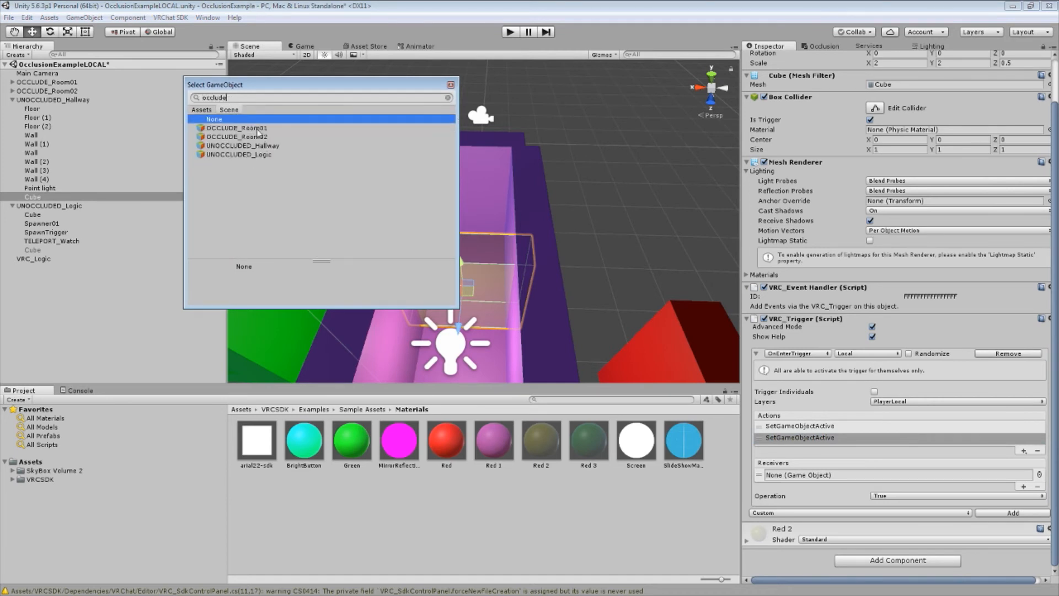
click(236, 127)
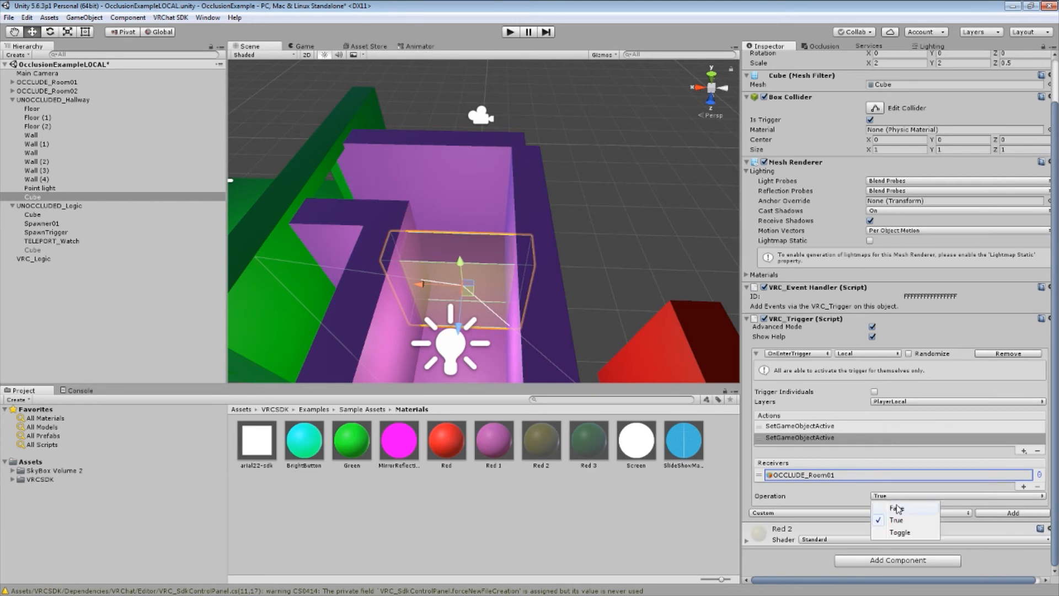
click(897, 509)
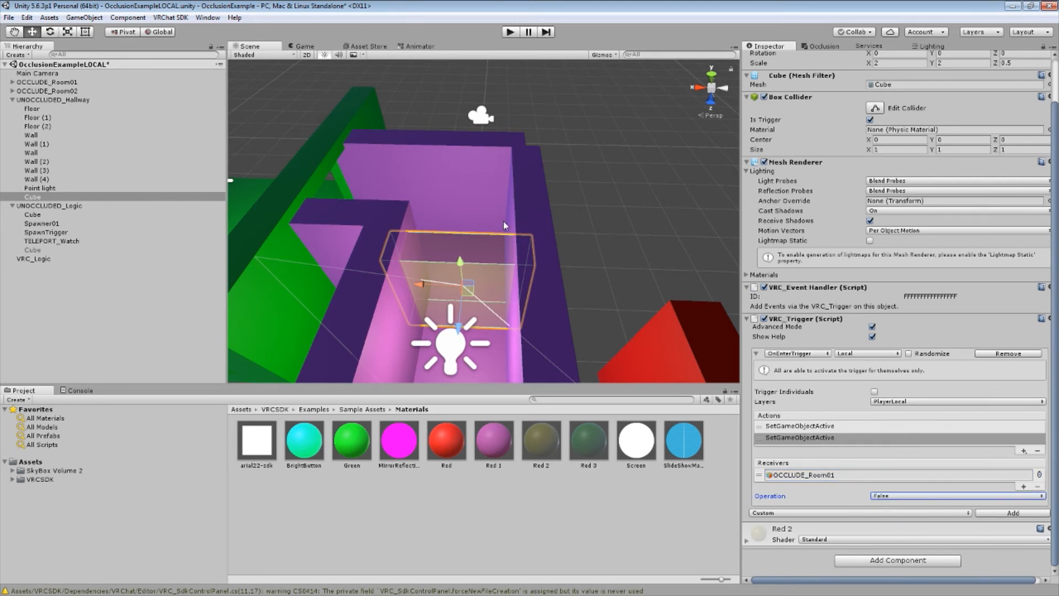
scroll(up, 3)
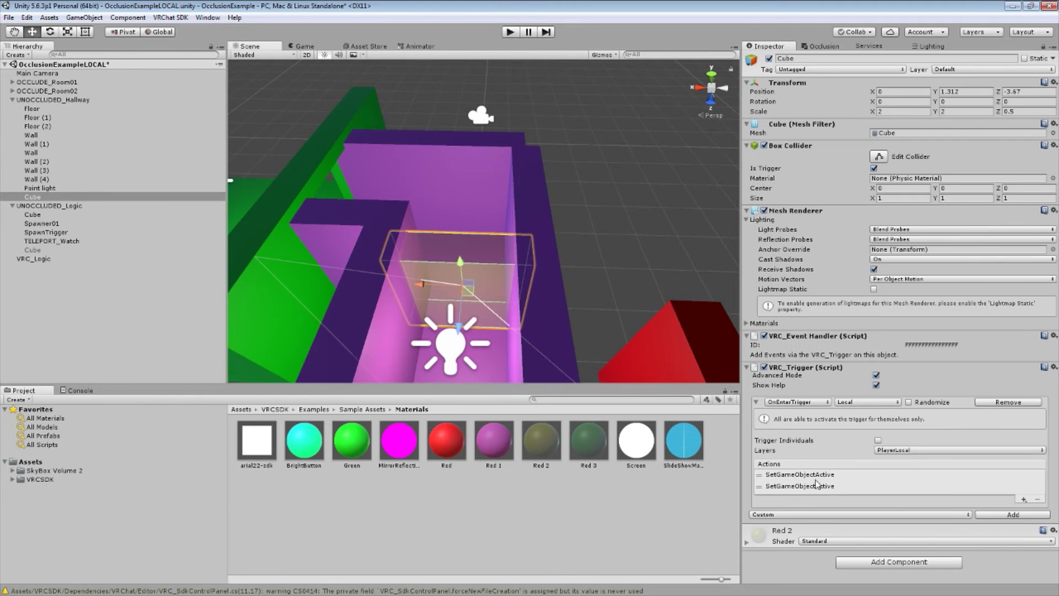
- Review the first SetGameObjectActive action, then deselect the hallway trigger cube to view both rooms
click(800, 460)
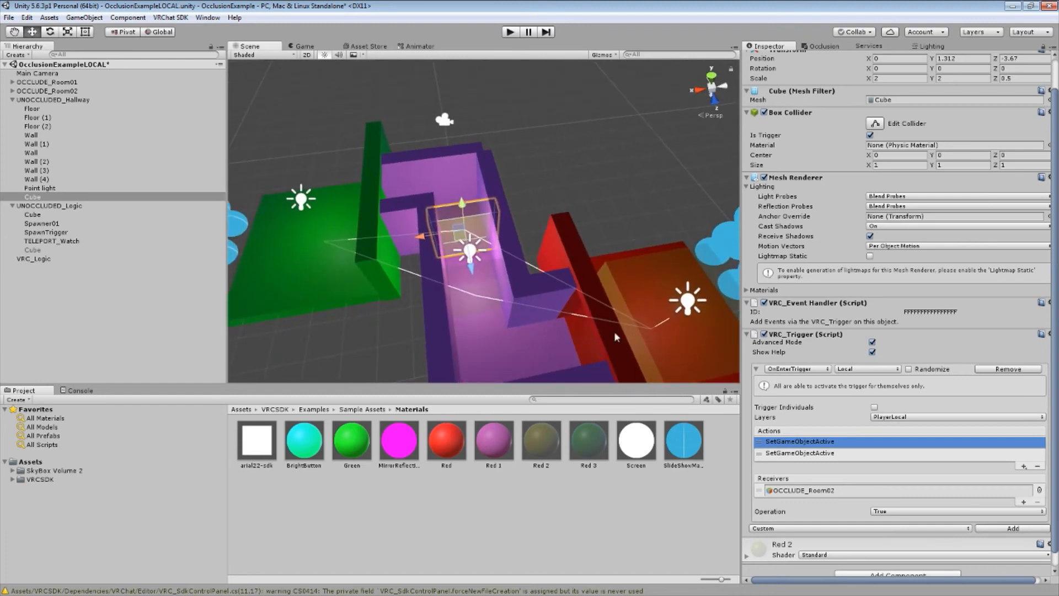
click(800, 452)
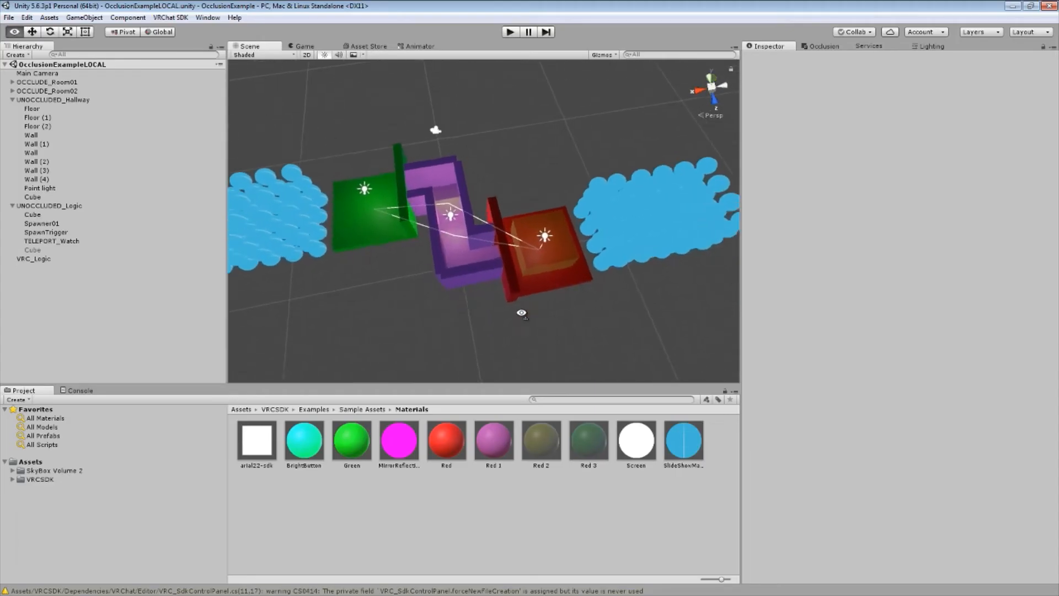
click(45, 232)
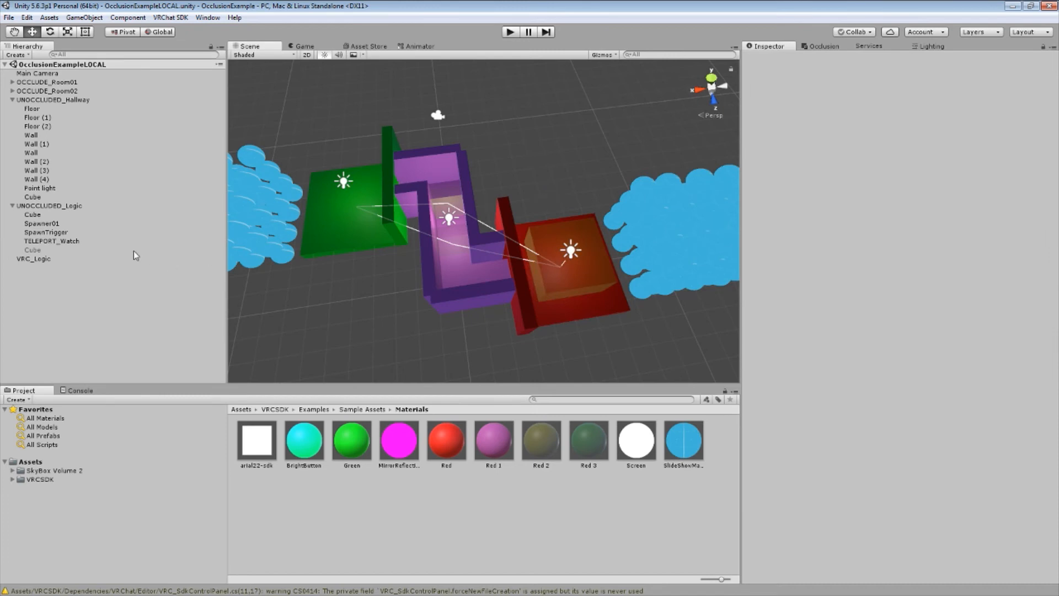
mouse_move(61, 203)
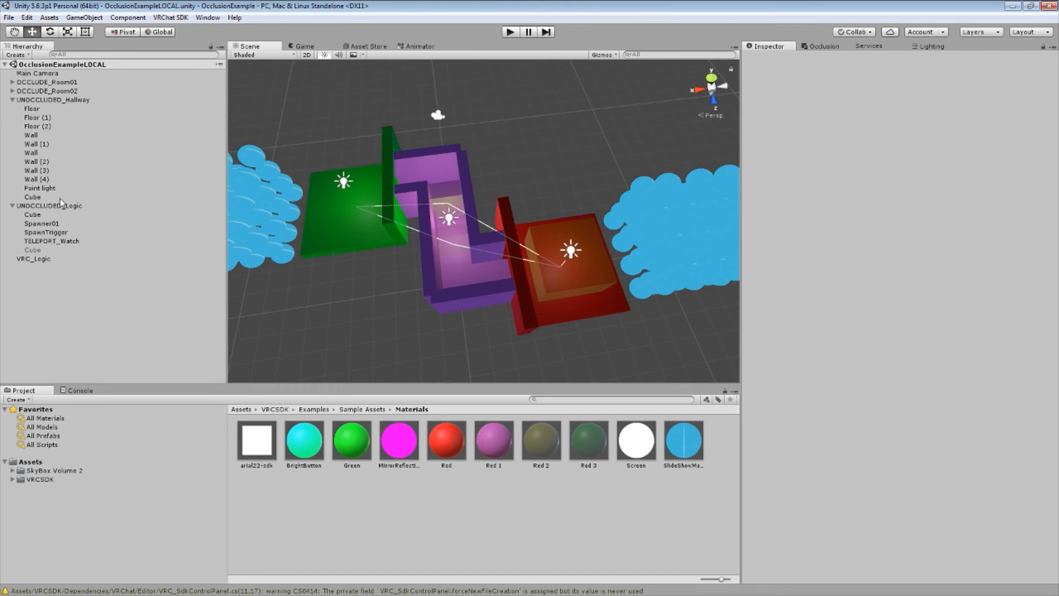
click(42, 223)
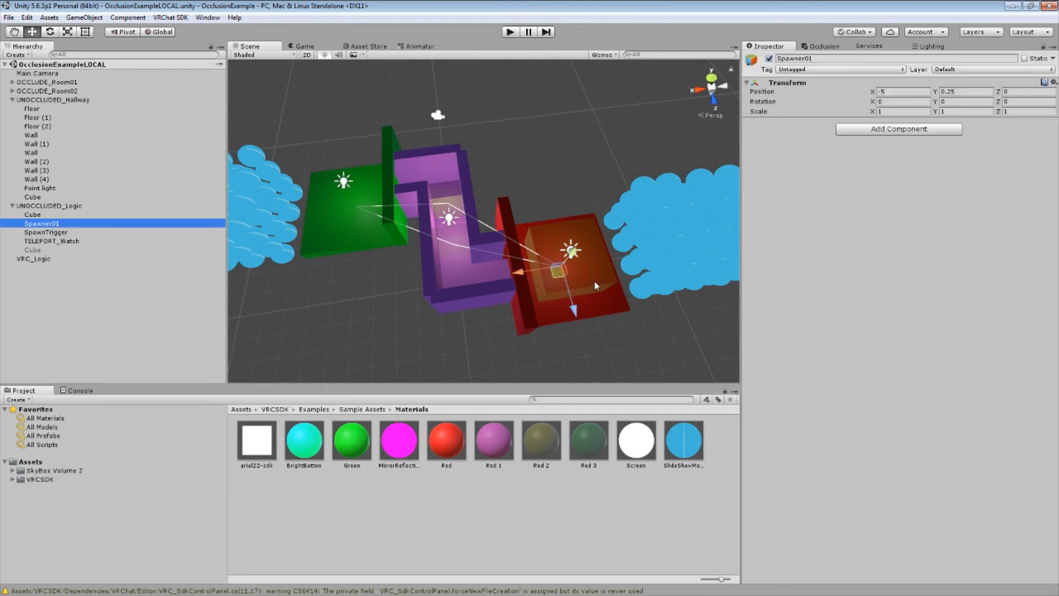
mouse_move(563, 196)
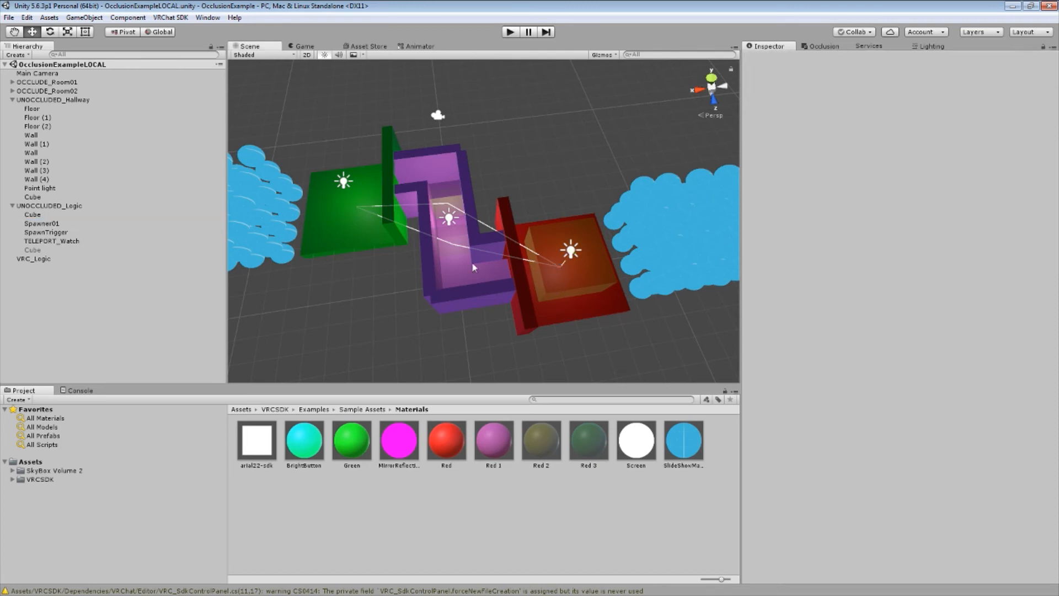
mouse_move(355, 222)
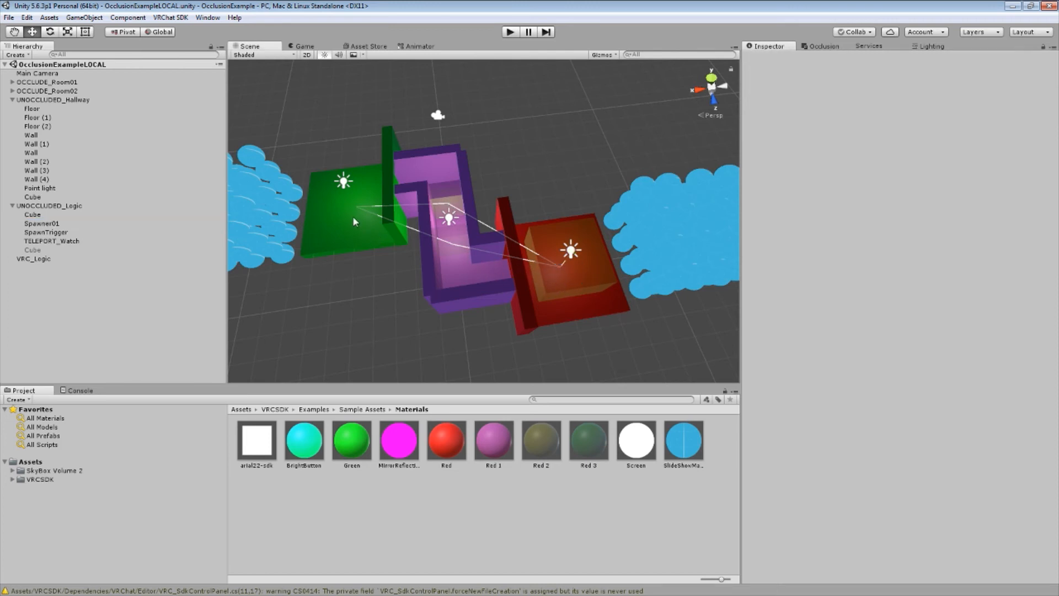
mouse_move(446, 241)
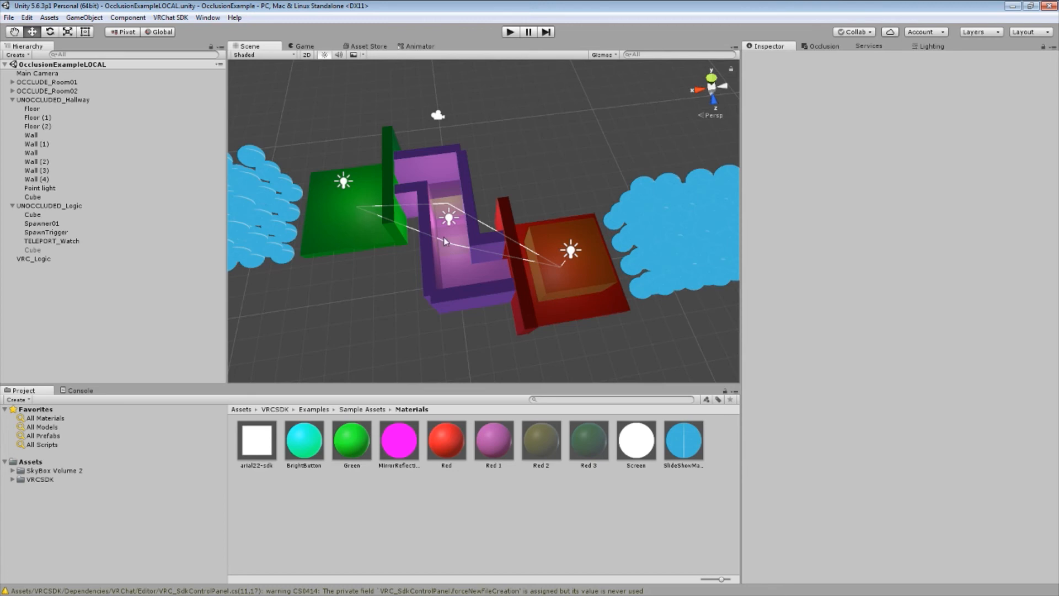
mouse_move(577, 269)
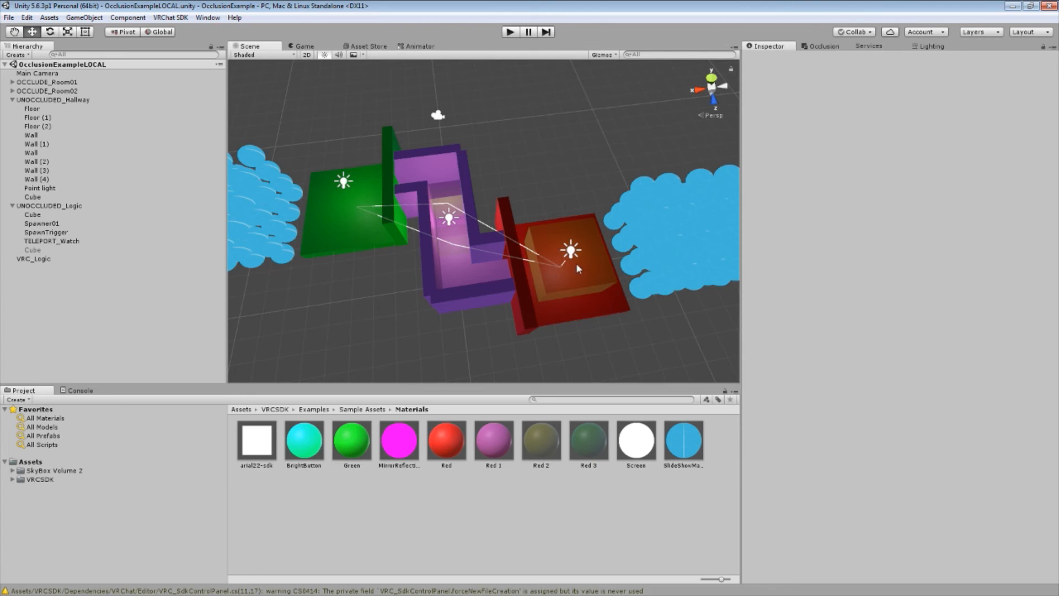
mouse_move(578, 283)
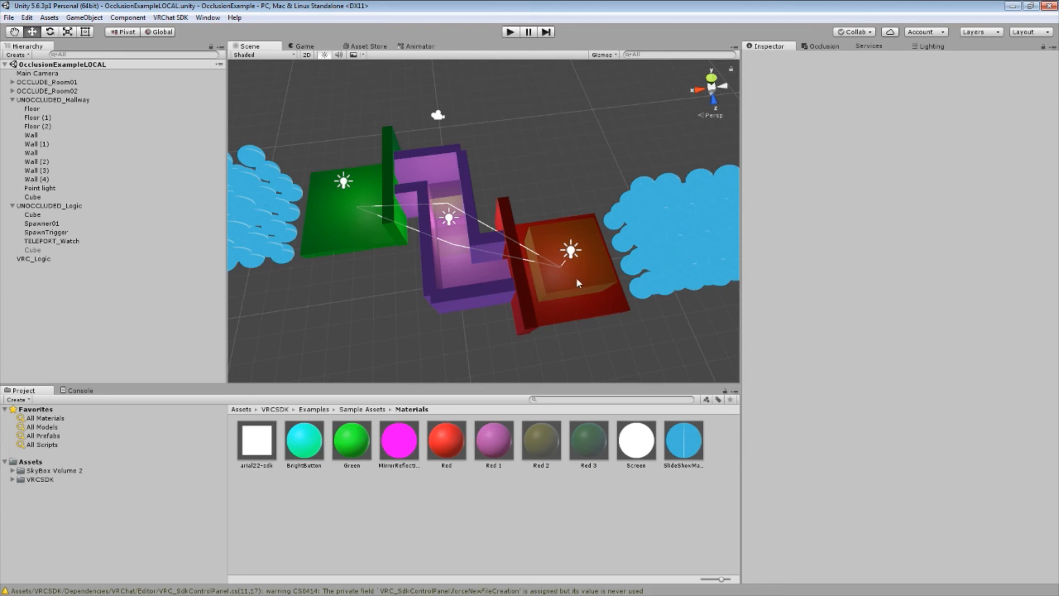
click(46, 232)
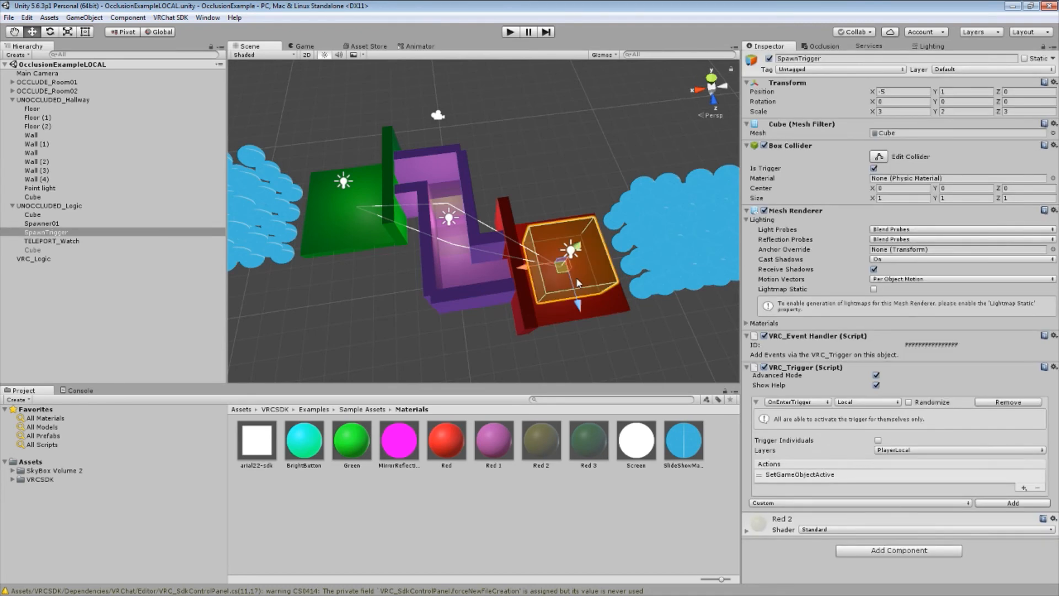
mouse_move(882, 174)
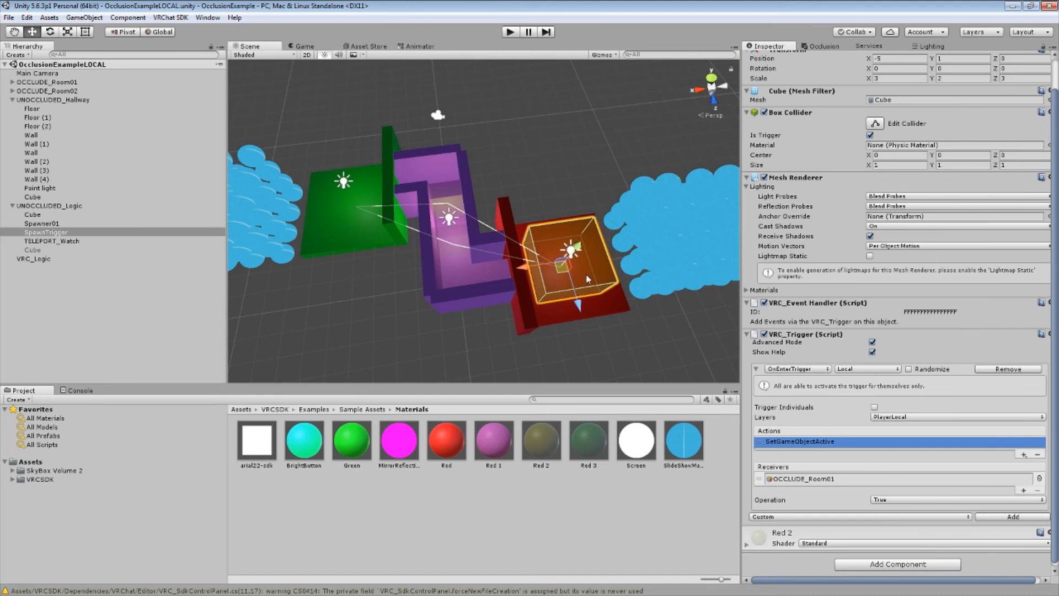
mouse_move(614, 292)
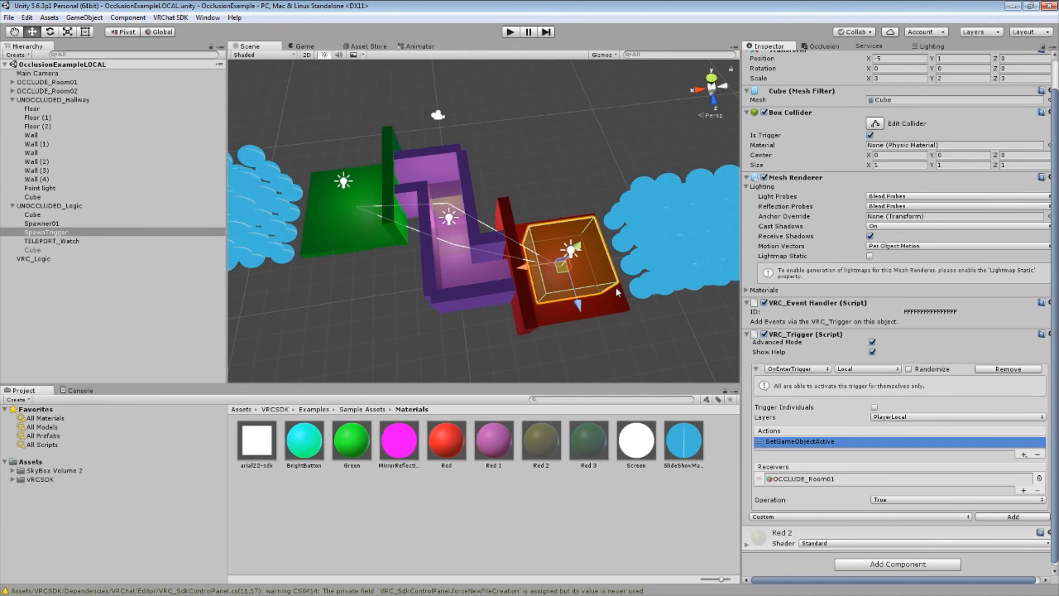
mouse_move(584, 253)
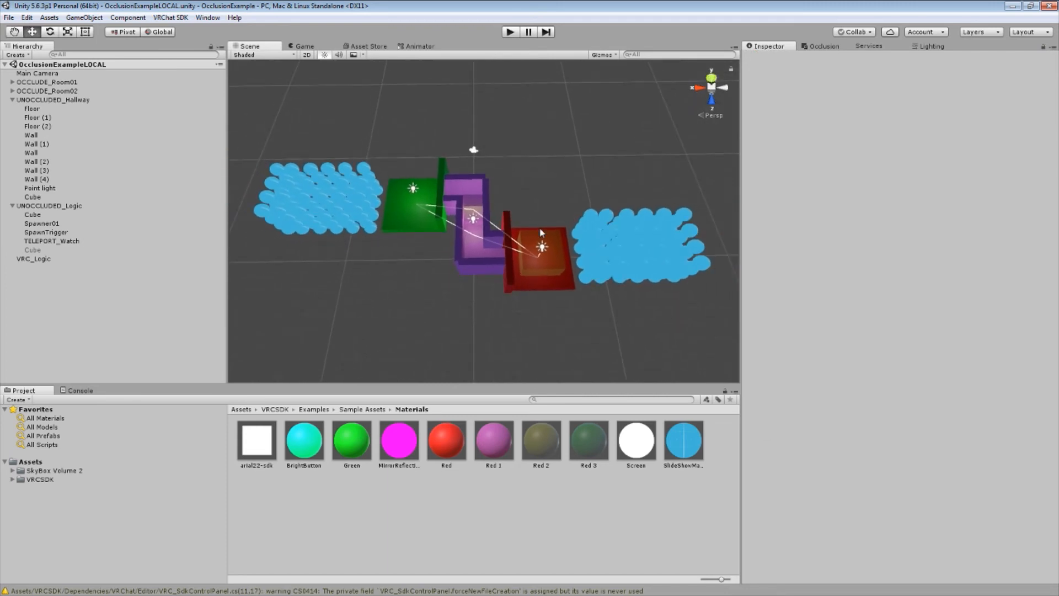
mouse_move(533, 206)
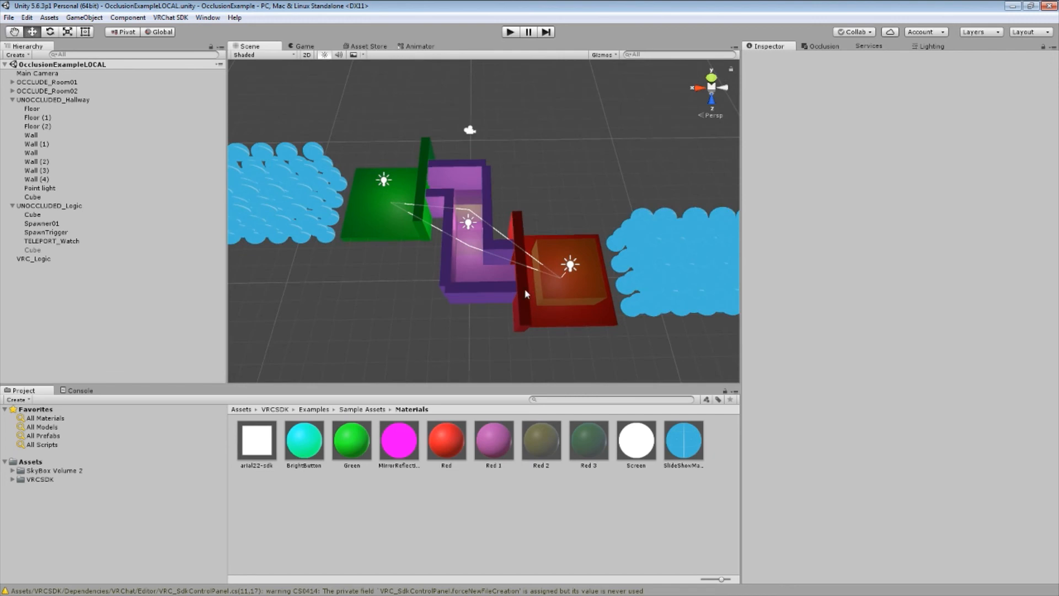
mouse_move(485, 238)
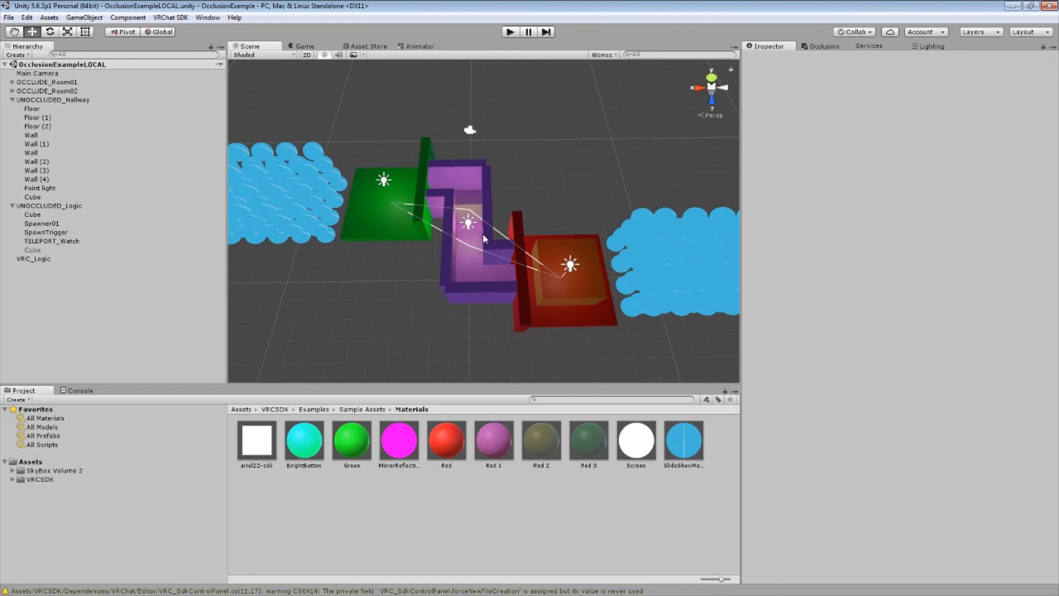
mouse_move(427, 164)
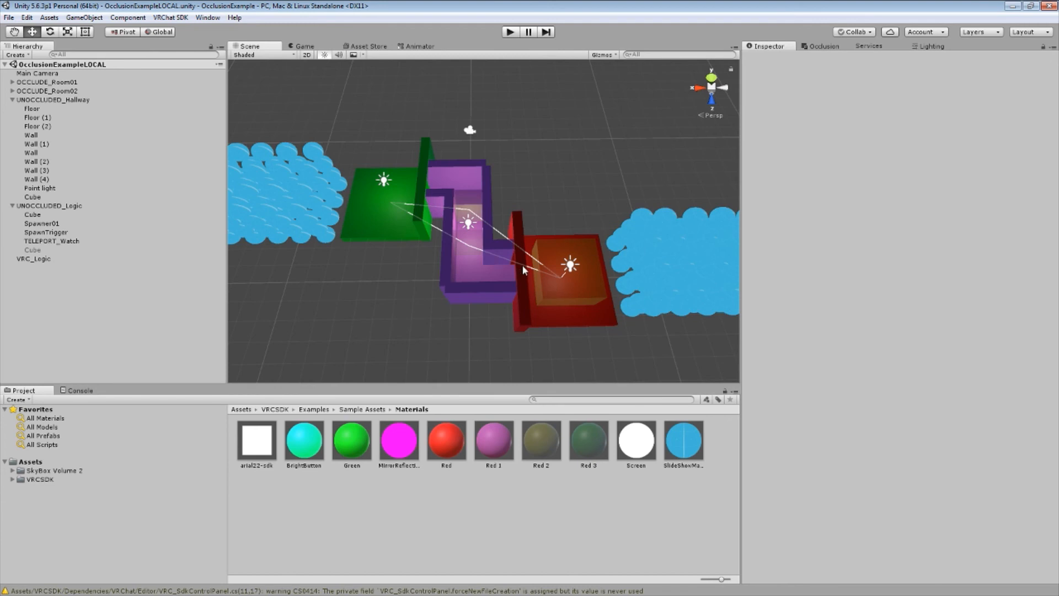
mouse_move(600, 274)
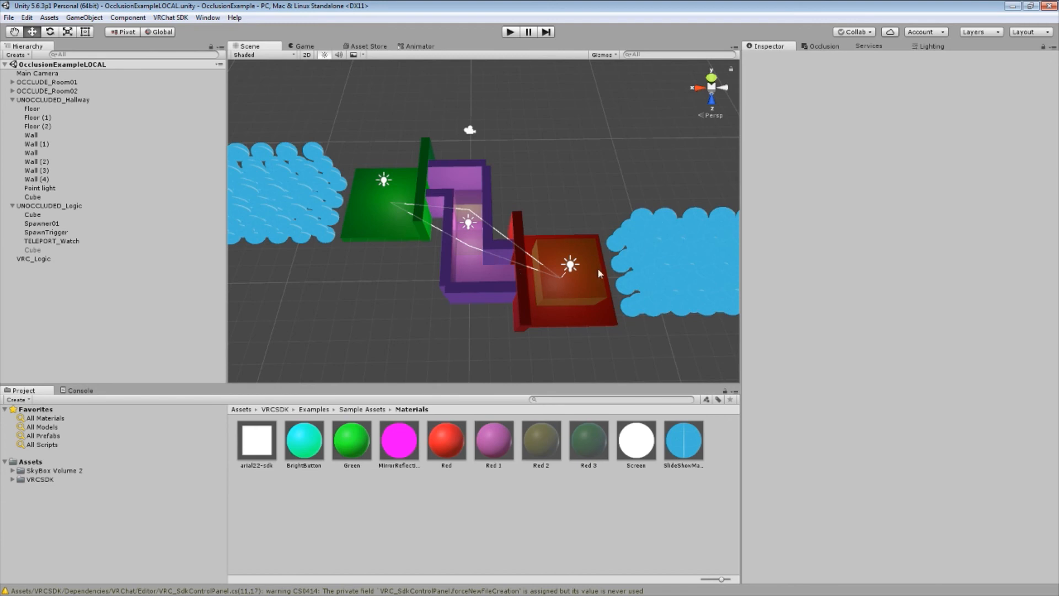
mouse_move(464, 198)
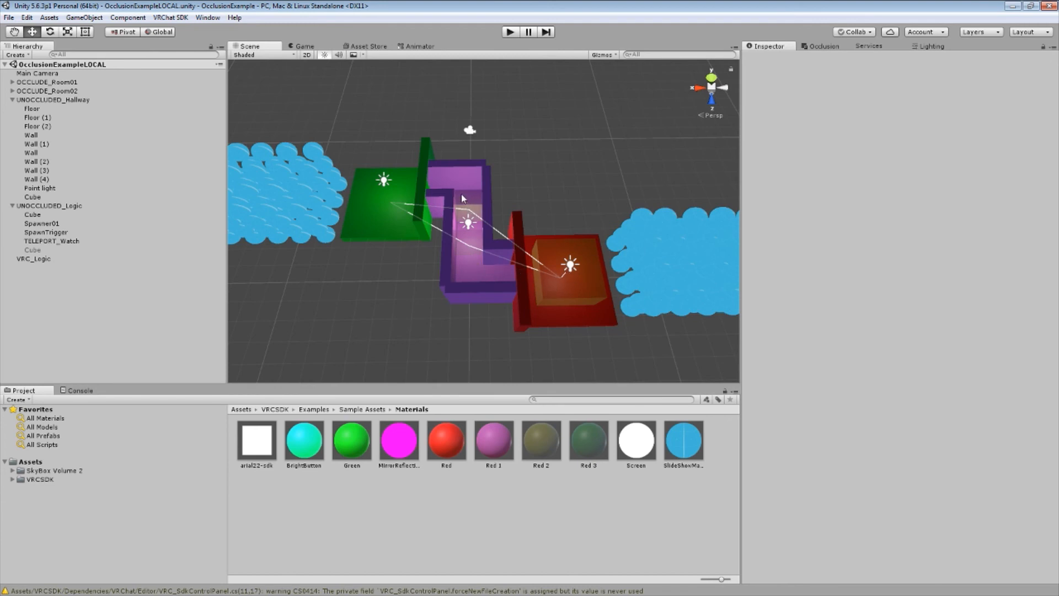
mouse_move(564, 272)
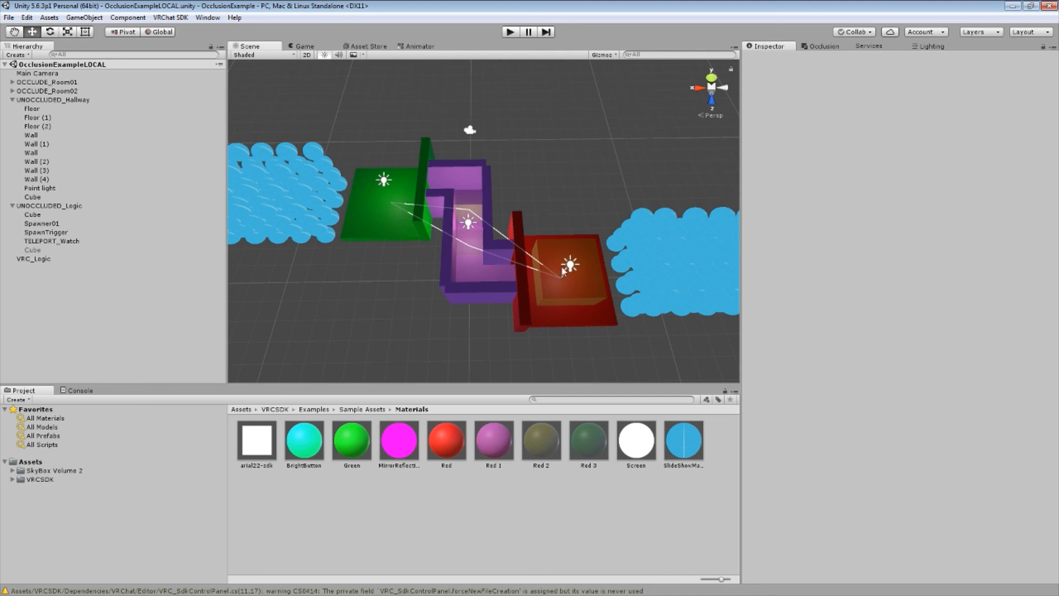
mouse_move(470, 222)
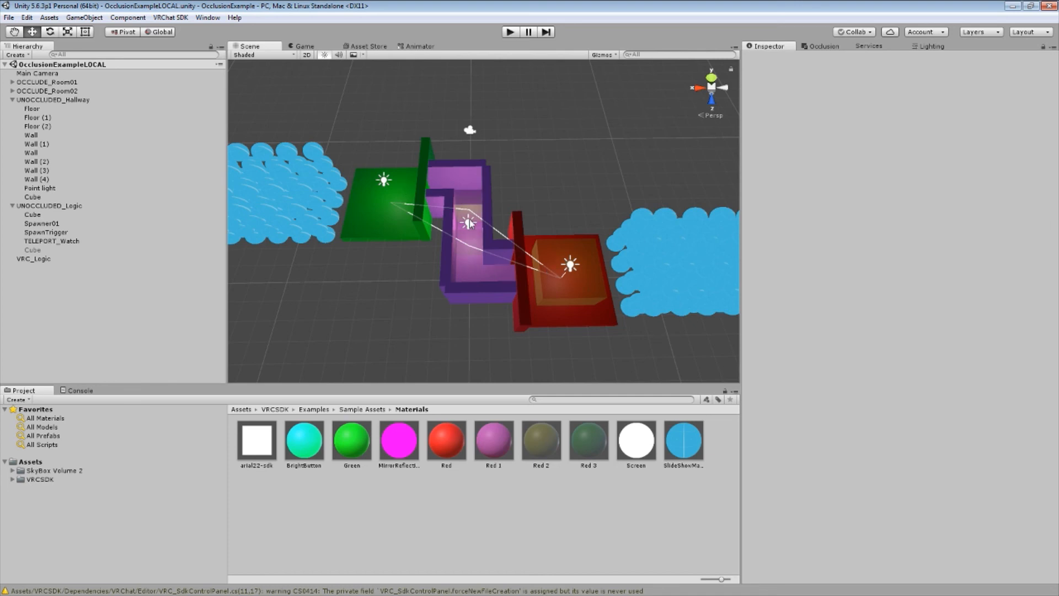
mouse_move(476, 214)
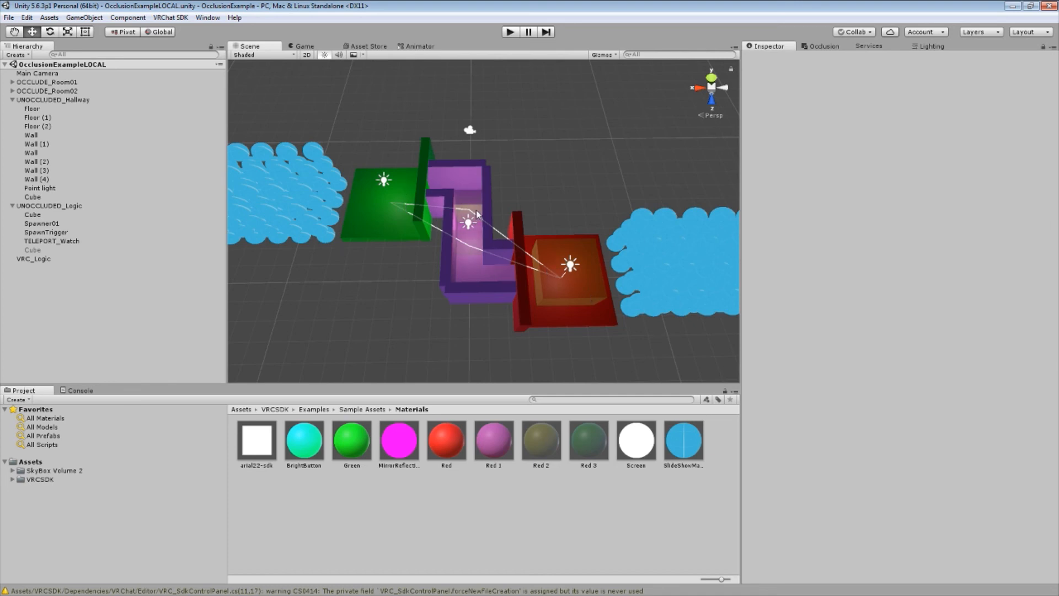
mouse_move(450, 245)
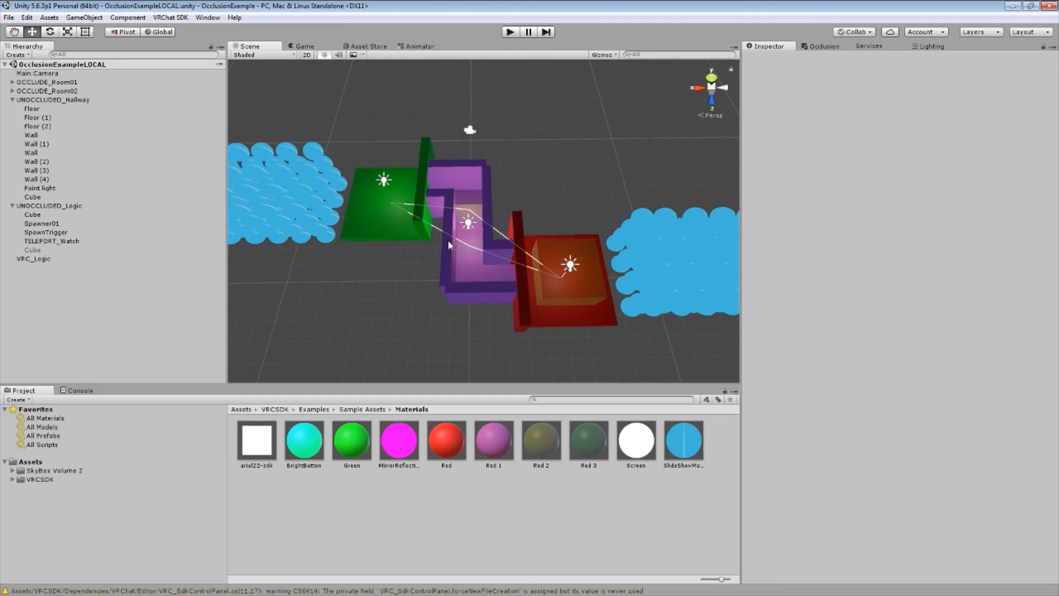
- Scroll down the panel toward VRCSDK's sample Materials folder
scroll(down, 3)
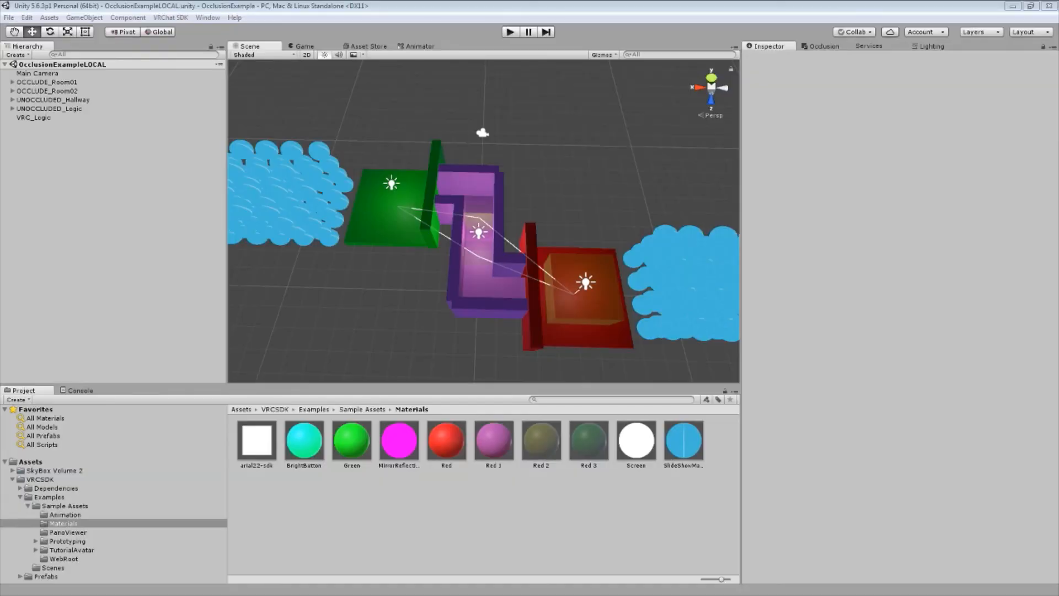
mouse_move(515, 309)
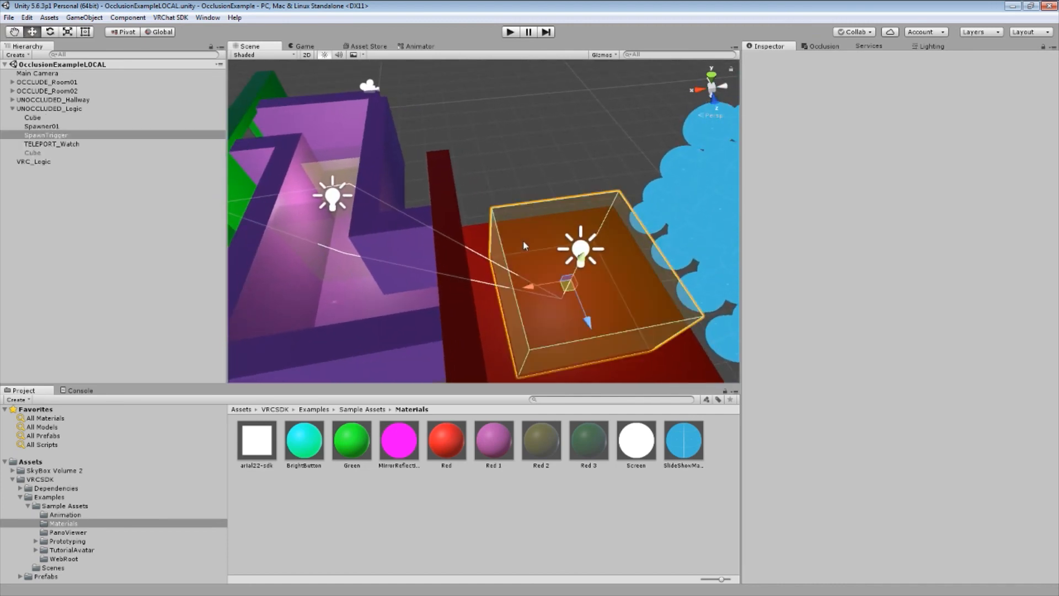
- Disable SpawnTrigger's Mesh Renderer and select the hallway Cube showing its two SetGameObjectActive actions
click(42, 135)
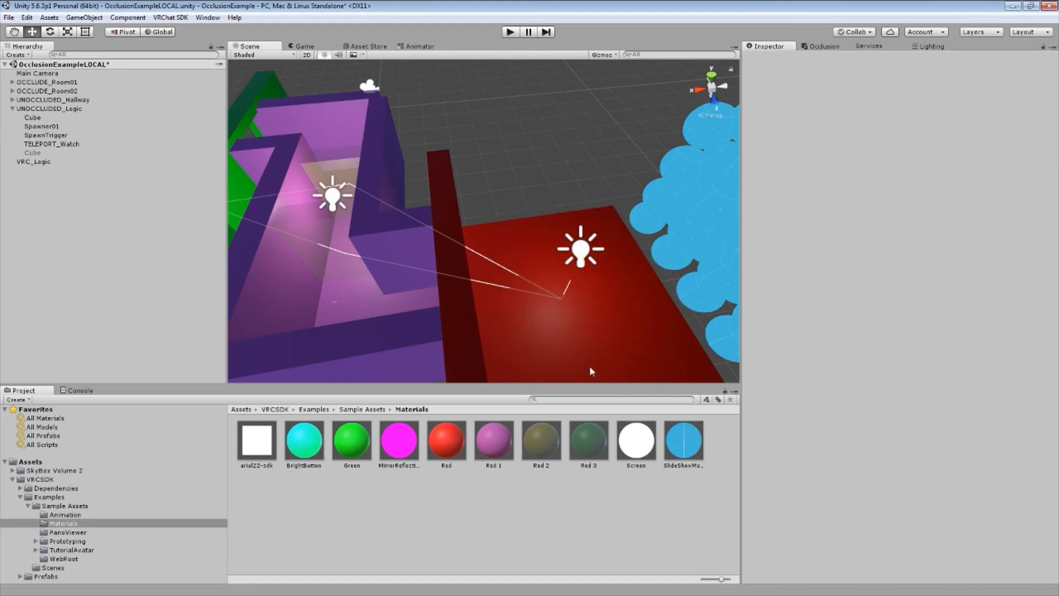
mouse_move(105, 156)
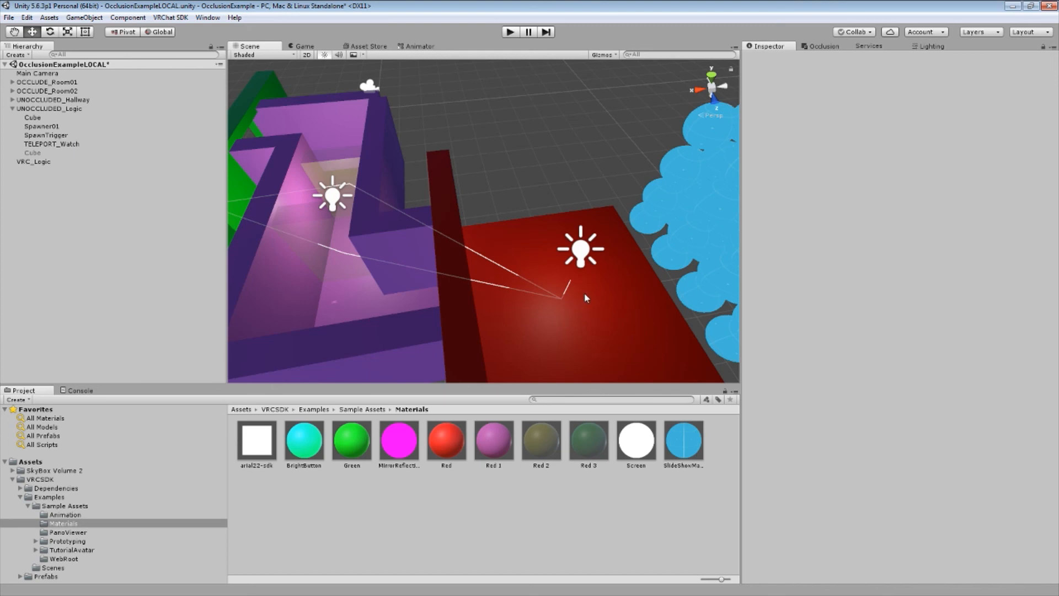
click(32, 118)
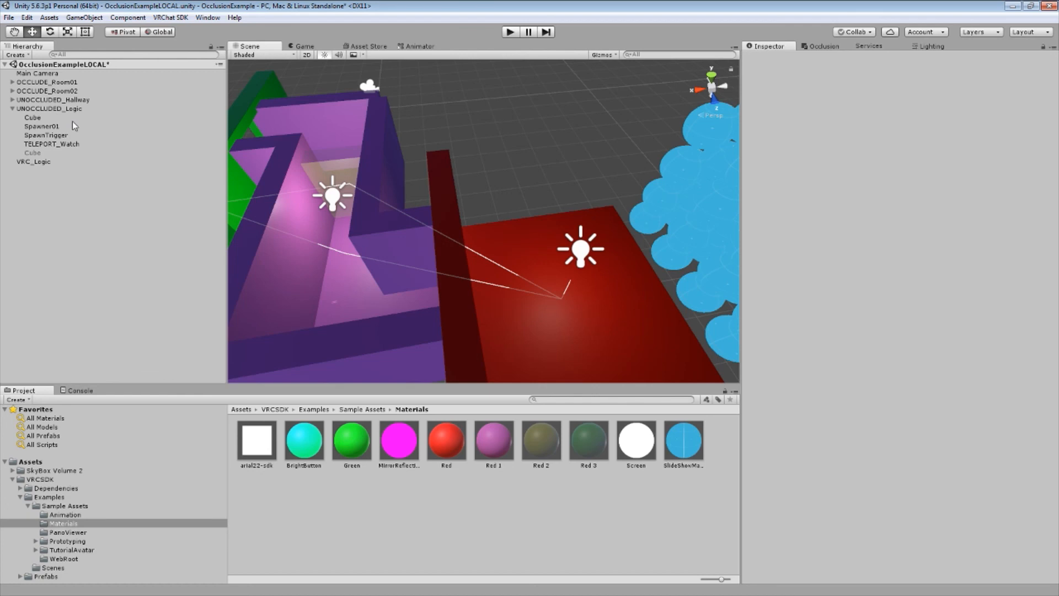
click(33, 117)
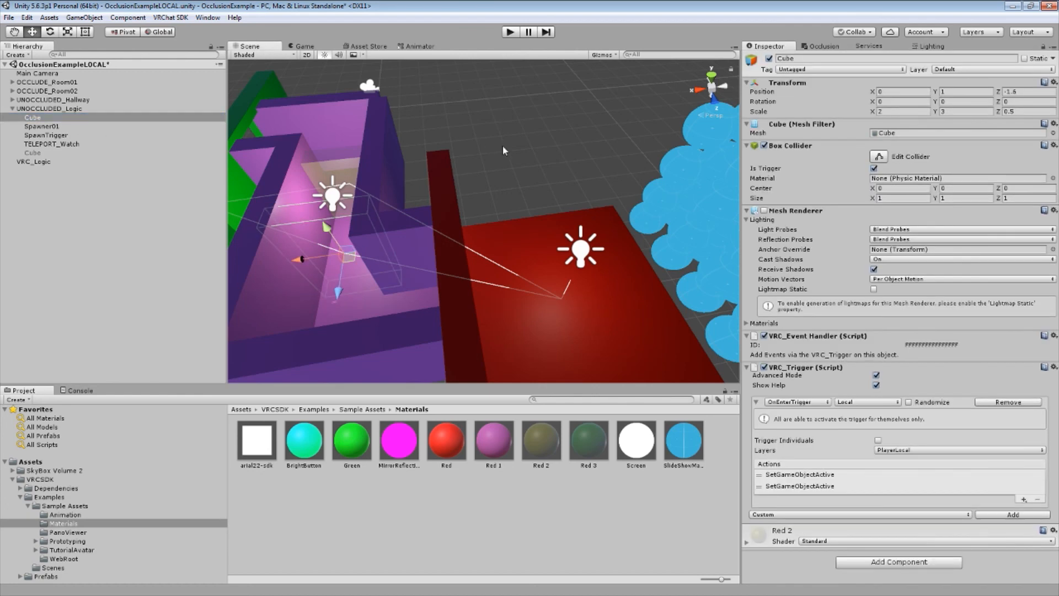